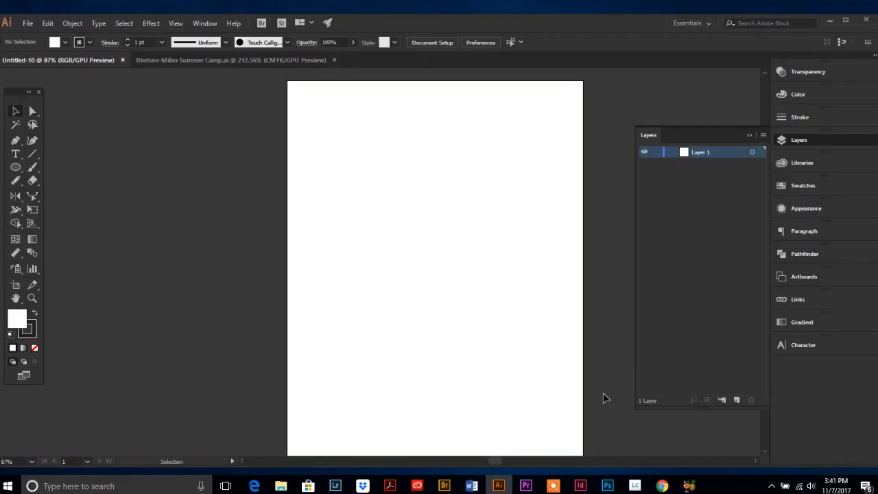
mouse_move(603, 339)
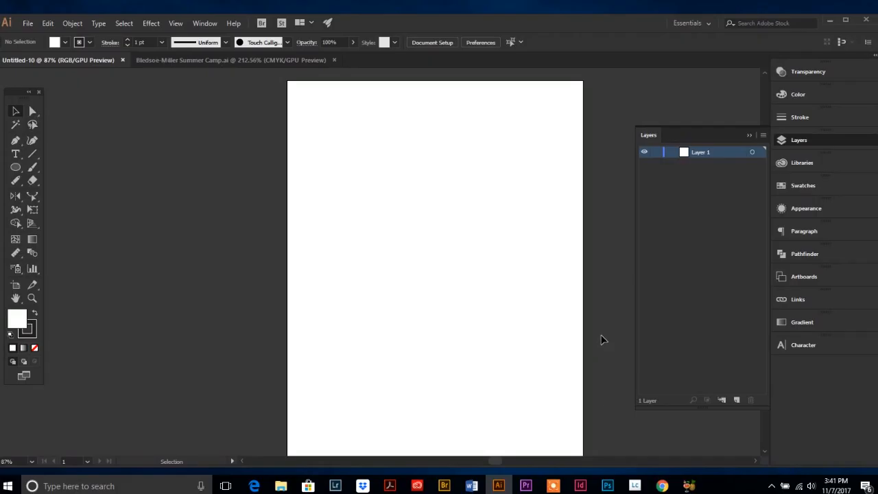
mouse_move(602, 337)
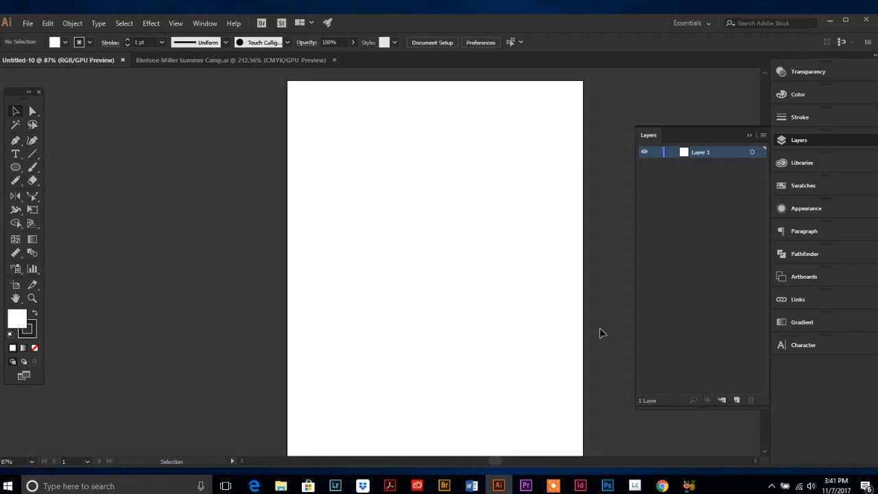
mouse_move(599, 321)
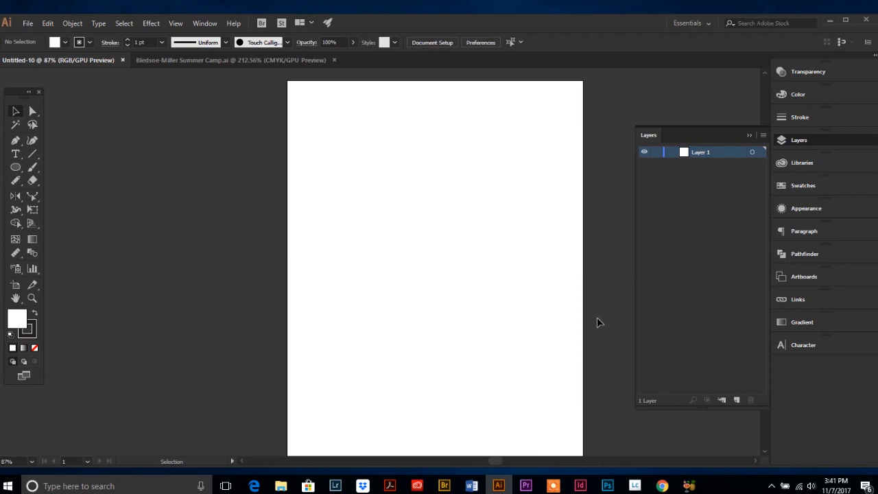
mouse_move(530, 272)
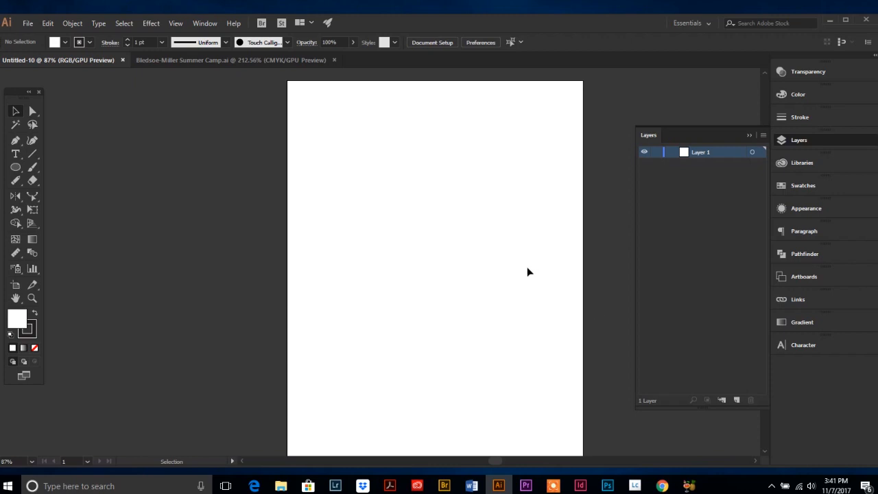
mouse_move(36, 113)
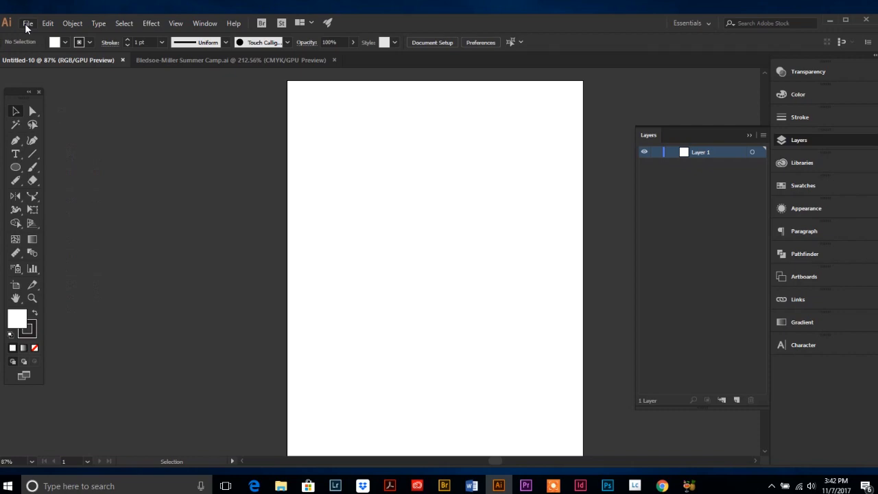
Place the purple craigslist logo image onto the artboard in Layer 1.
left_click(28, 22)
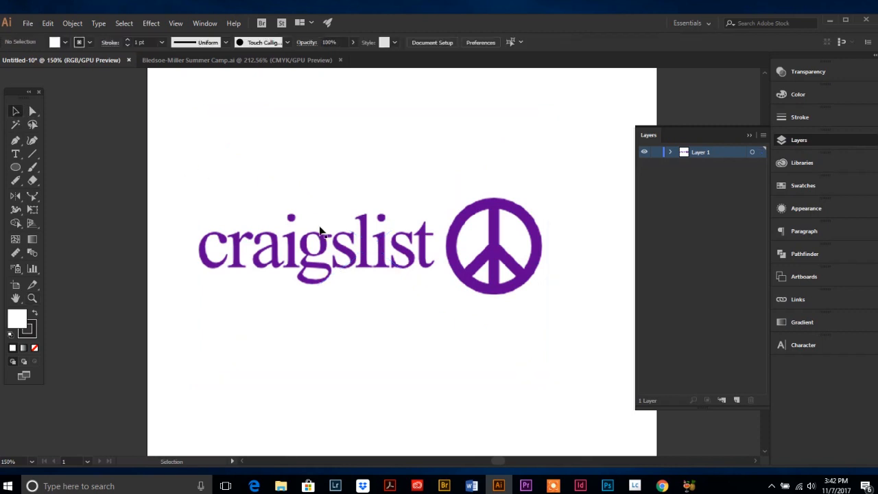
mouse_move(359, 258)
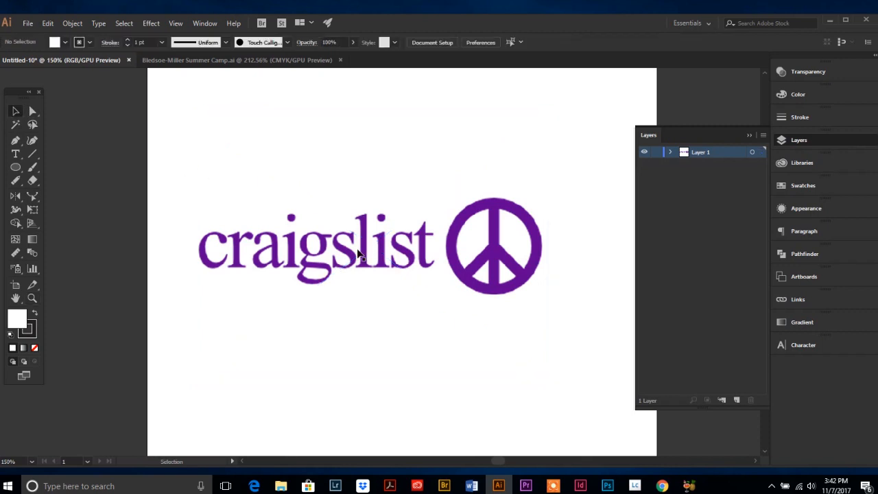
mouse_move(678, 202)
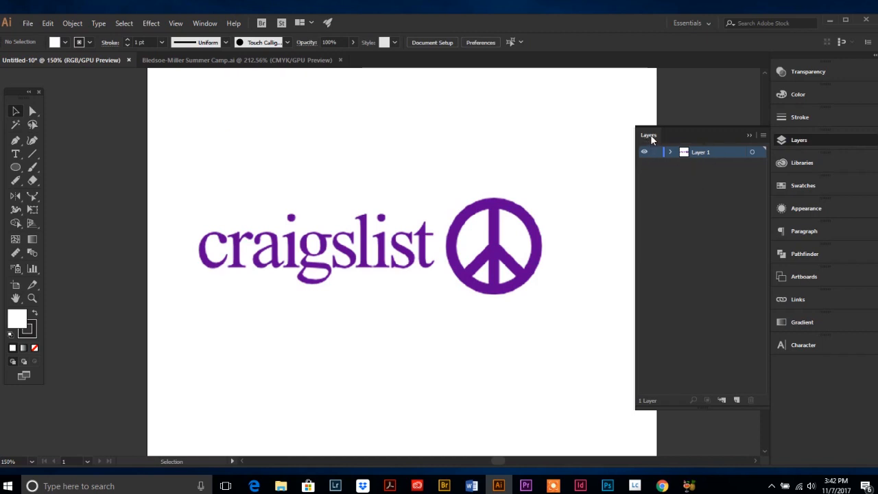
left_click(203, 22)
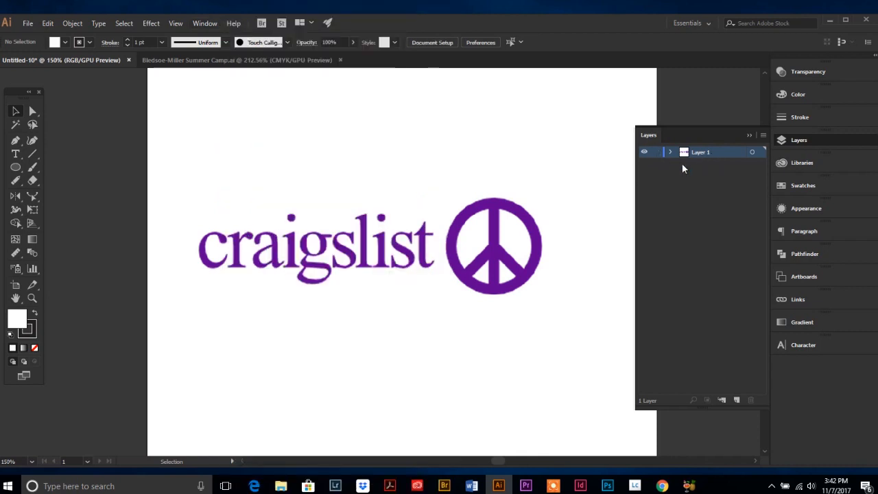
mouse_move(708, 159)
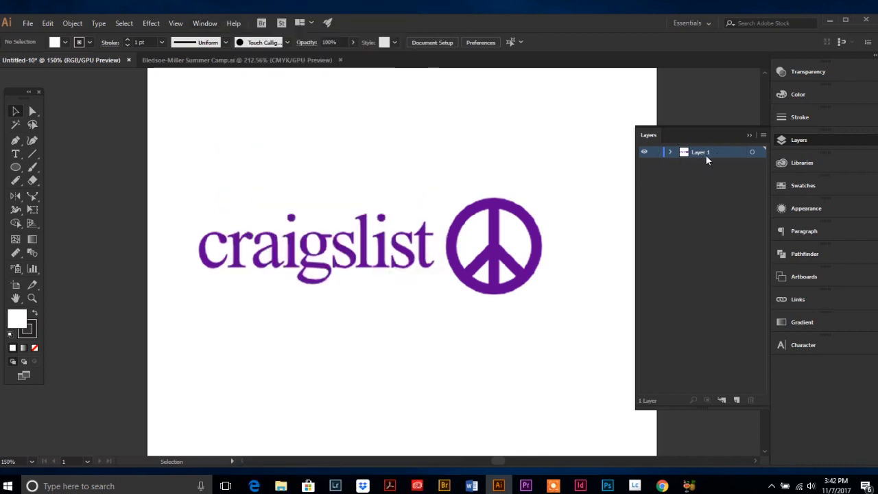
mouse_move(703, 160)
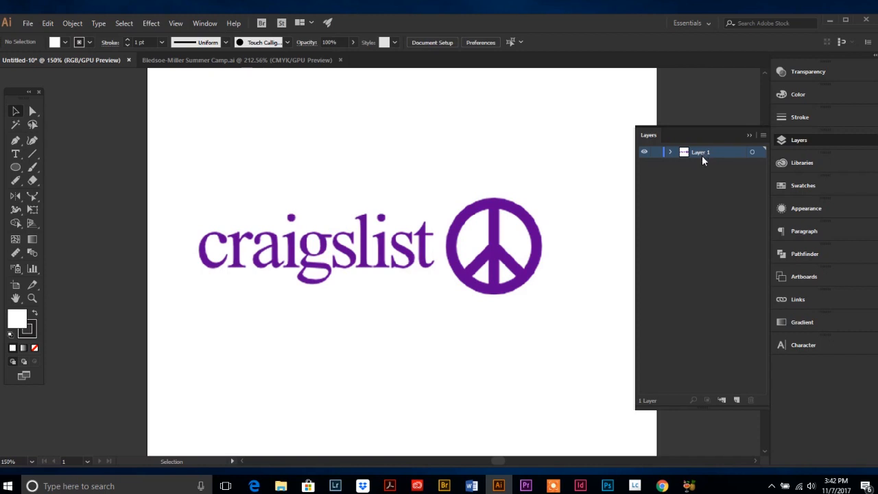
mouse_move(701, 217)
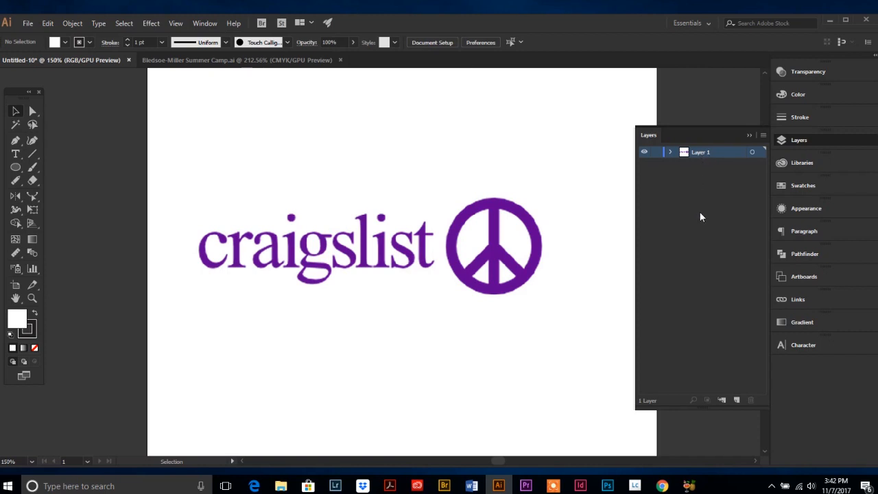
mouse_move(689, 217)
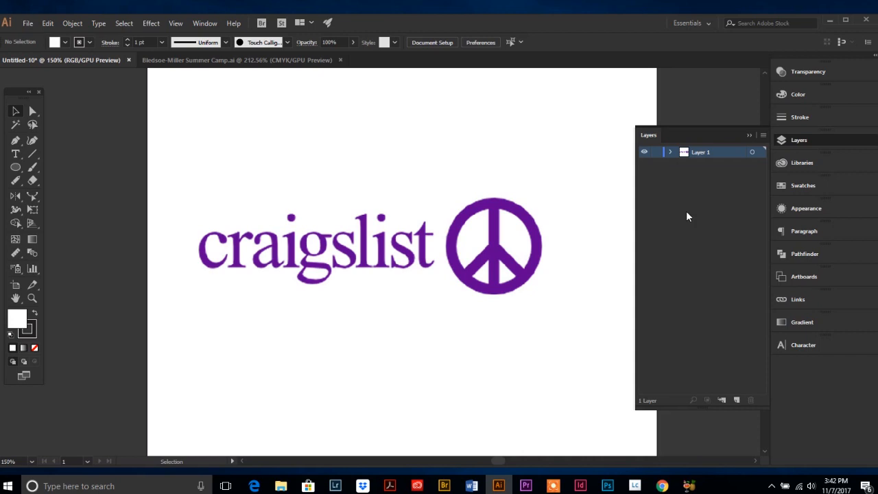
mouse_move(703, 163)
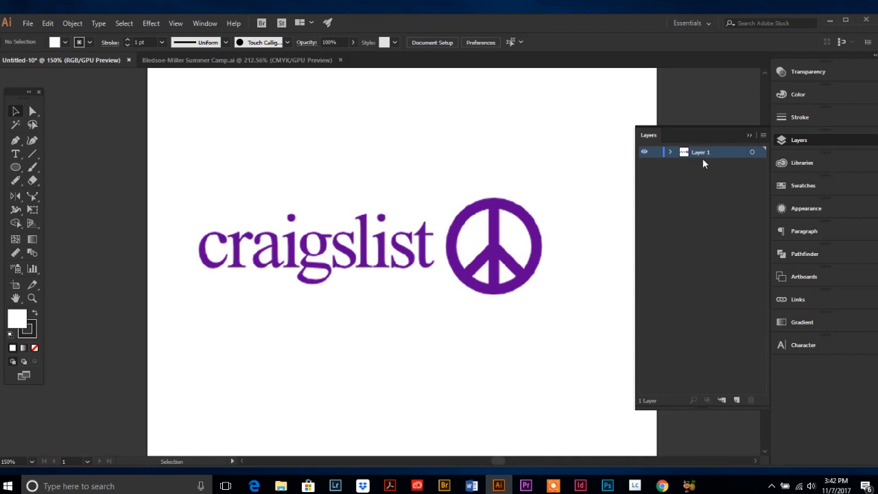
mouse_move(689, 281)
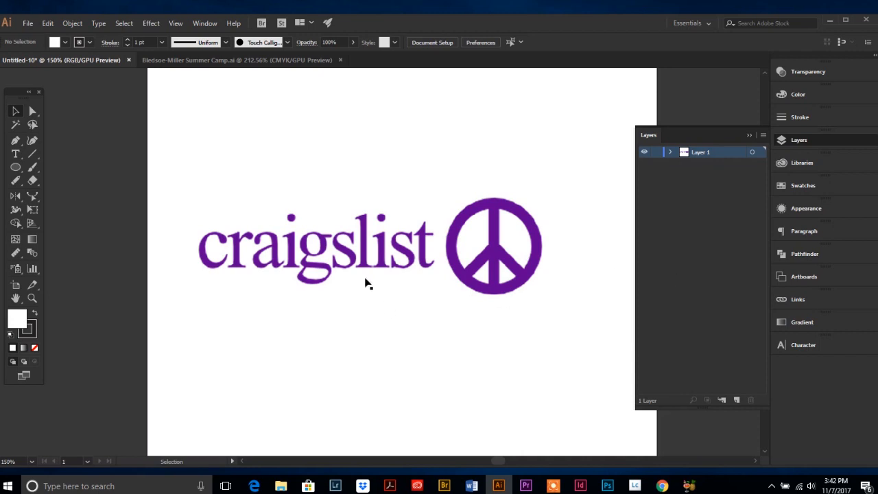
Nudge the placed logo right, hide Layer 1, then show it again.
left_click(365, 281)
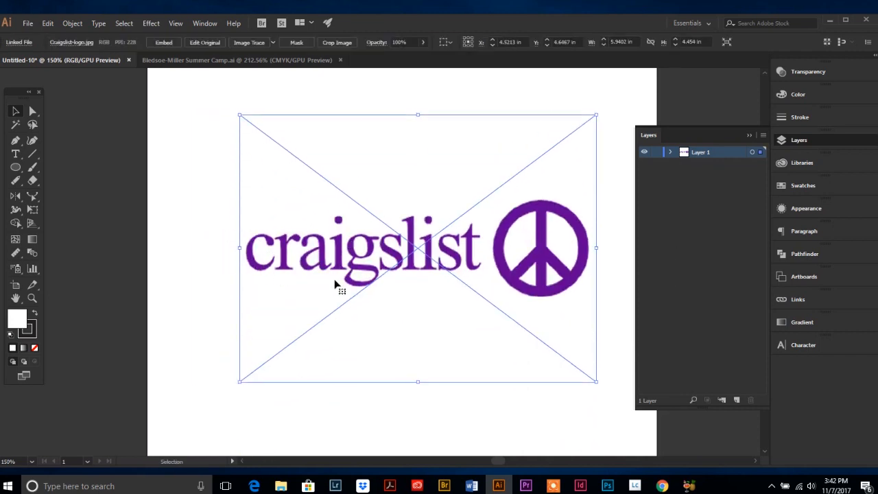
double_click(699, 151)
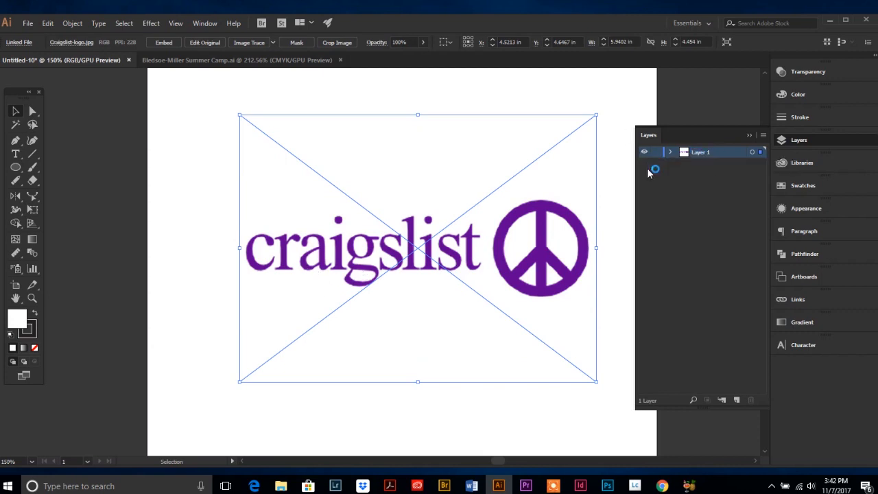
mouse_move(644, 151)
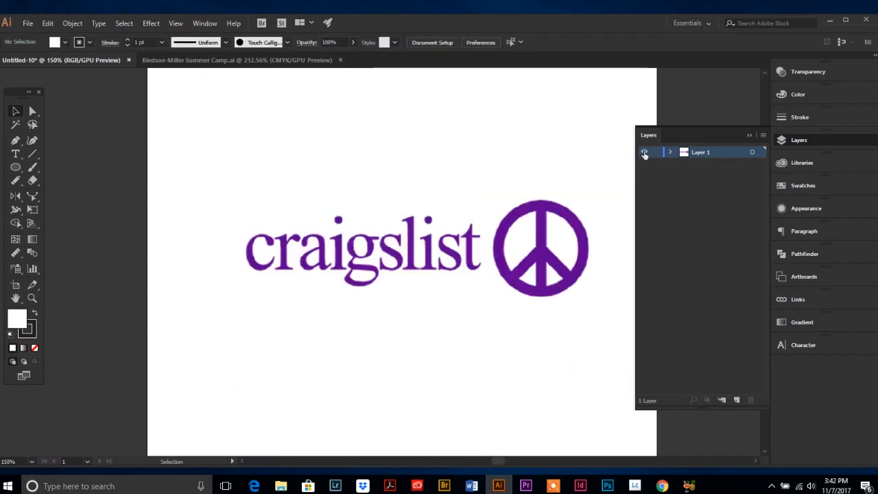
left_click(645, 151)
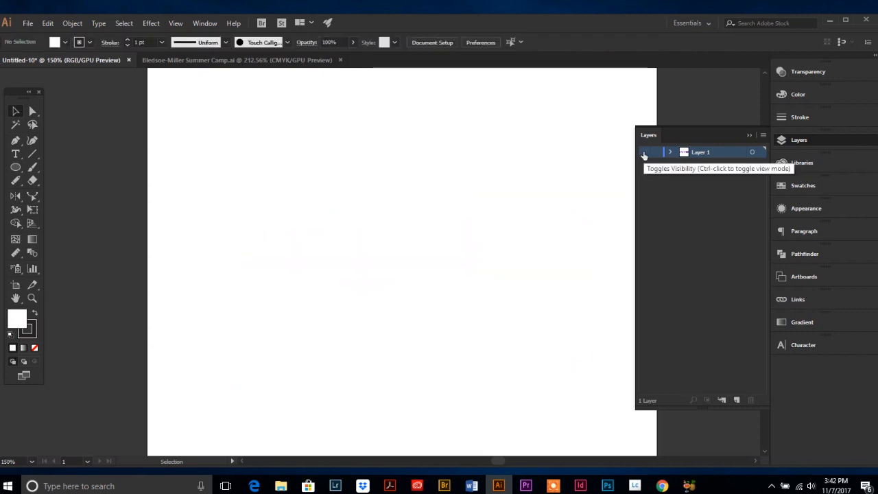
left_click(645, 151)
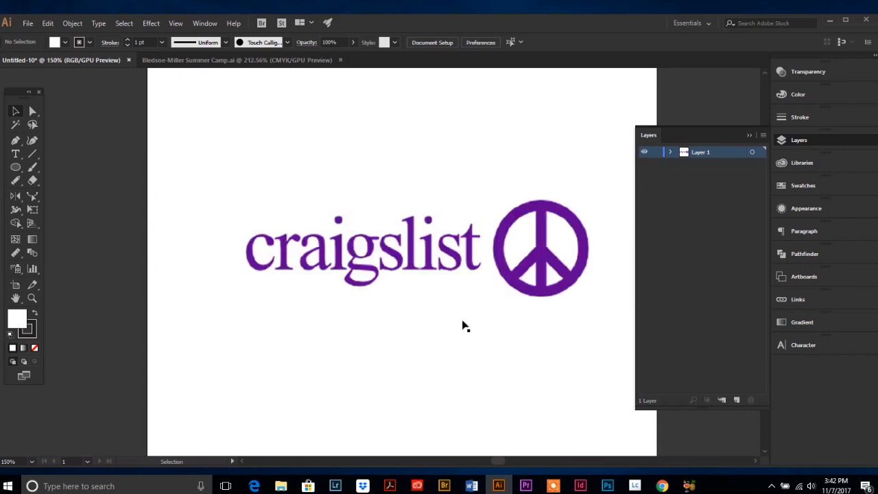
mouse_move(400, 301)
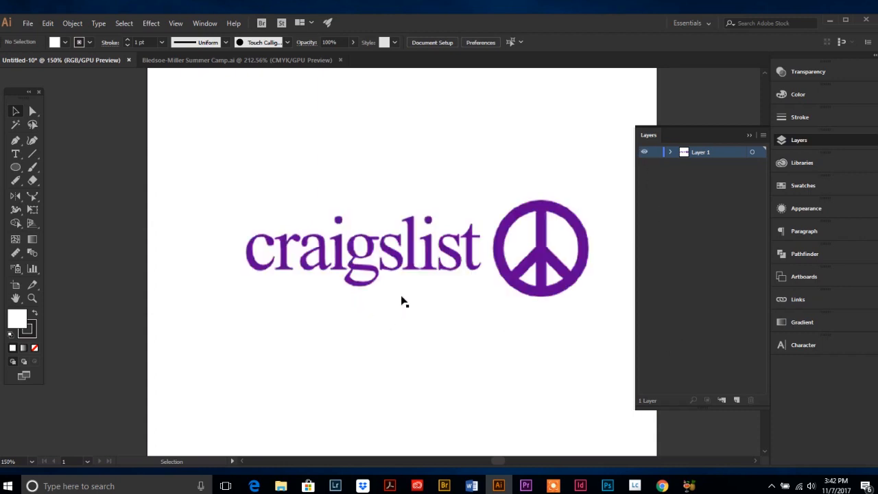
mouse_move(365, 323)
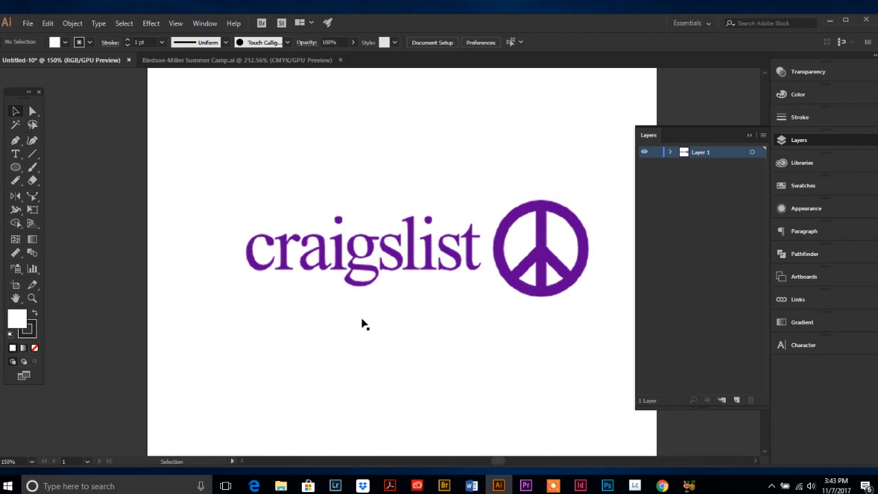
mouse_move(335, 258)
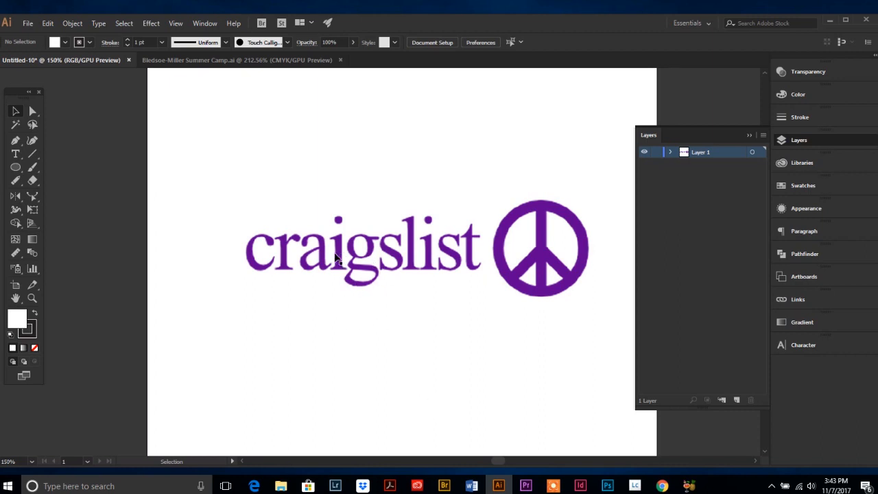
mouse_move(338, 269)
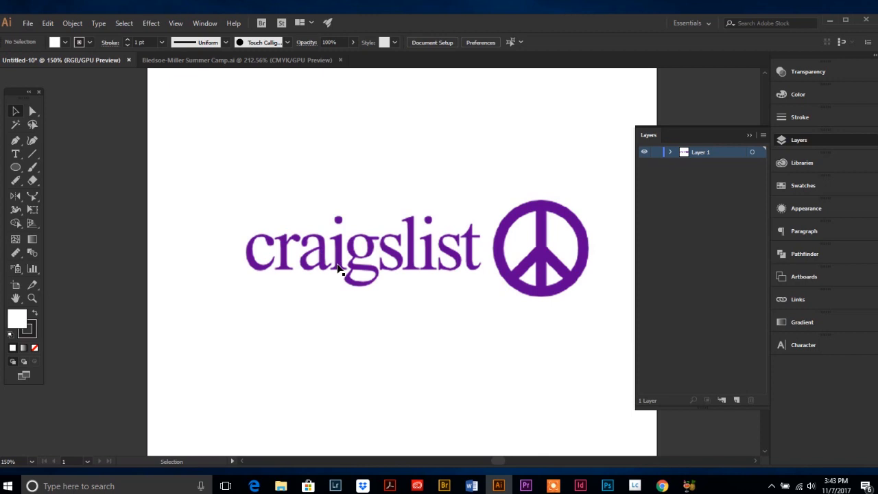
mouse_move(360, 273)
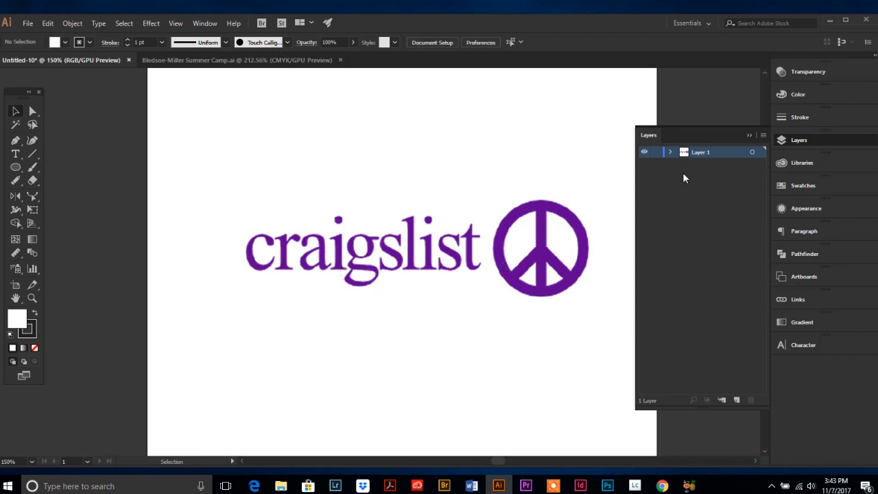
left_click(763, 135)
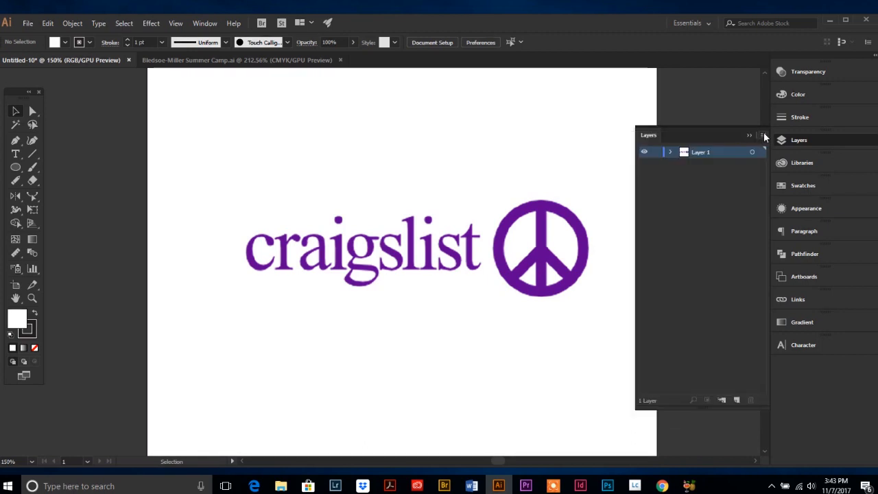
Add a layer named Artwork Layer, toggling Show off and back on in its options.
left_click(762, 136)
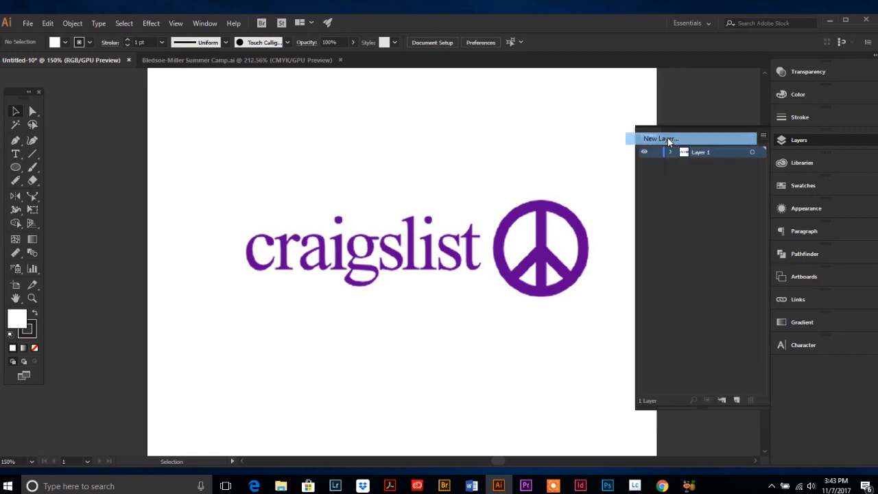
left_click(660, 137)
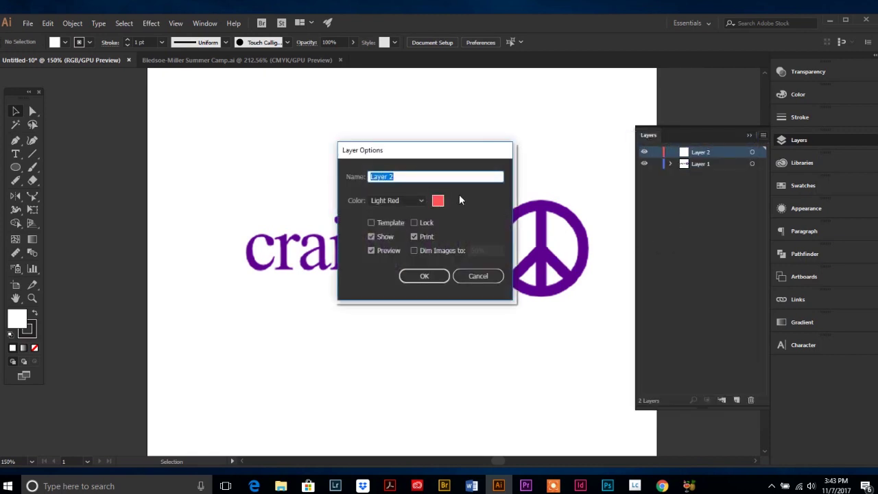
type("Artwork")
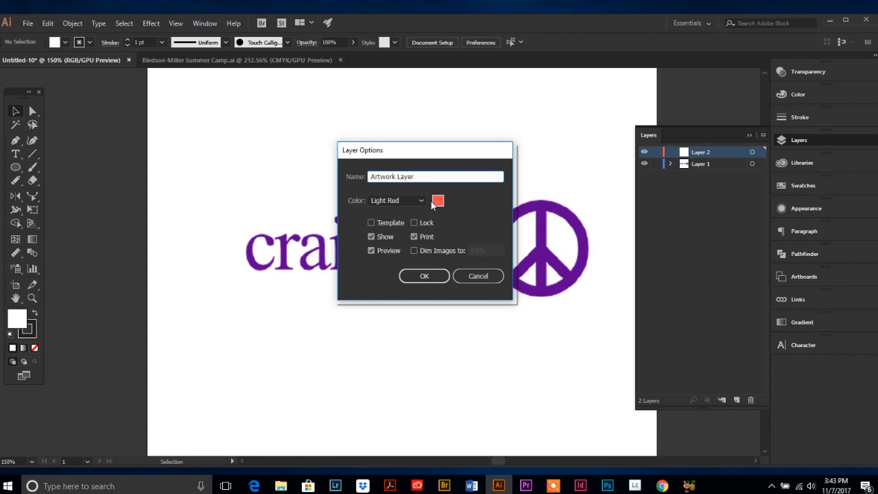
mouse_move(425, 206)
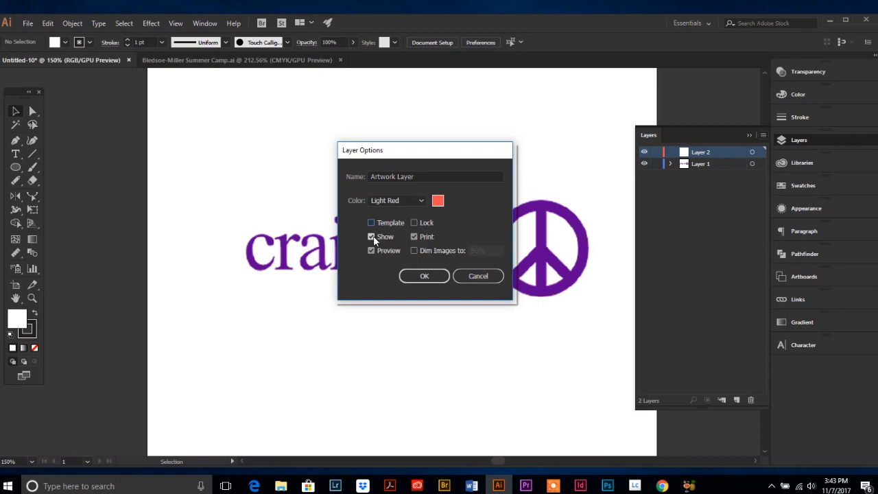
left_click(370, 236)
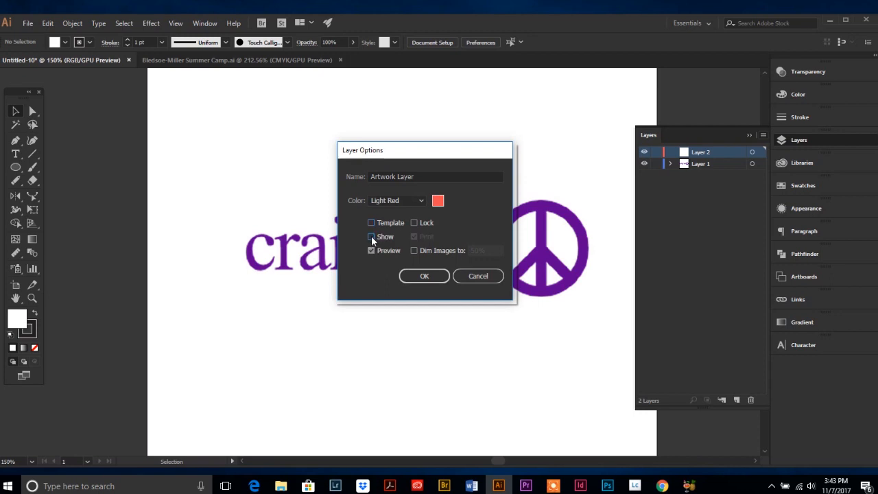
left_click(370, 236)
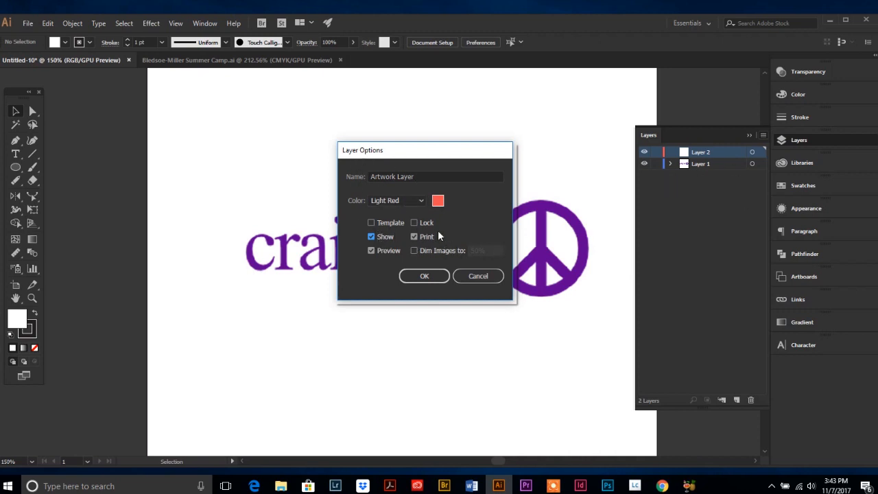
mouse_move(727, 191)
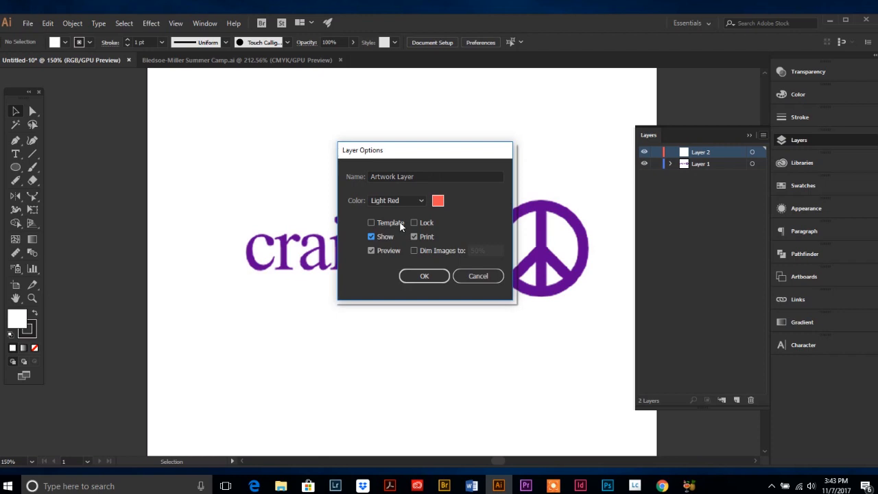
Confirm Artwork Layer and type 'craigslist' in Times New Roman over the purple wordmark.
left_click(424, 276)
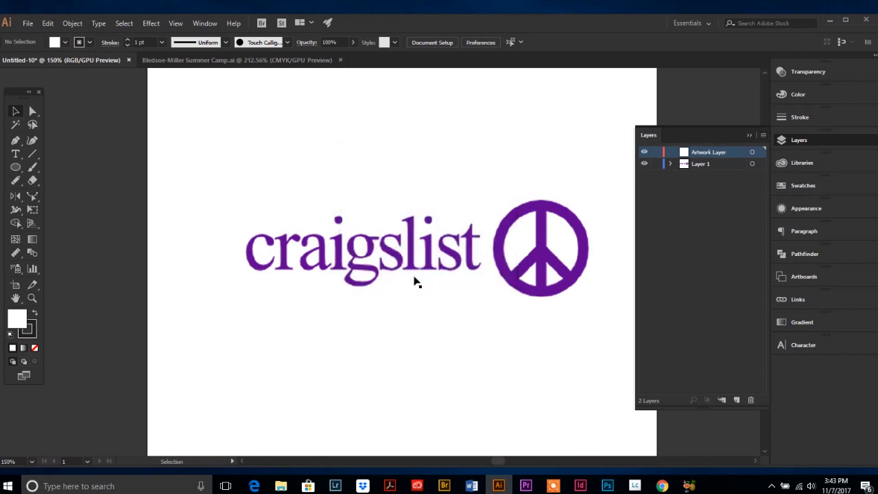
mouse_move(13, 149)
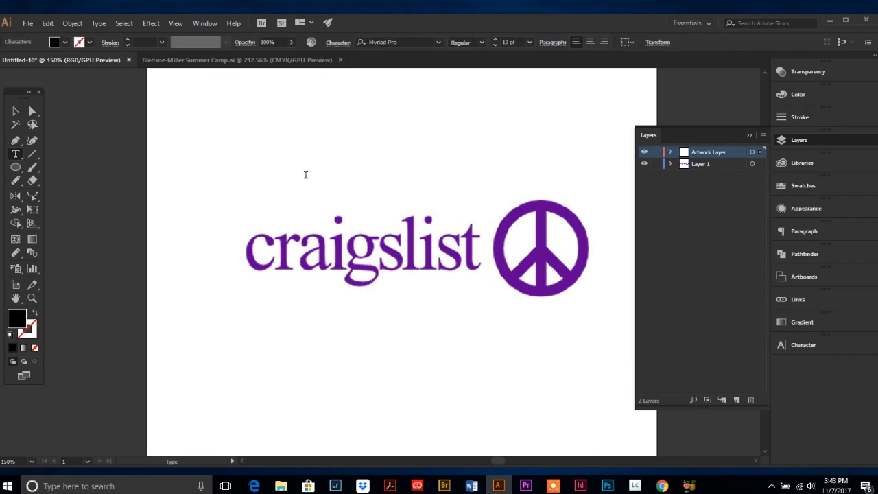
type("craig")
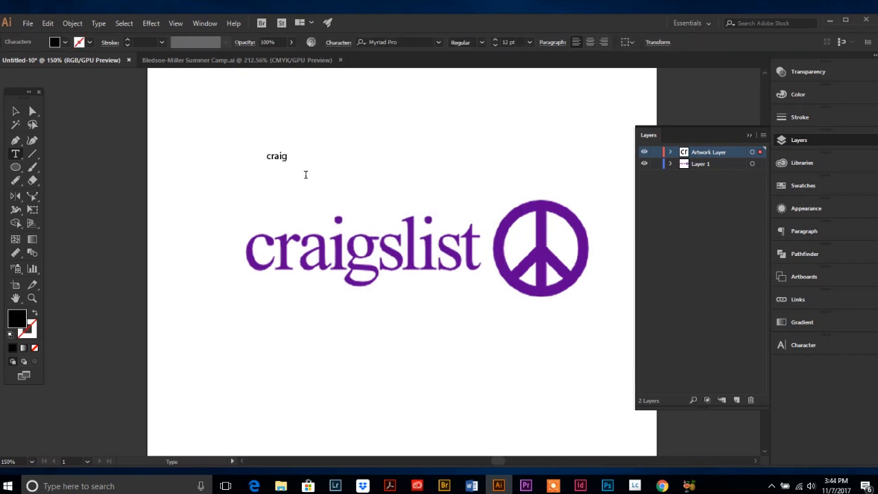
type("slist")
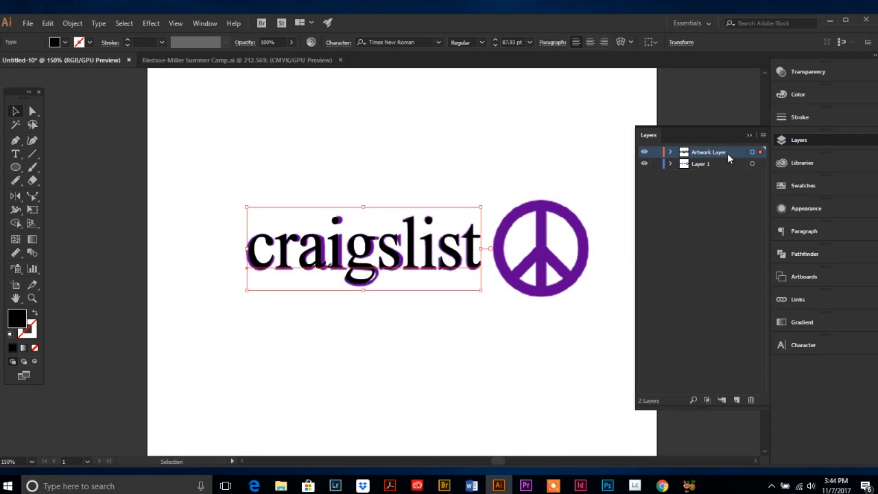
mouse_move(724, 153)
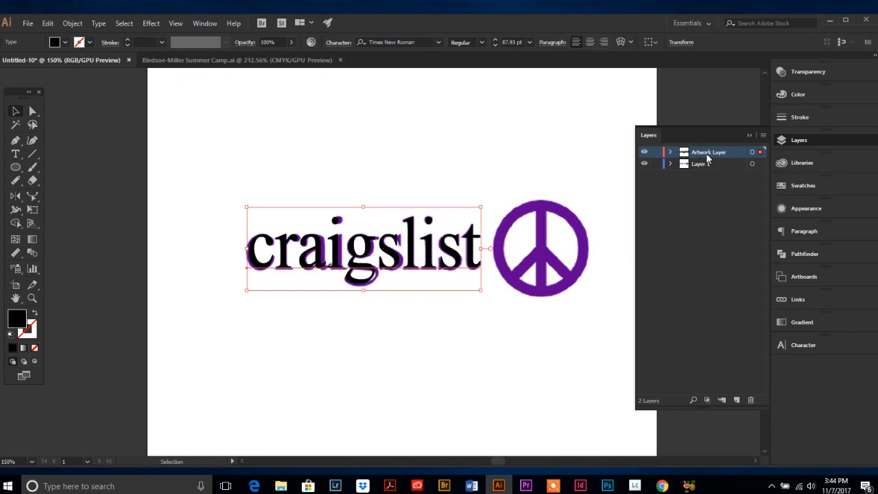
mouse_move(22, 171)
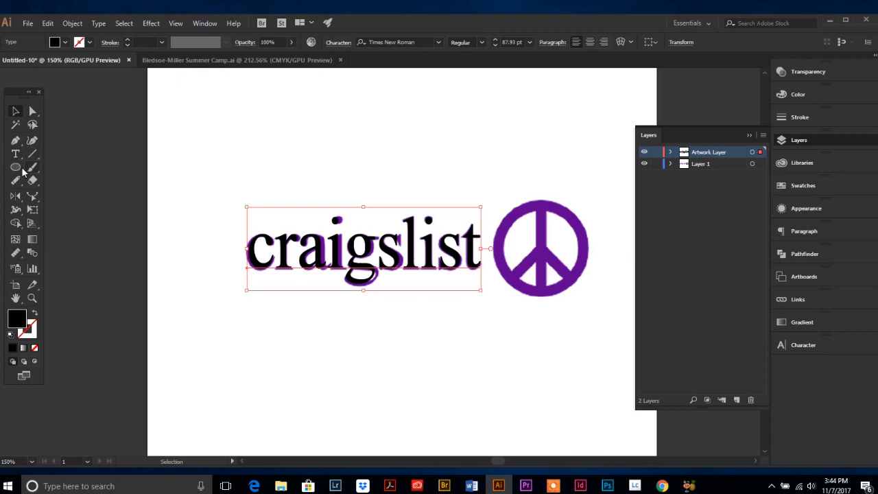
Trace the purple peace sign with a black circle and line segments.
left_click(13, 168)
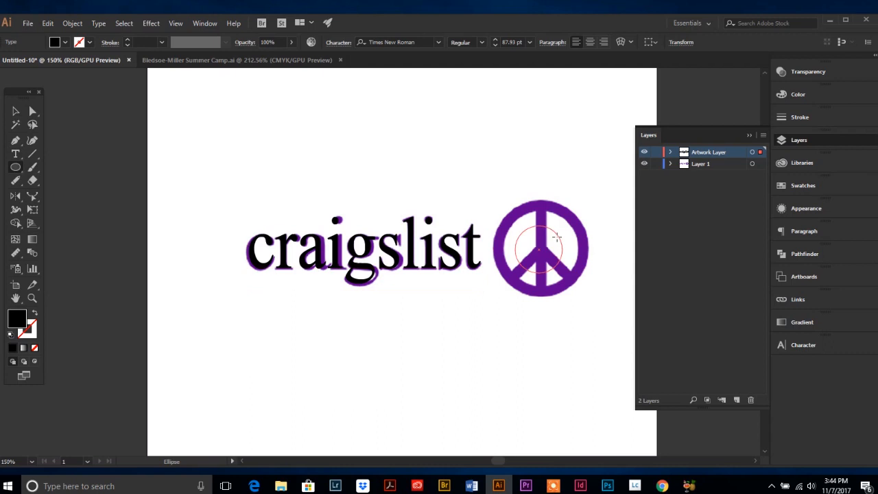
left_click_drag(494, 205, 584, 295)
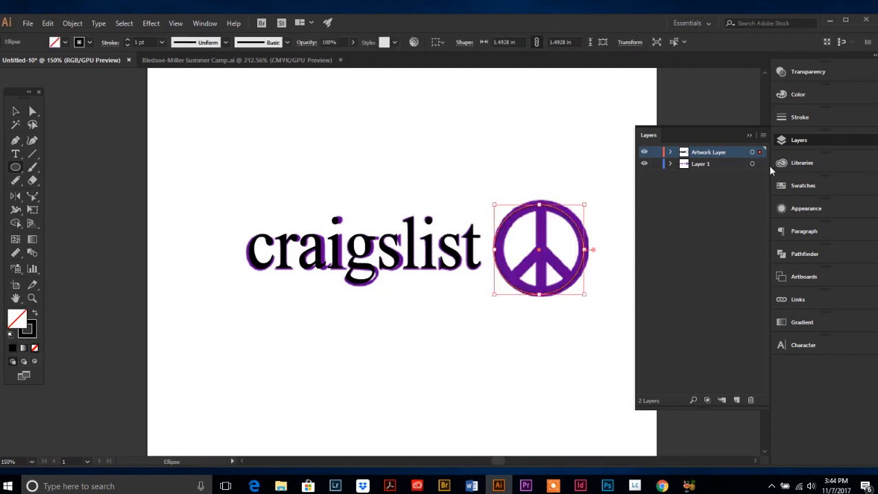
left_click(798, 116)
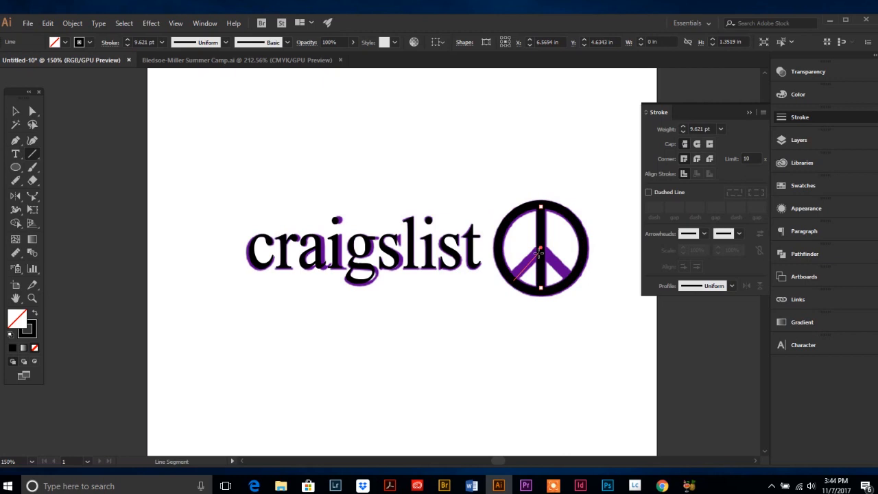
left_click_drag(514, 281, 542, 258)
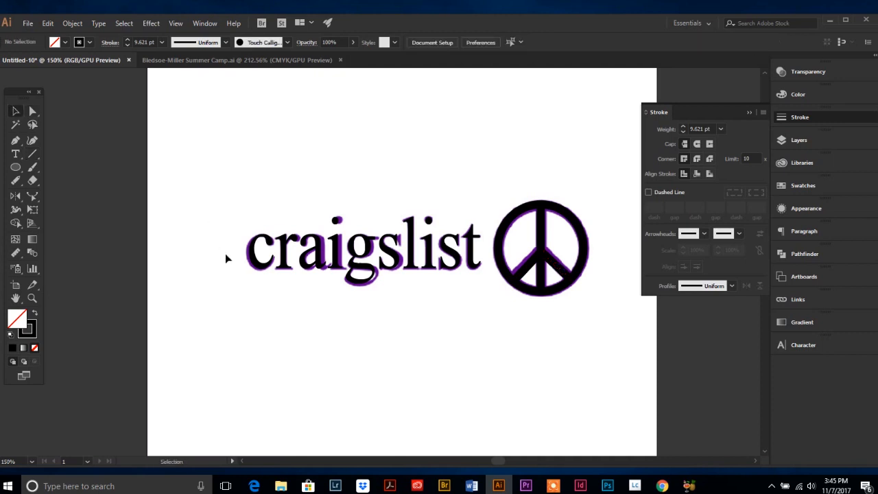
mouse_move(368, 324)
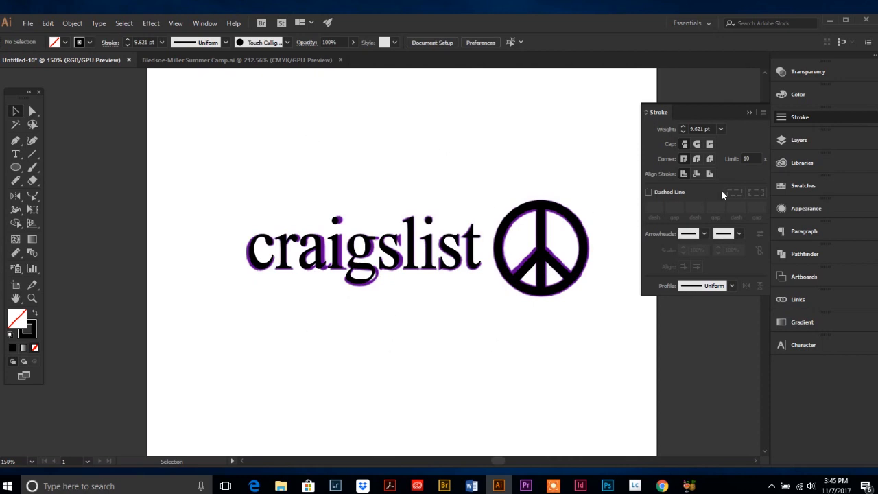
mouse_move(683, 399)
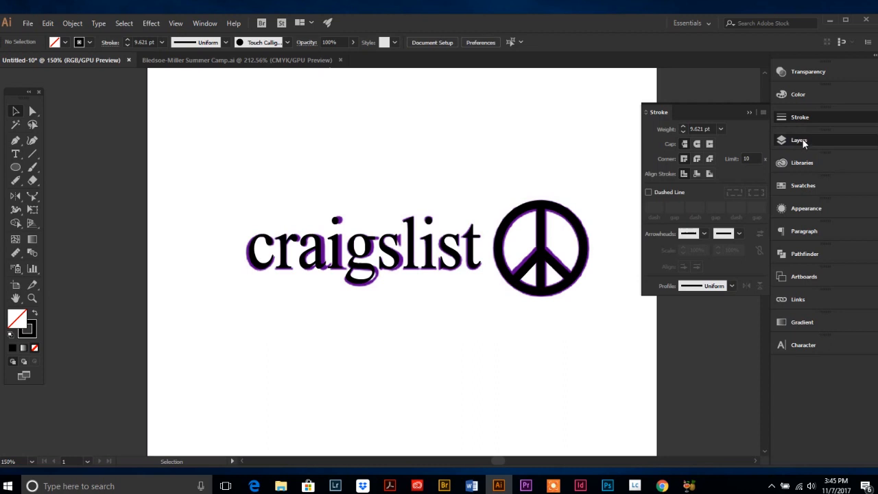
Review Artwork Layer and Layer 1 via the Layers panel menu, hiding the purple original.
left_click(801, 140)
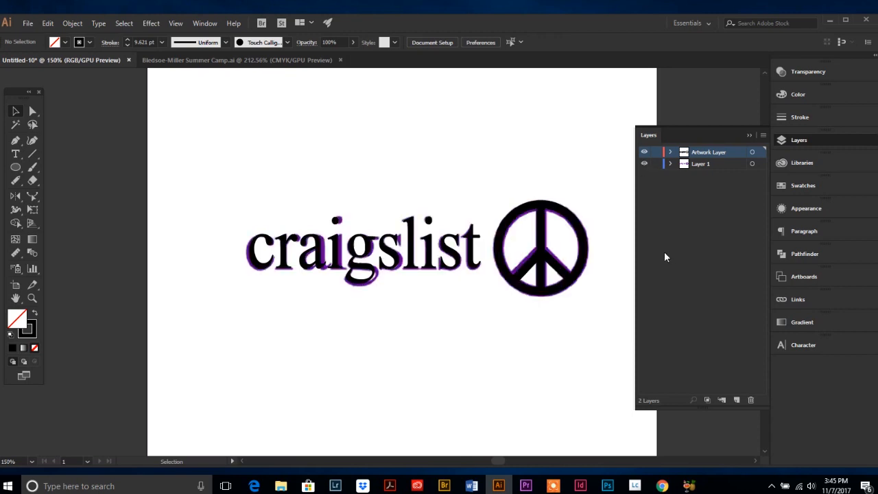
left_click(700, 164)
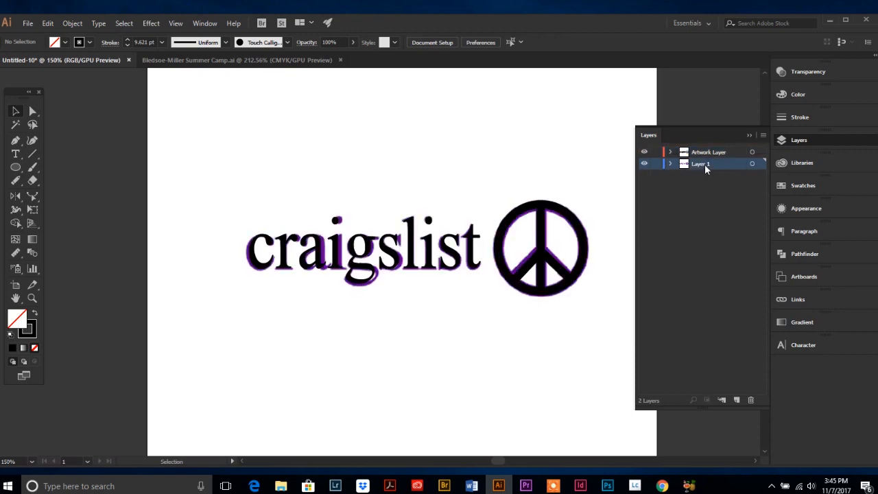
left_click(763, 135)
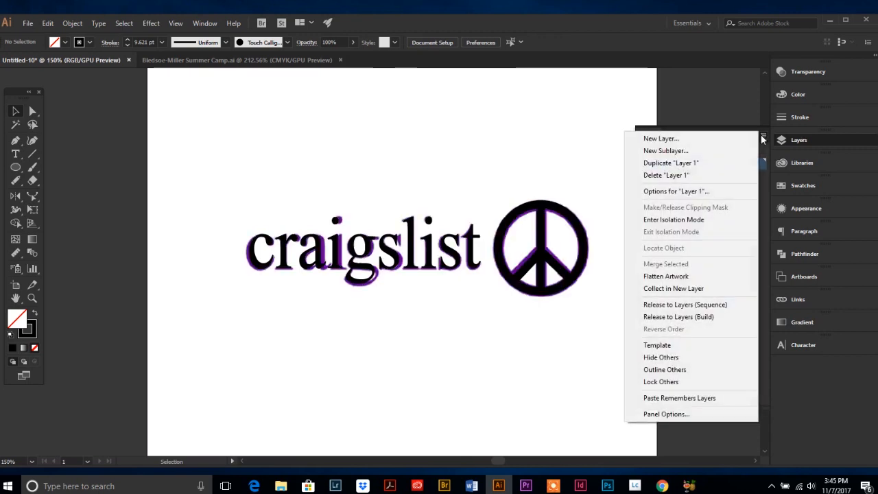
mouse_move(684, 305)
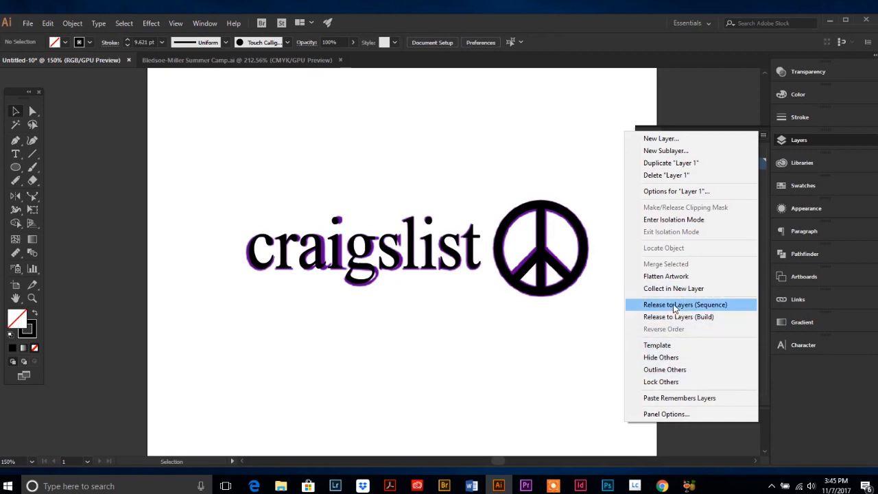
mouse_move(656, 162)
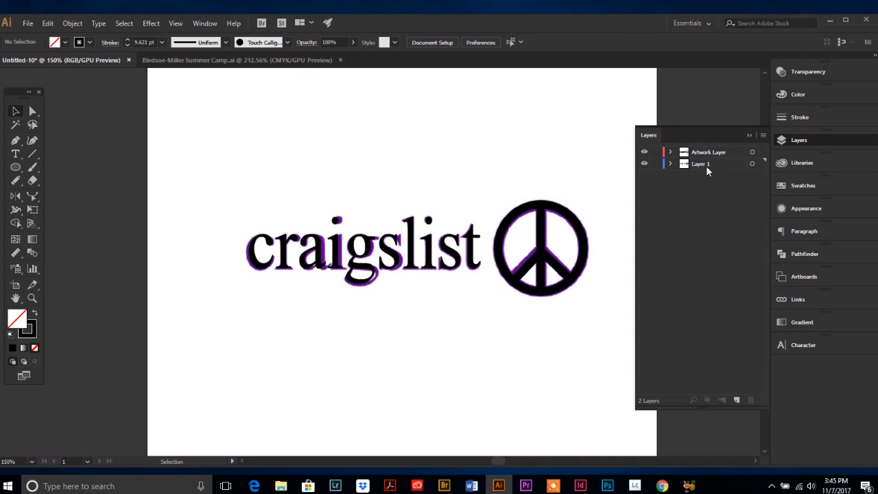
left_click(763, 135)
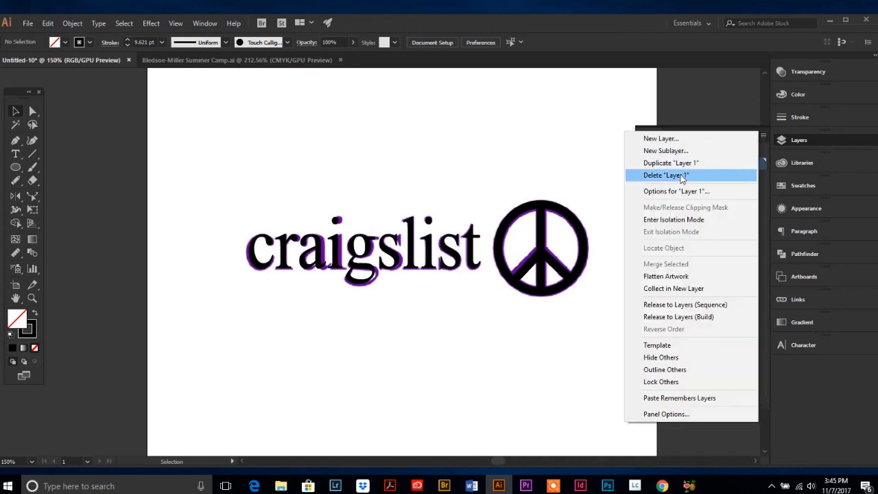
left_click(673, 176)
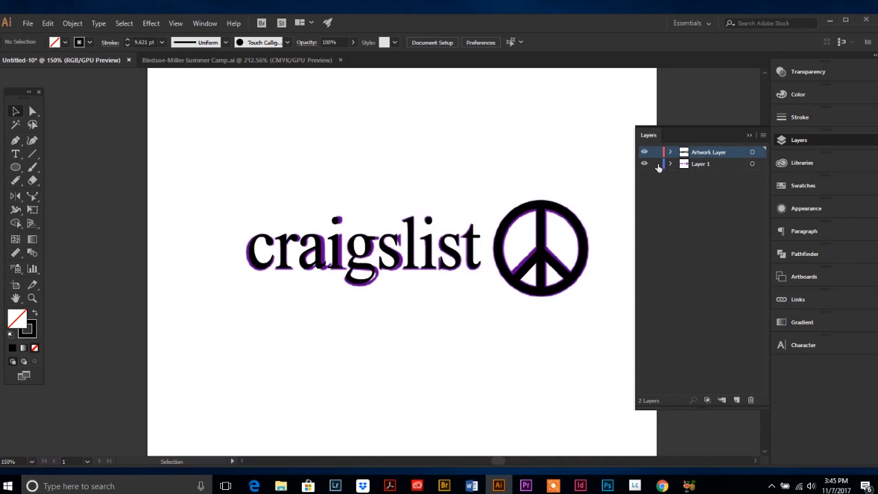
Lock the Artwork Layer against edits and unlock Layer 1.
left_click(655, 163)
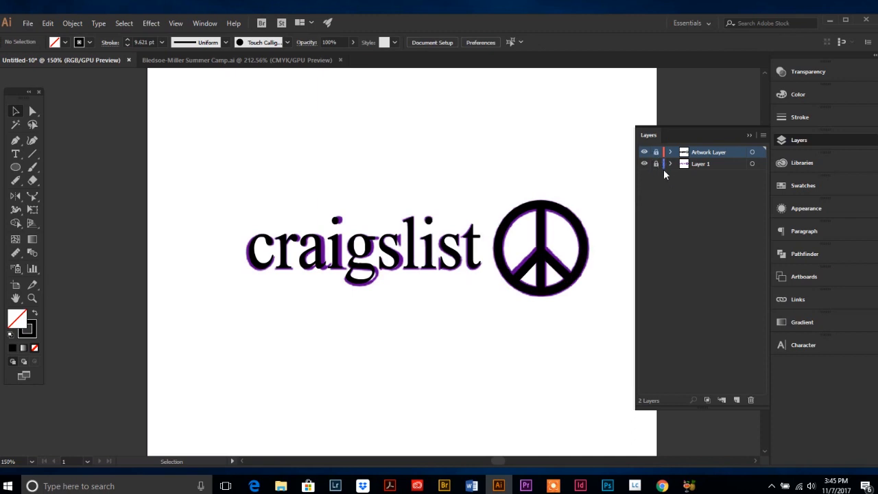
left_click(655, 151)
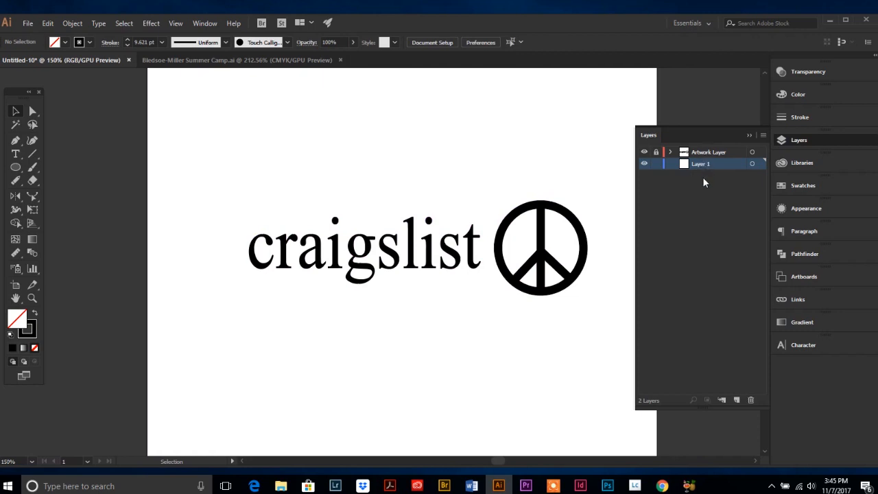
mouse_move(694, 221)
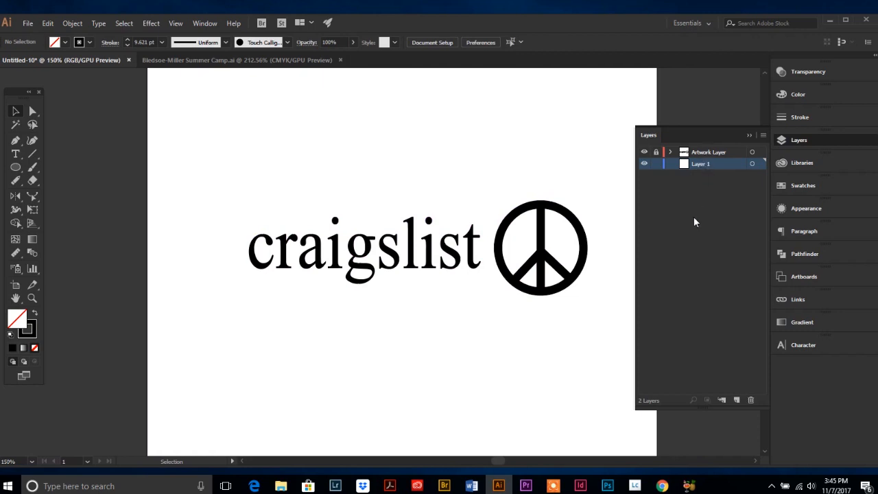
mouse_move(581, 214)
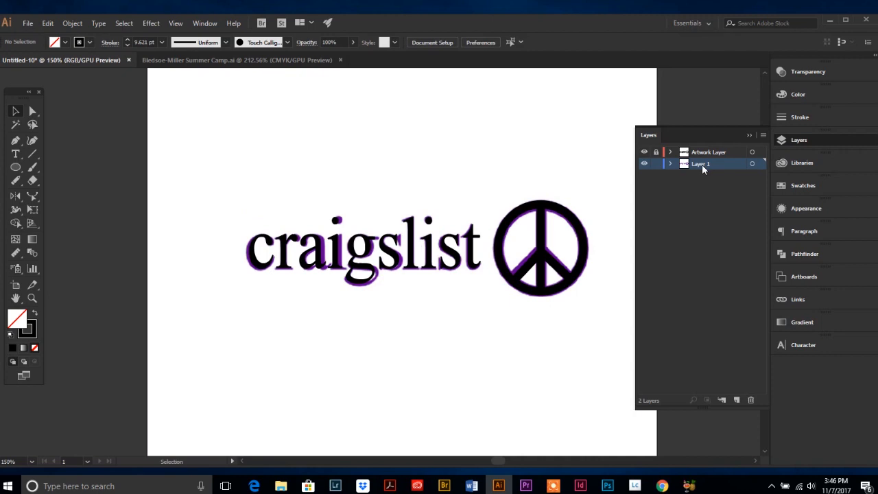
Add new layers Layer 3 and Layer 4 from the Layers panel menu.
left_click(763, 134)
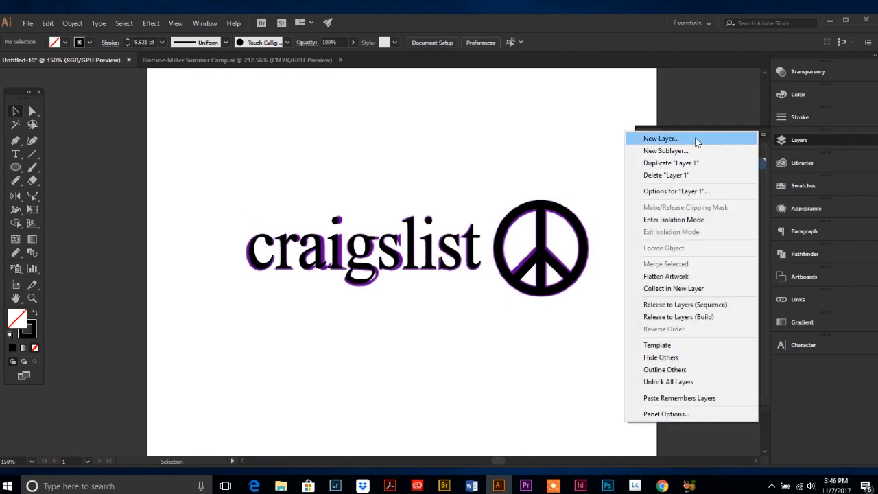
left_click(659, 137)
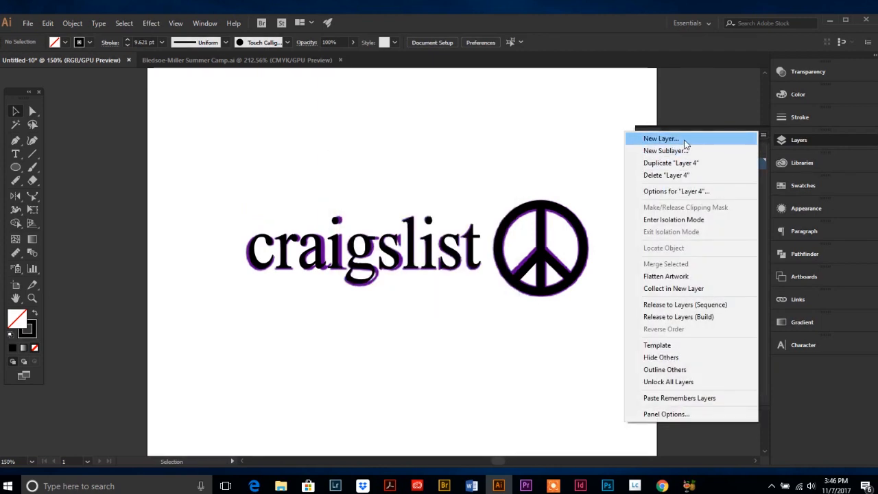
left_click(658, 137)
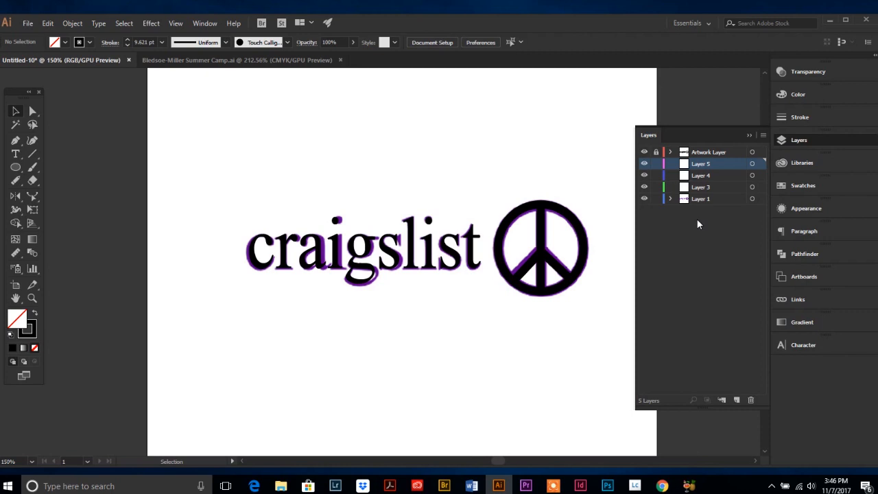
mouse_move(690, 233)
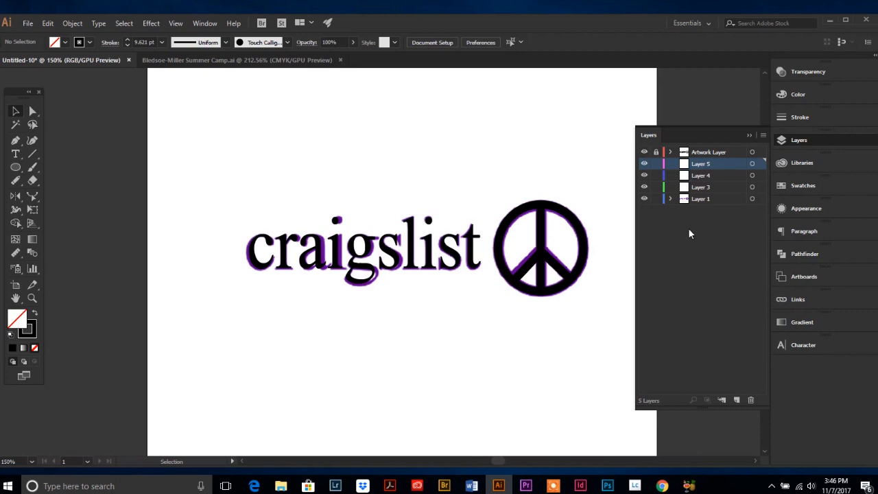
mouse_move(656, 225)
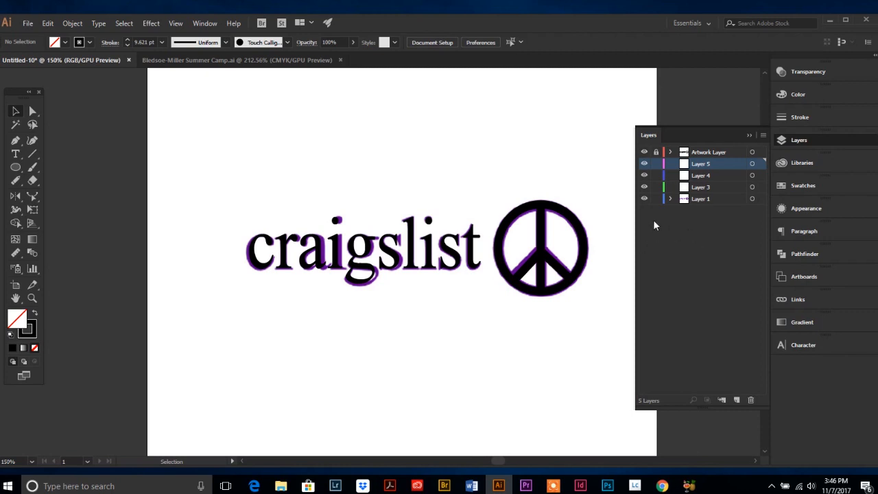
mouse_move(702, 187)
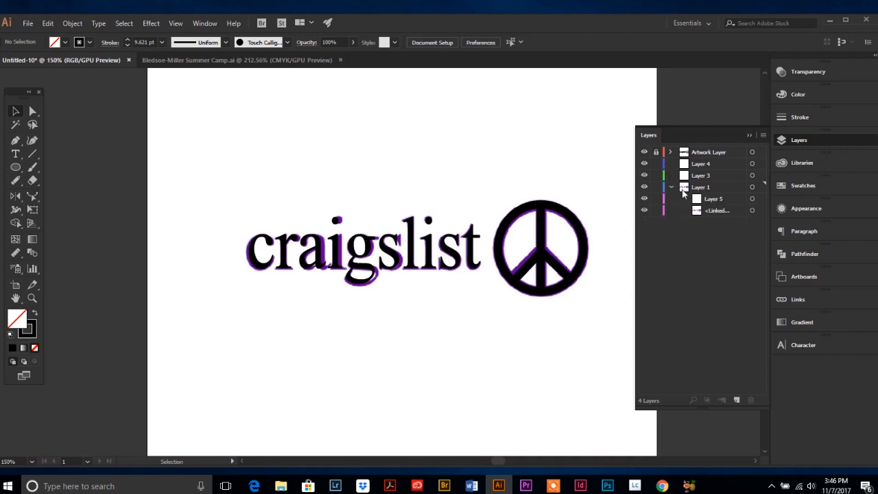
Nest Layer 5 inside Layer 1 as a sublayer and collapse Layer 1.
left_click(713, 198)
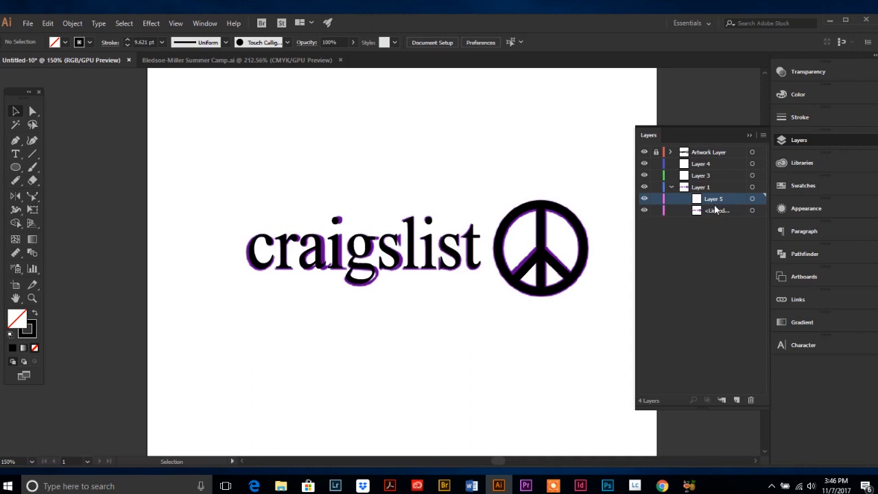
left_click(717, 210)
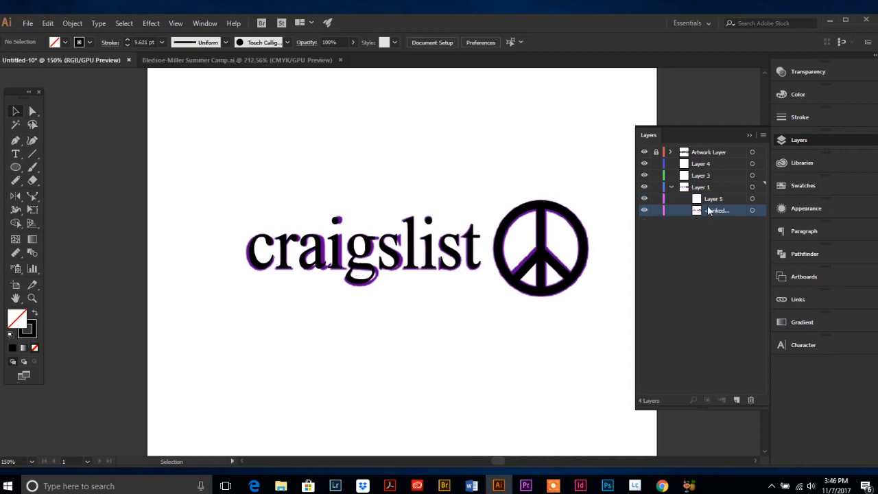
left_click(669, 186)
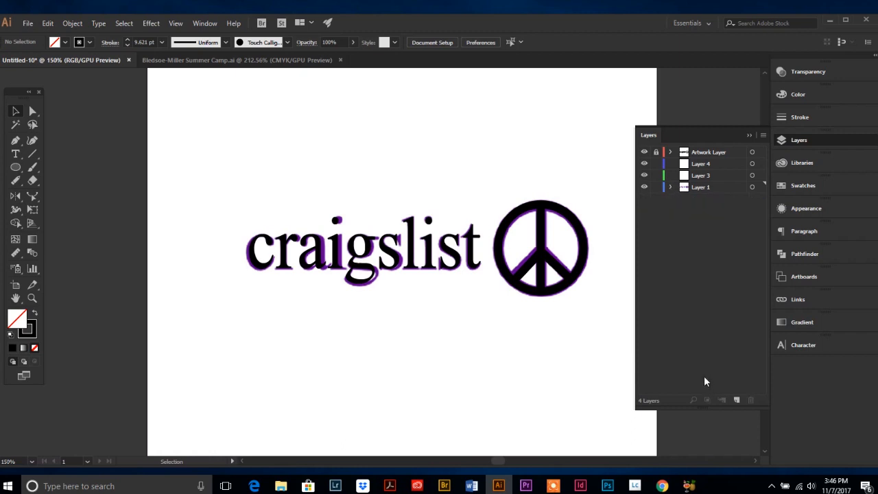
Move Artwork Layer to the bottom of the stack beneath Layers 4, 3 and 1.
left_click(708, 151)
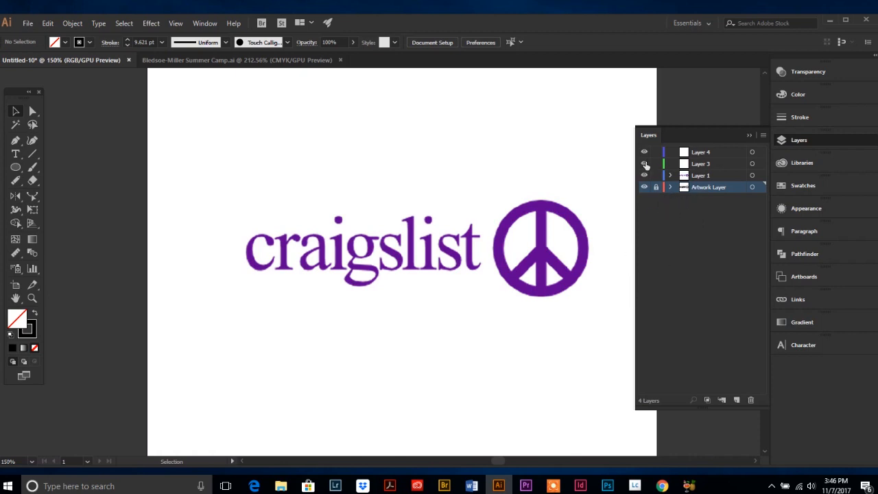
left_click(644, 163)
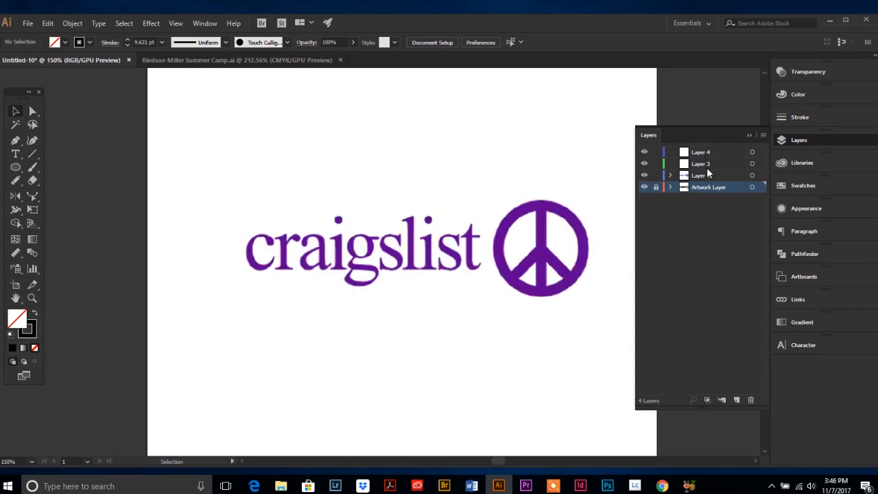
mouse_move(702, 178)
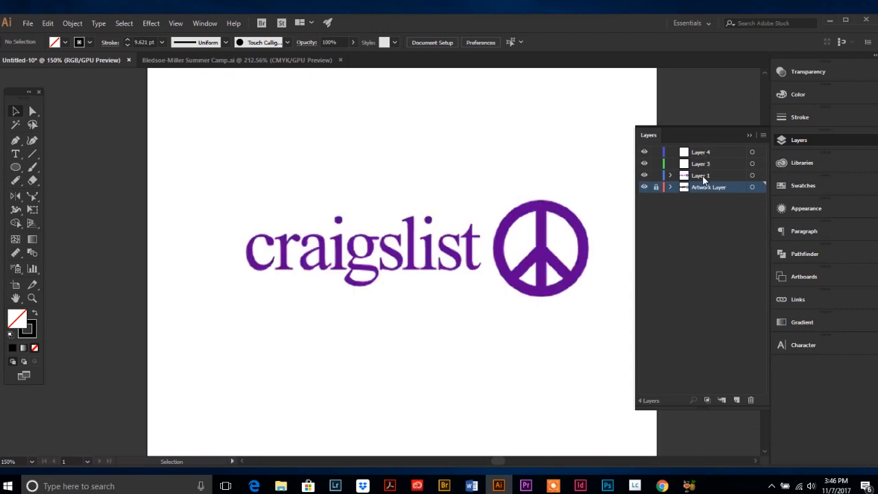
mouse_move(703, 196)
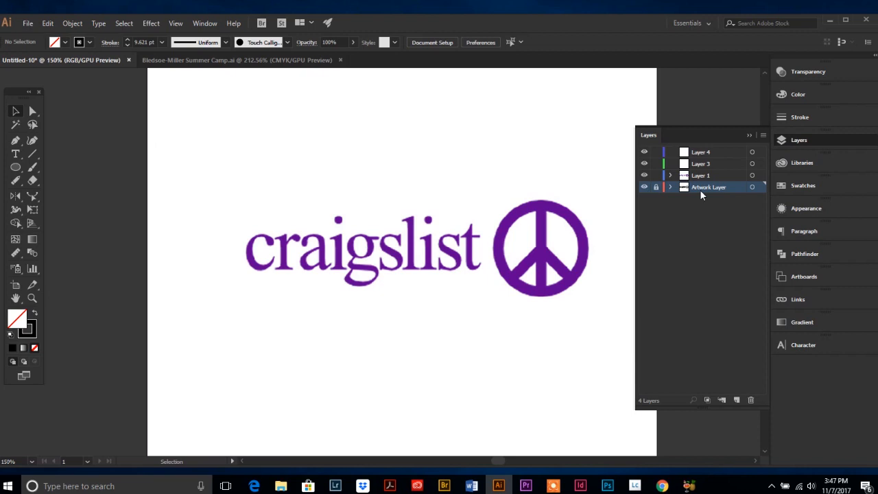
mouse_move(713, 189)
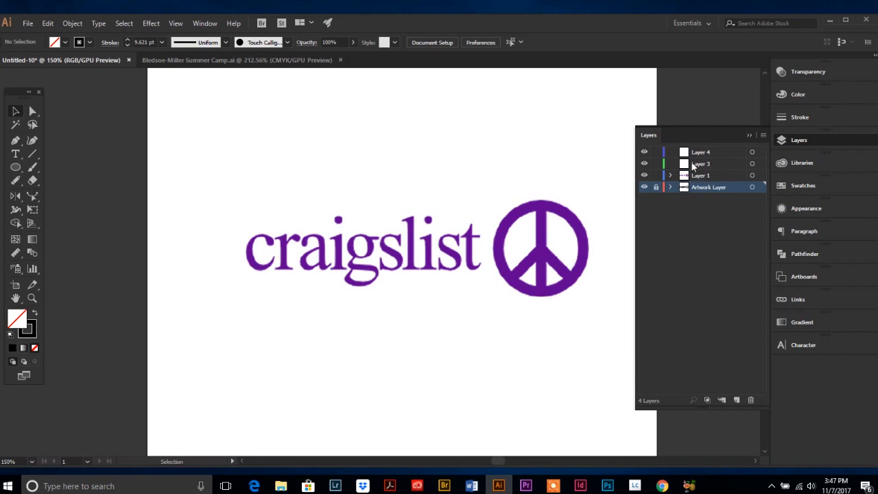
mouse_move(683, 151)
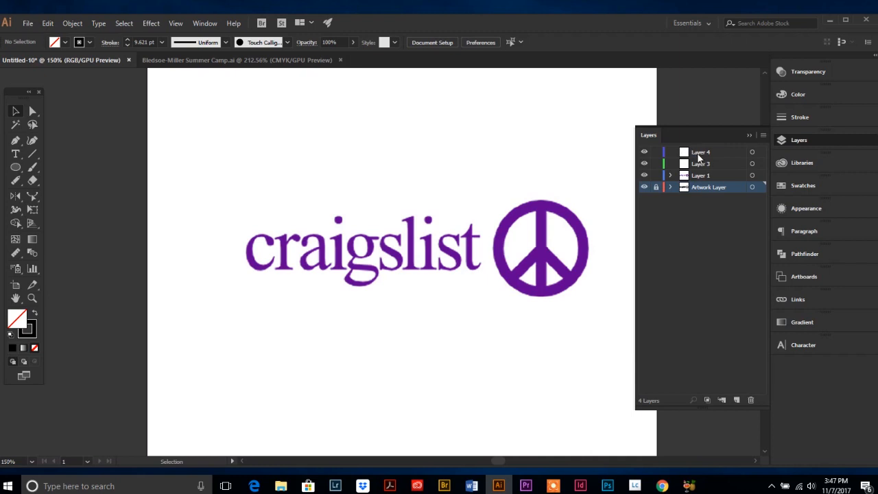
mouse_move(700, 161)
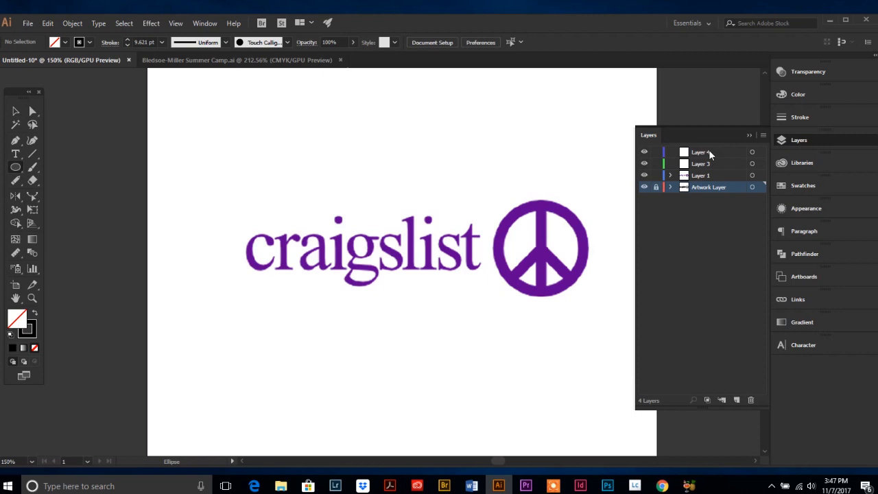
Draw an oval around the logo on Layer 4, hide it, and hide then reshow the logo layer.
left_click_drag(259, 148, 561, 357)
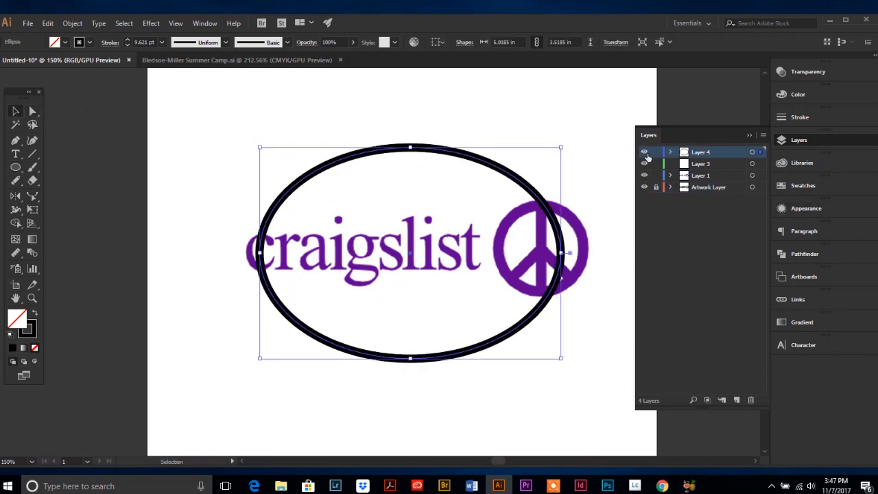
mouse_move(644, 152)
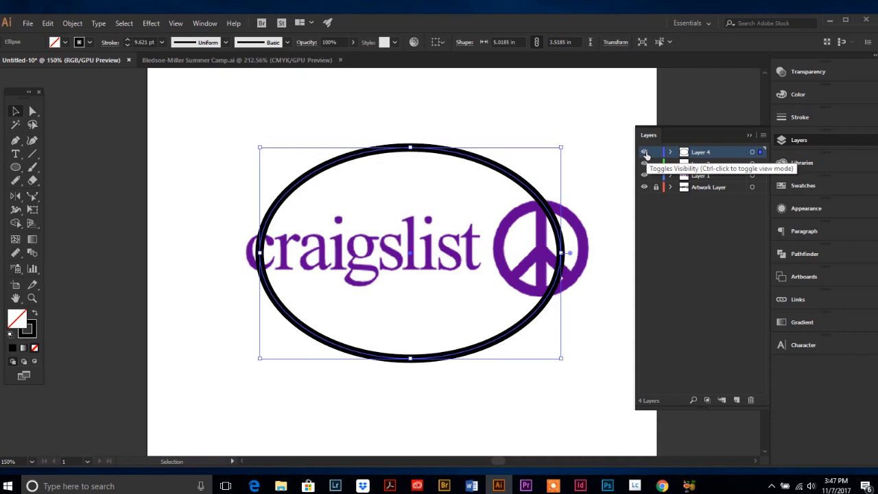
mouse_move(645, 154)
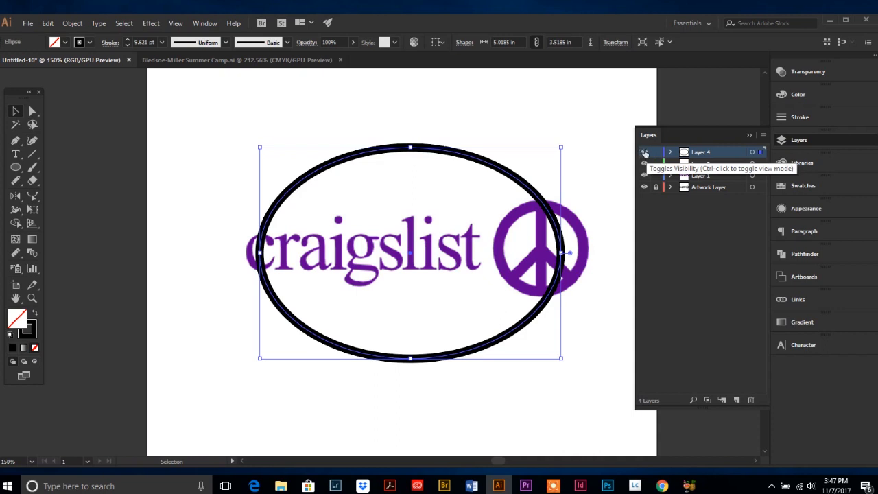
left_click(643, 151)
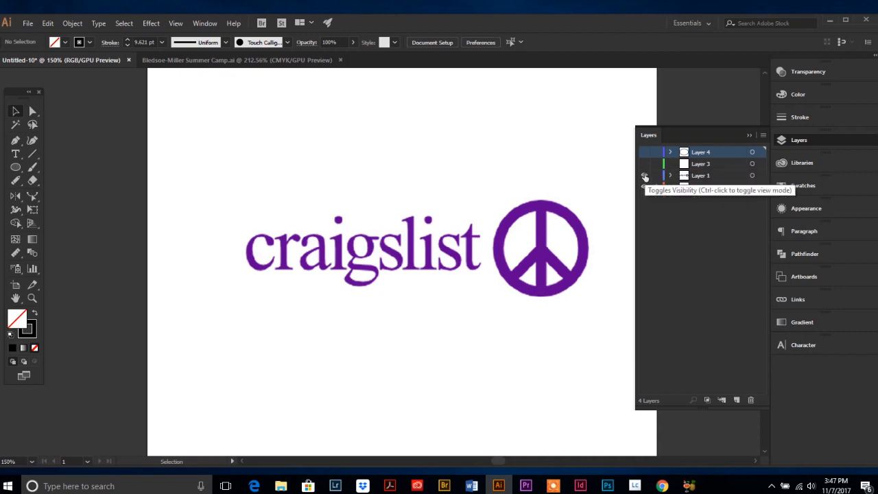
left_click(645, 175)
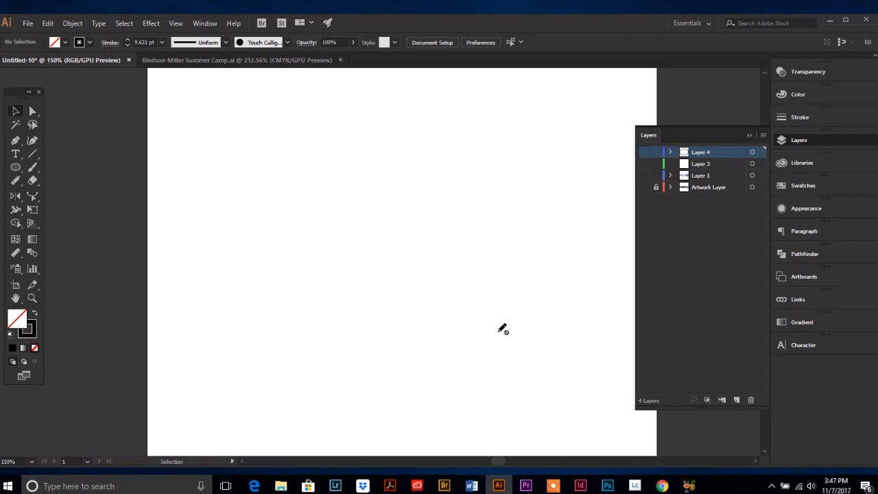
mouse_move(710, 191)
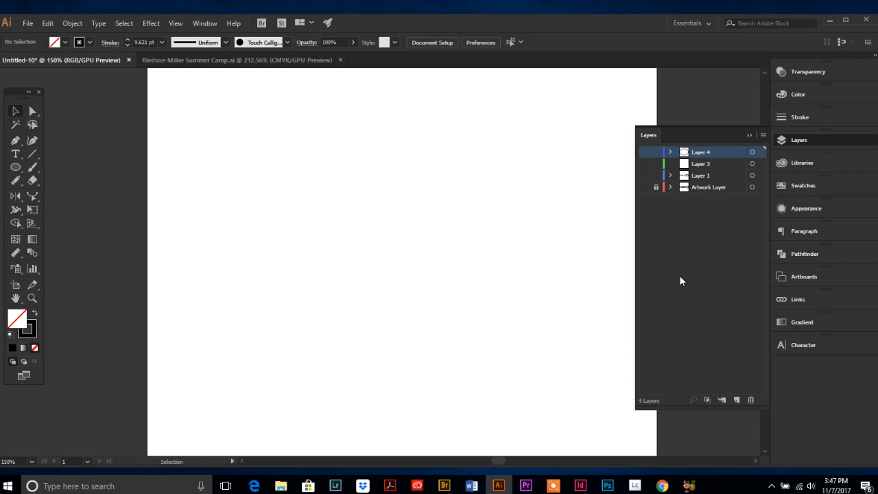
left_click(645, 176)
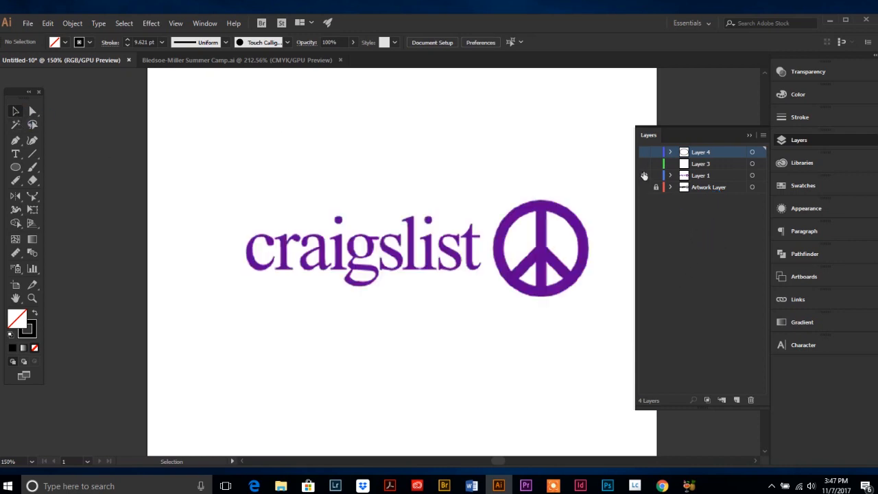
Toggle the top layer's visibility so the black tracing shows instead of the purple logo.
left_click(643, 151)
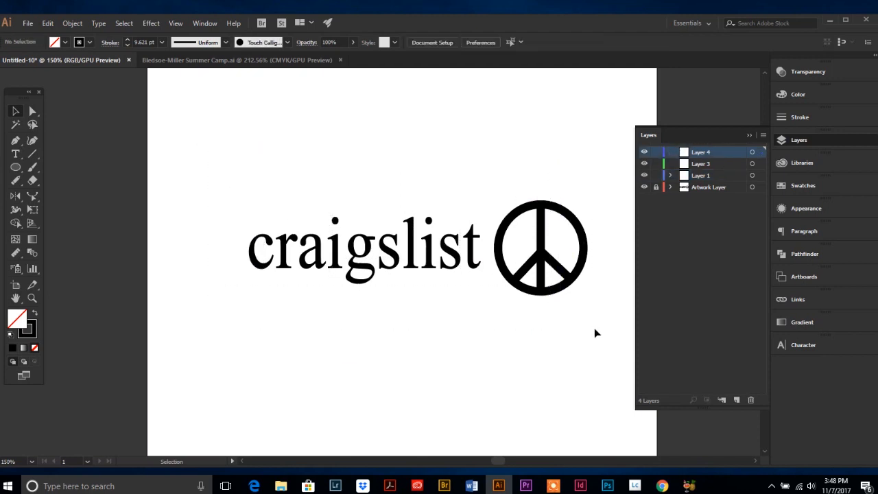
mouse_move(601, 311)
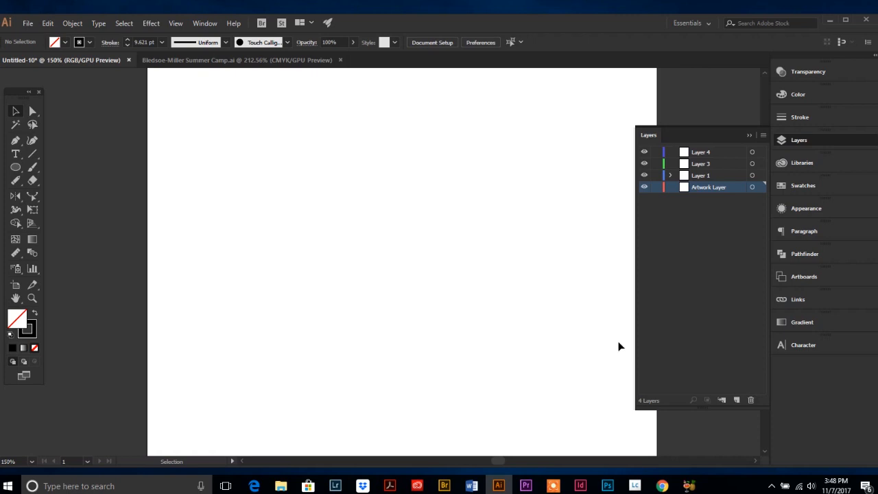
mouse_move(600, 308)
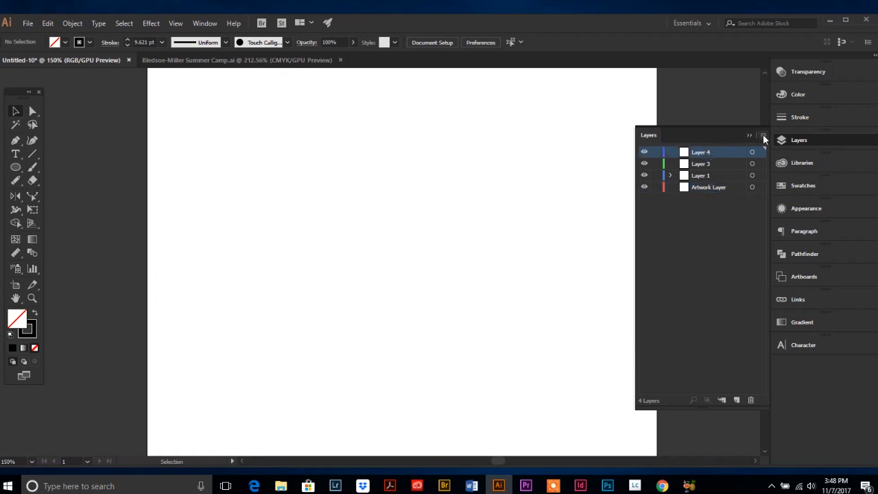
Add a new sublayer Layer 5 from the flyout menu and collapse its parent layer.
left_click(761, 139)
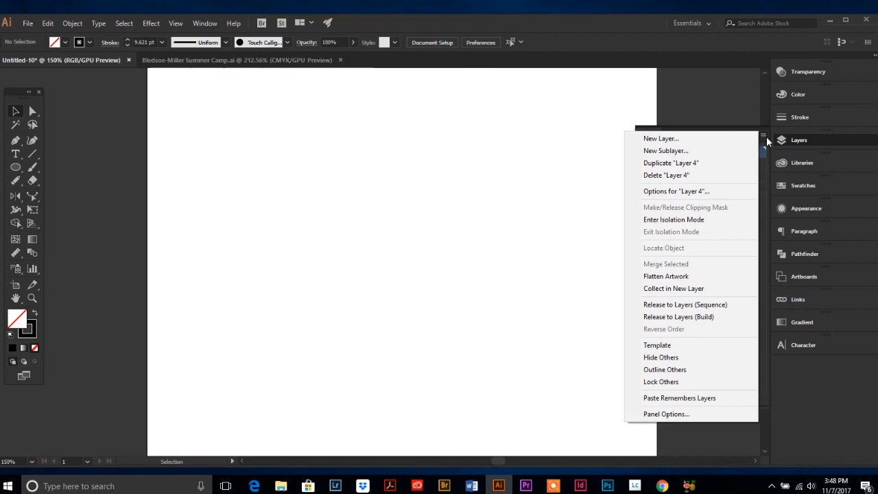
mouse_move(686, 149)
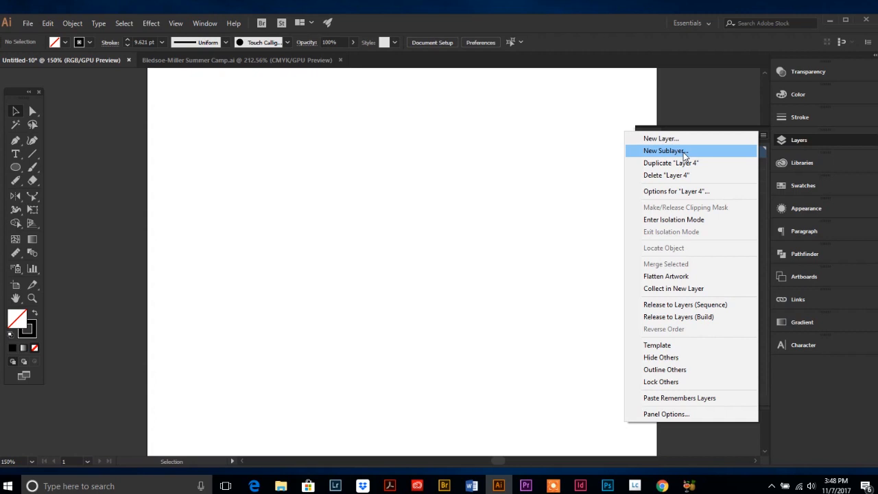
mouse_move(766, 392)
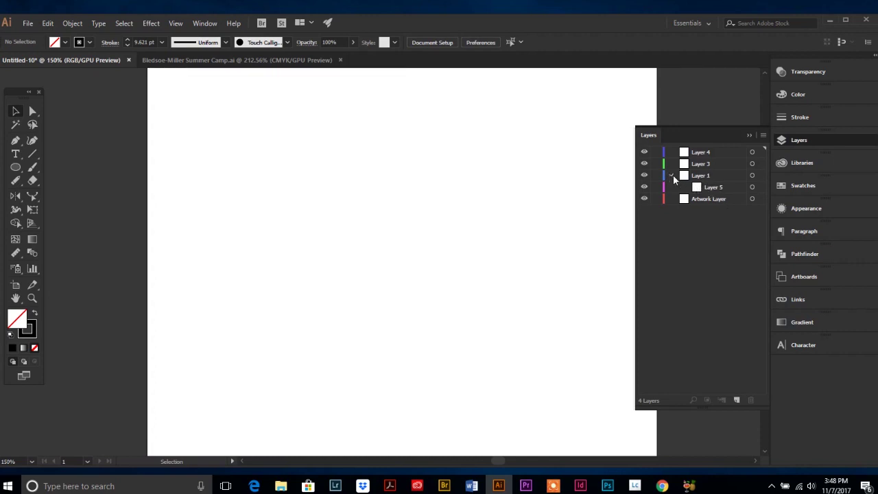
left_click(673, 175)
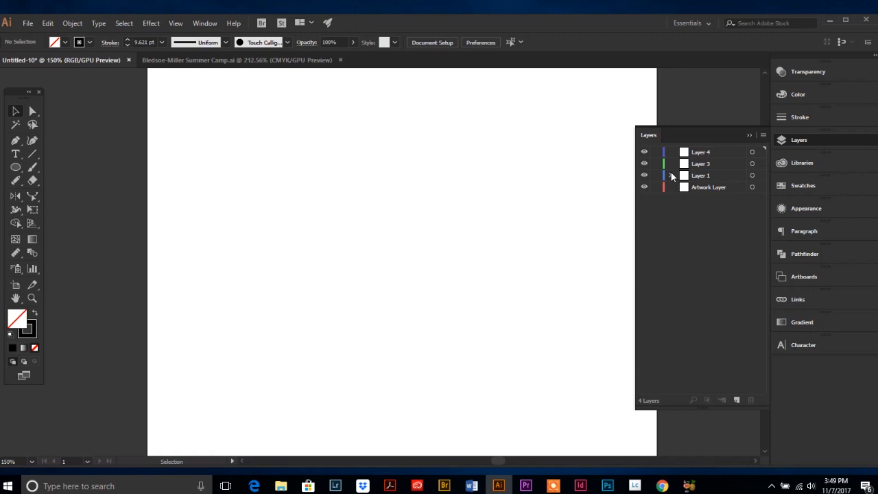
left_click(763, 134)
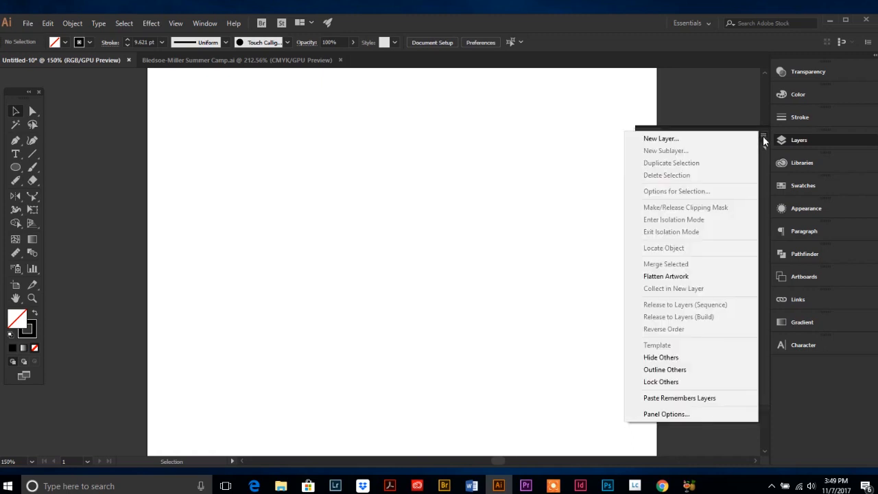
left_click(656, 137)
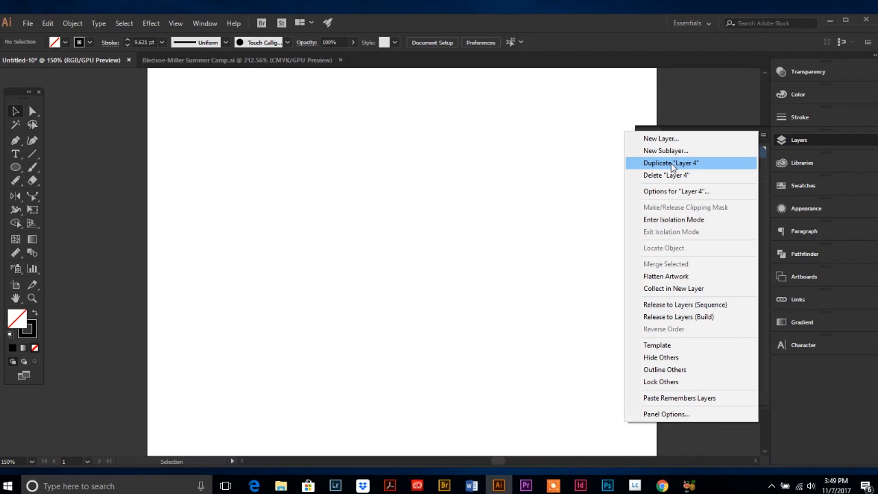
mouse_move(664, 166)
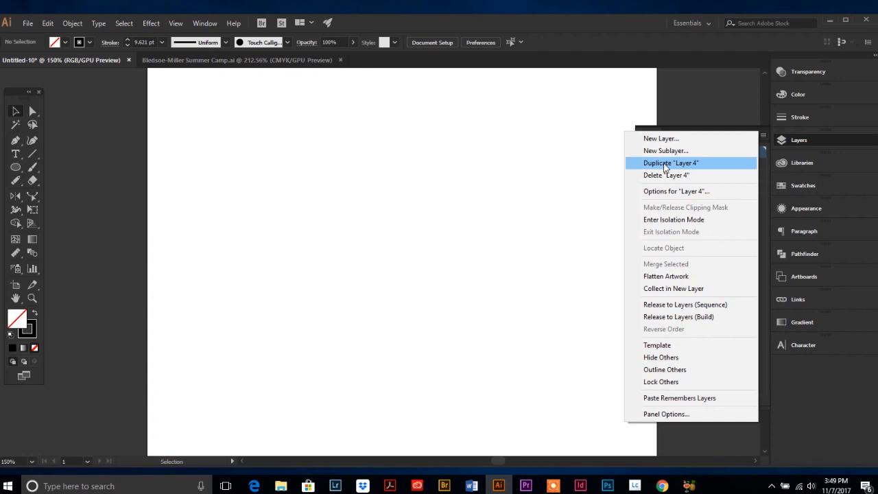
mouse_move(664, 177)
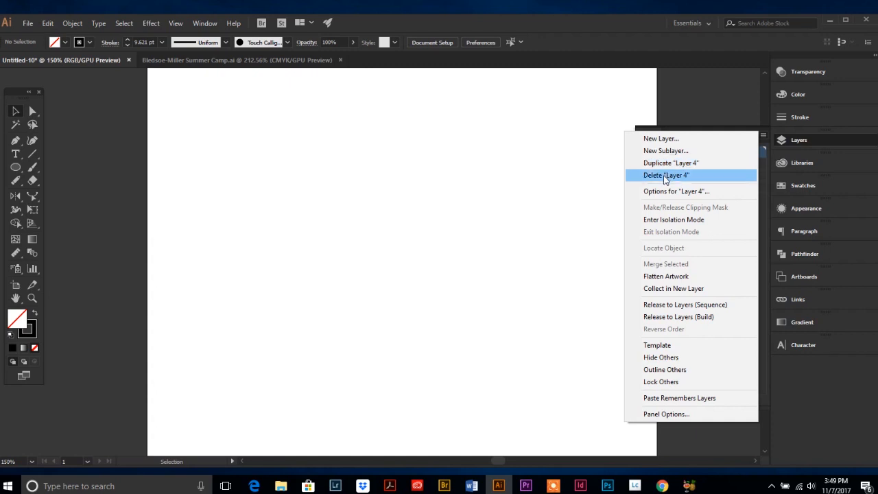
mouse_move(678, 195)
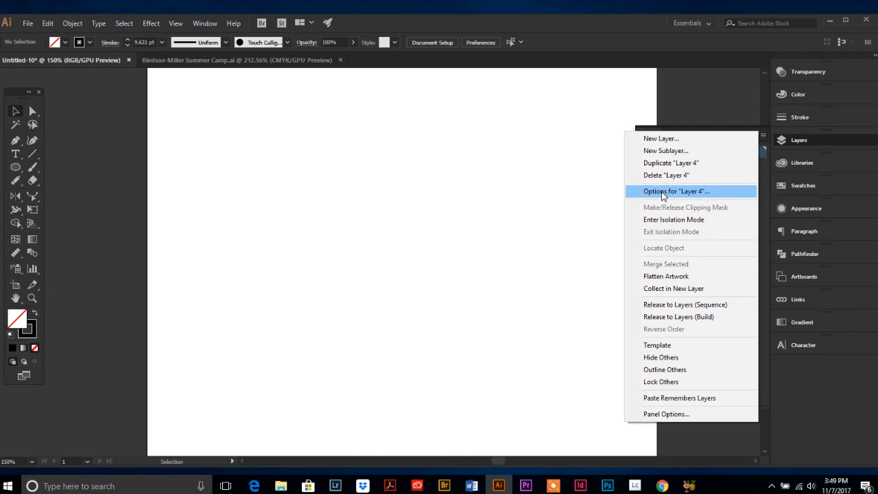
left_click(675, 190)
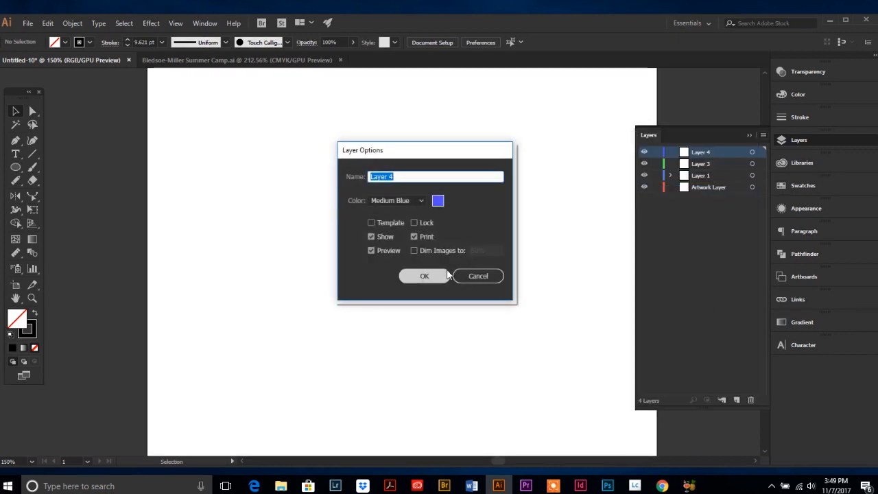
left_click(424, 276)
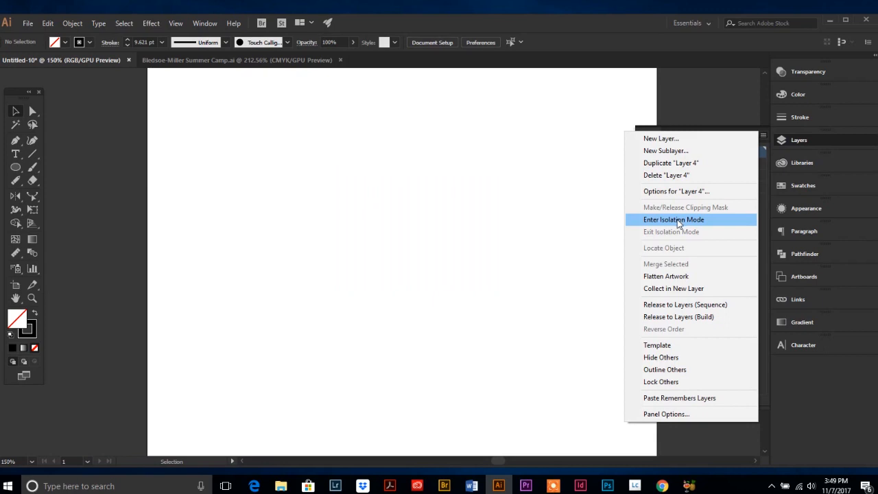
left_click(673, 219)
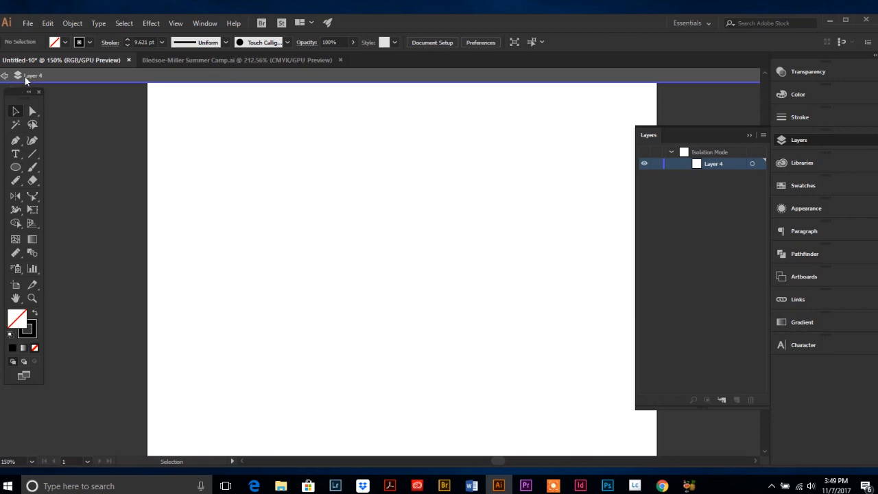
mouse_move(63, 84)
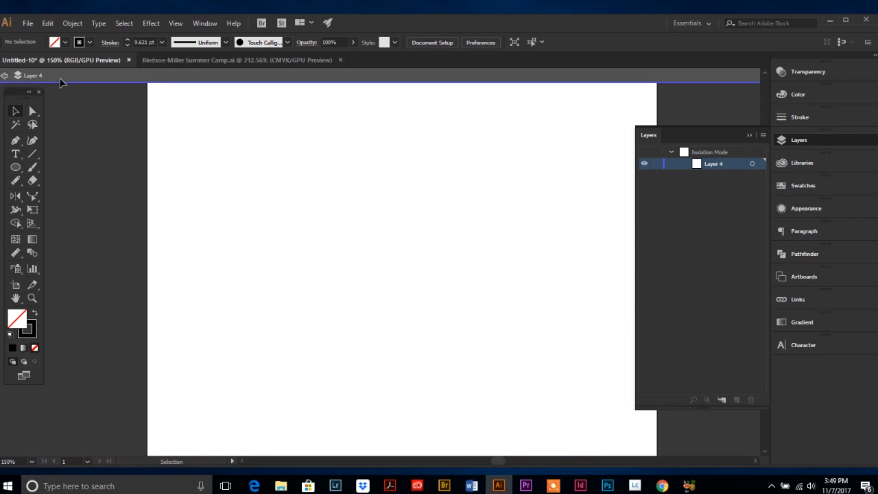
mouse_move(49, 85)
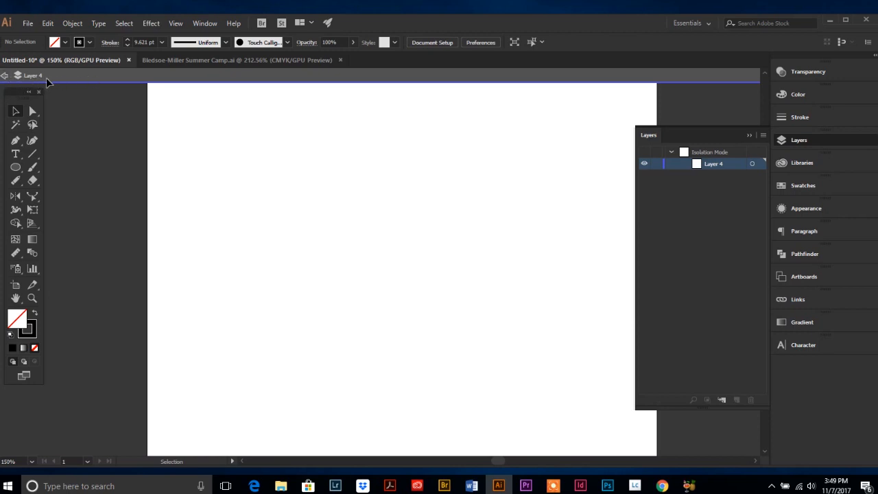
mouse_move(685, 131)
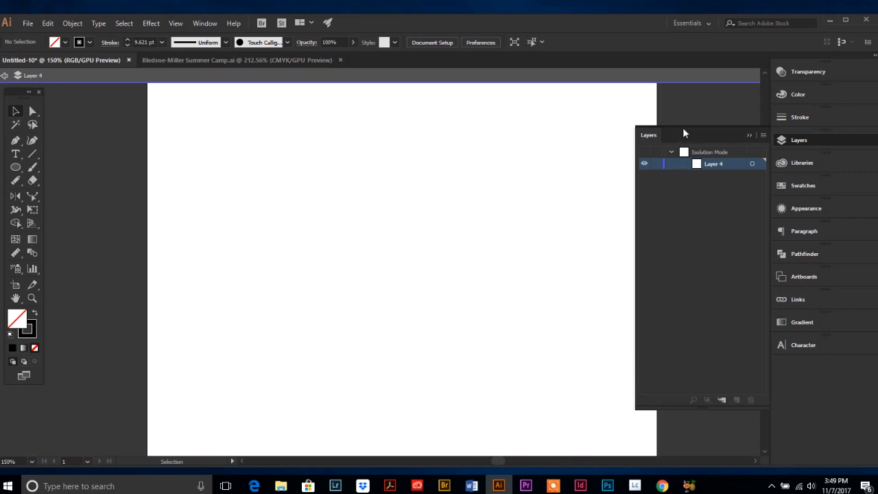
mouse_move(623, 133)
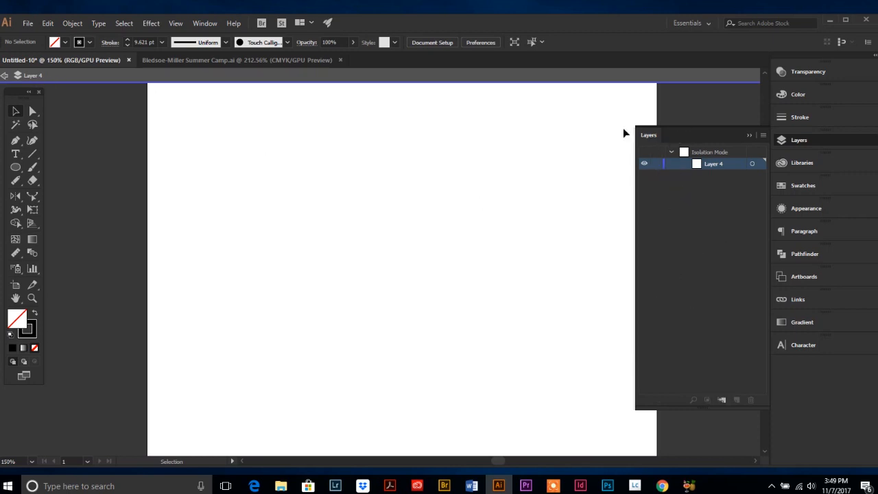
mouse_move(681, 190)
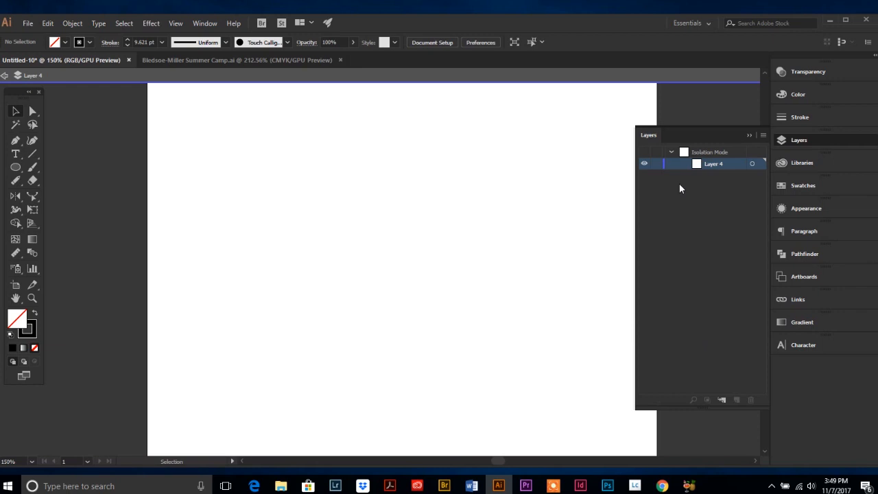
mouse_move(678, 191)
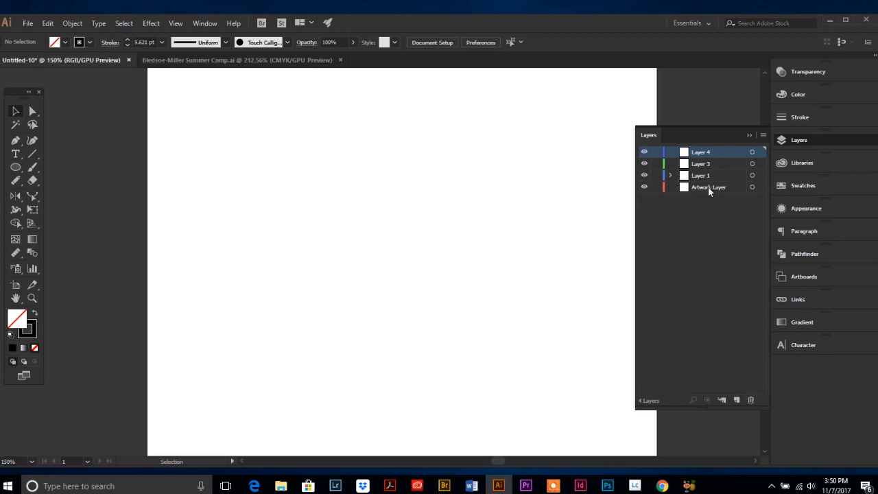
left_click(763, 134)
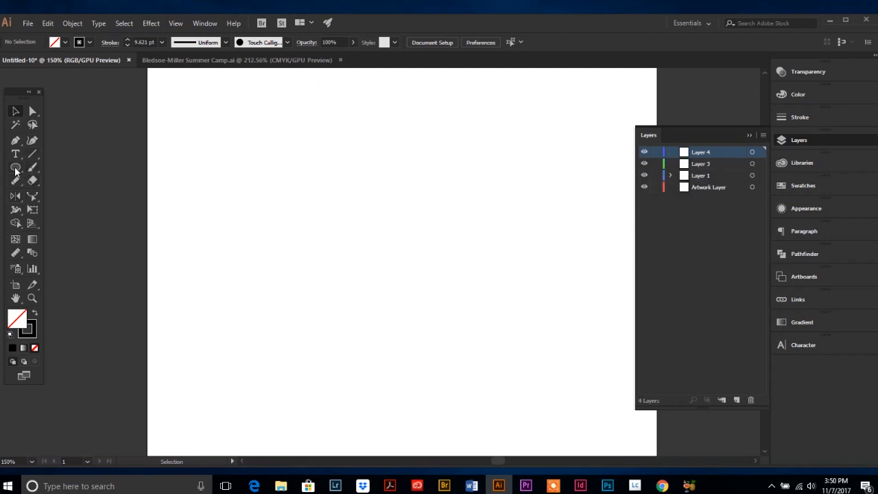
left_click(763, 136)
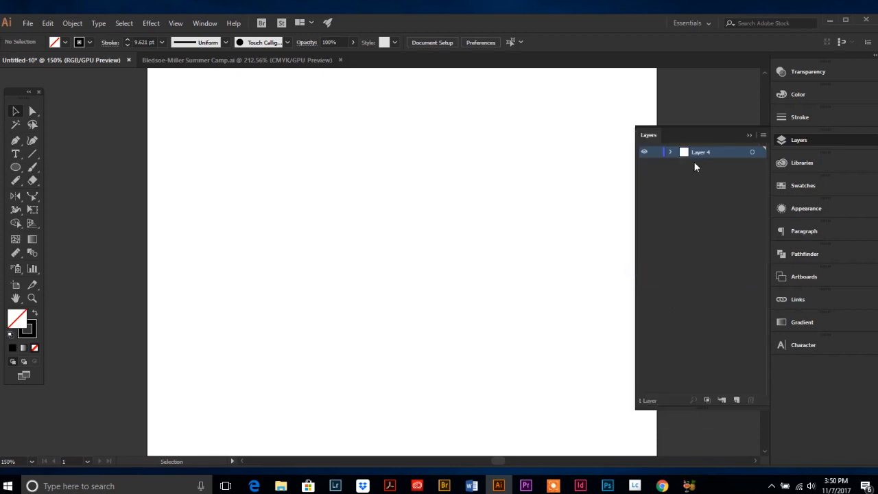
mouse_move(703, 288)
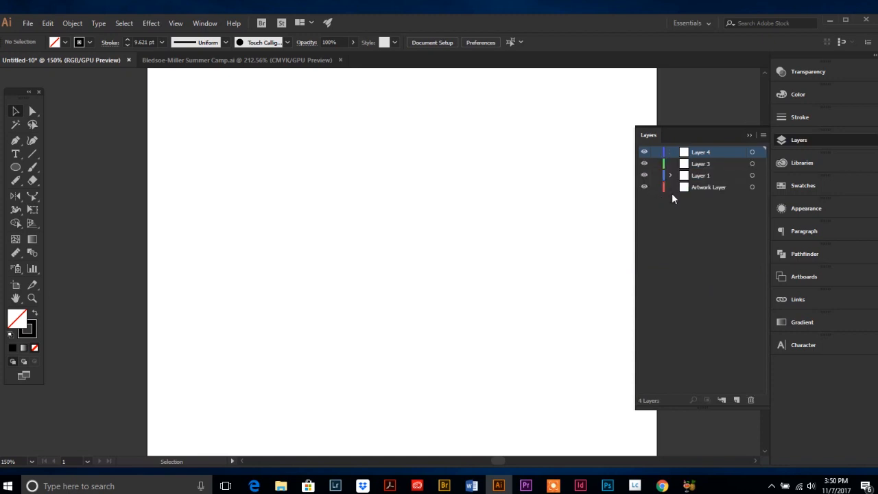
mouse_move(711, 249)
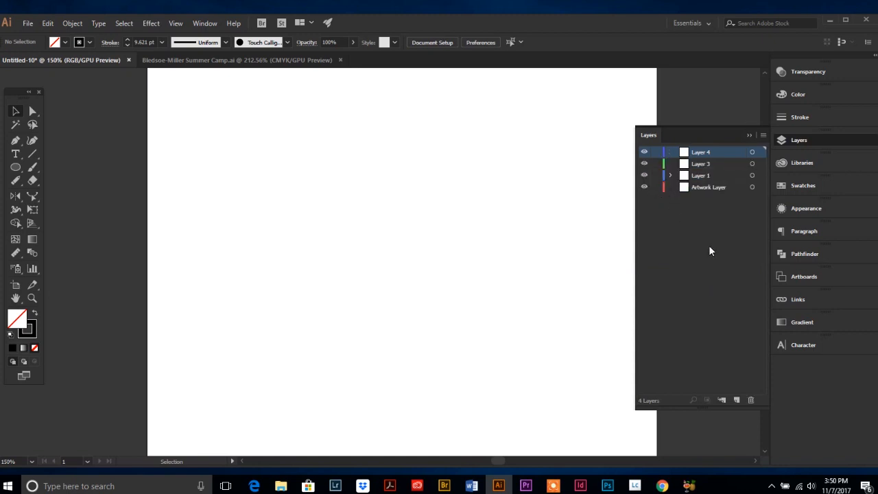
mouse_move(704, 260)
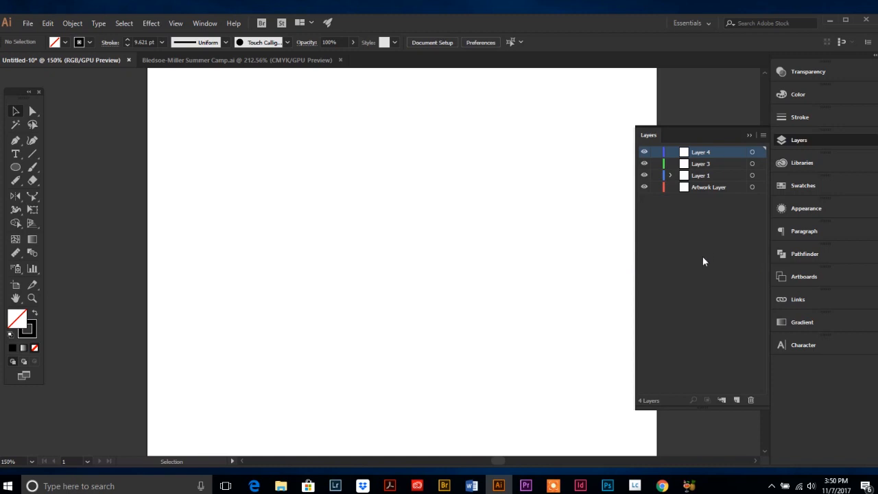
mouse_move(703, 251)
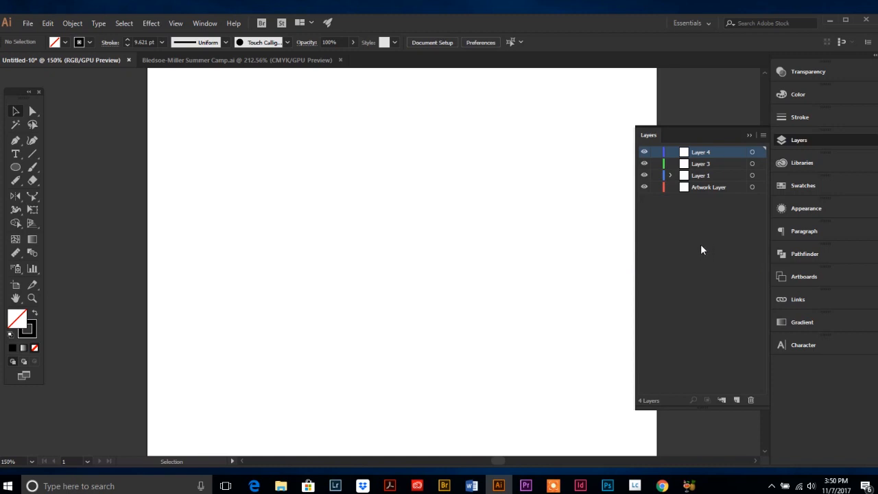
mouse_move(700, 245)
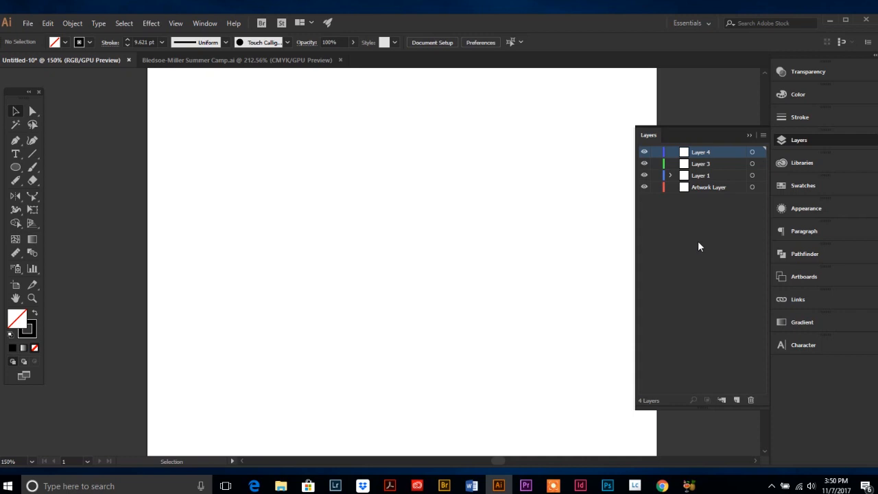
mouse_move(712, 207)
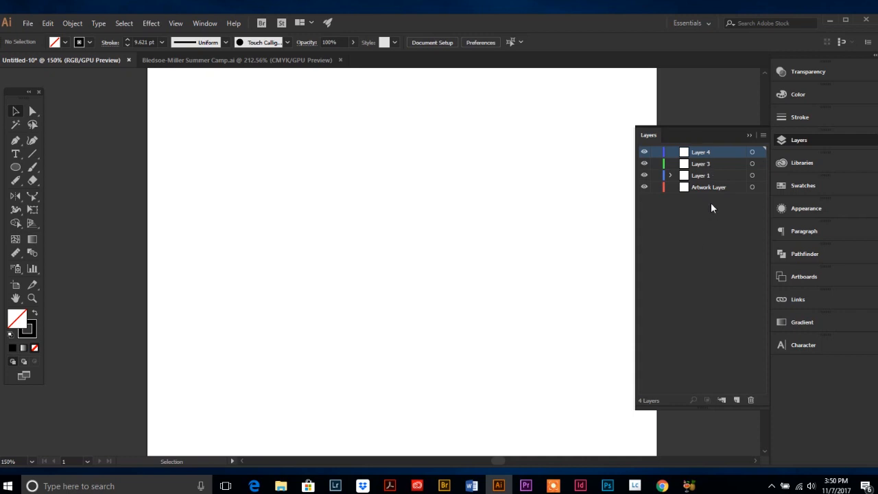
mouse_move(694, 209)
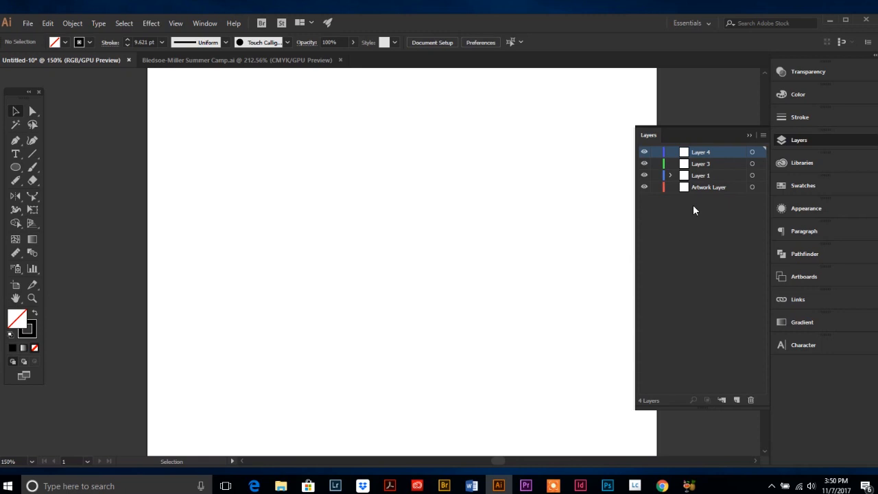
left_click(763, 136)
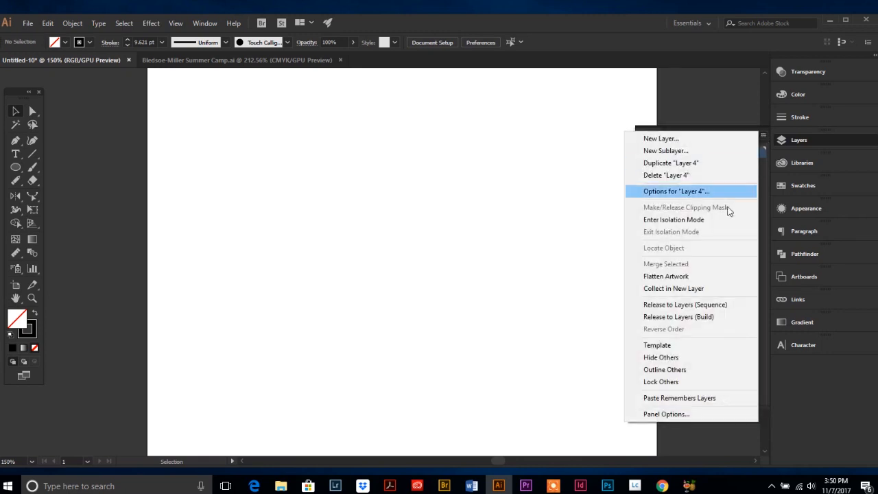
mouse_move(672, 288)
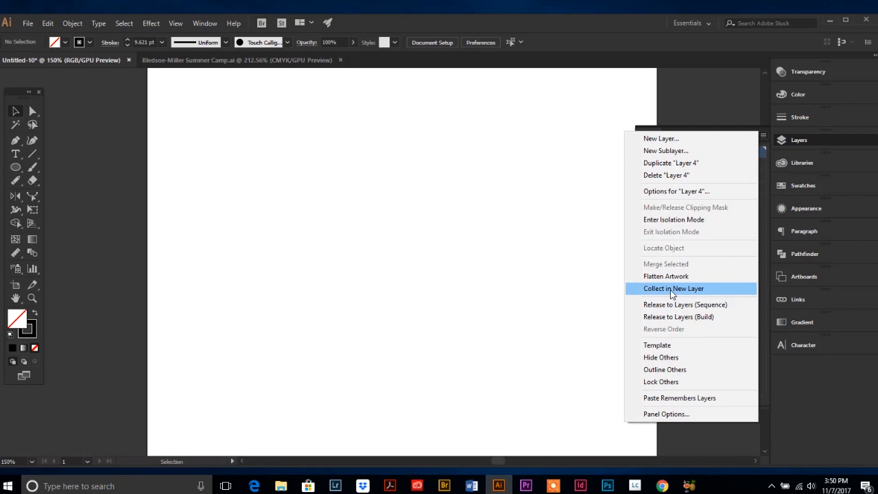
left_click(672, 289)
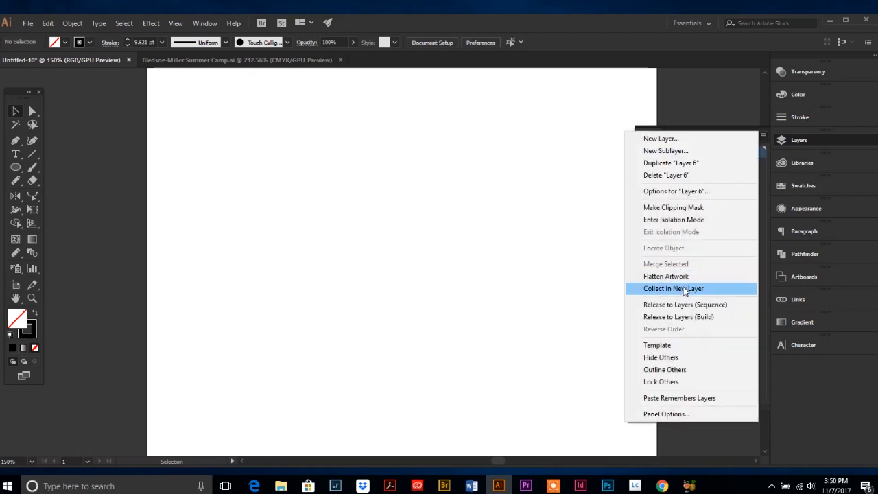
mouse_move(670, 317)
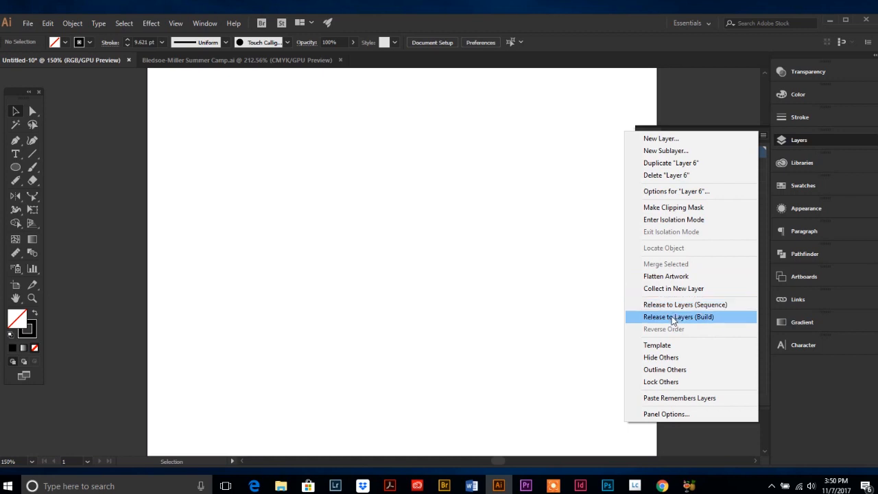
mouse_move(669, 329)
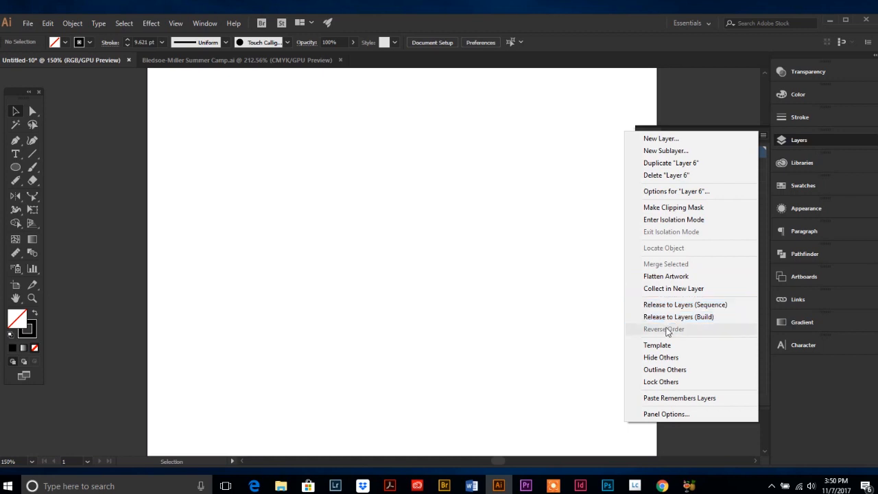
mouse_move(666, 307)
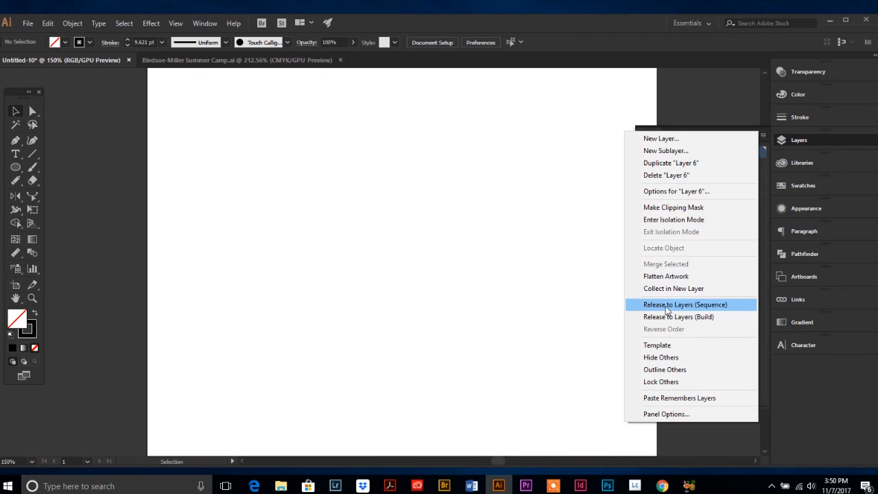
mouse_move(669, 321)
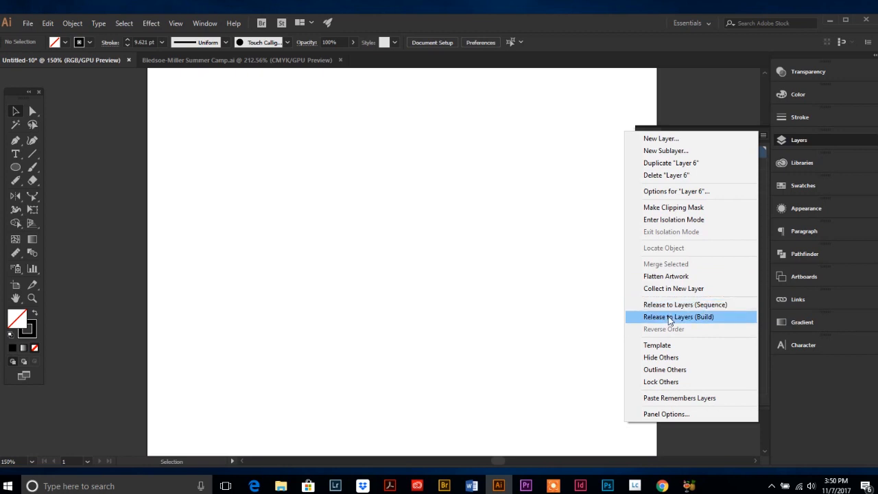
mouse_move(664, 318)
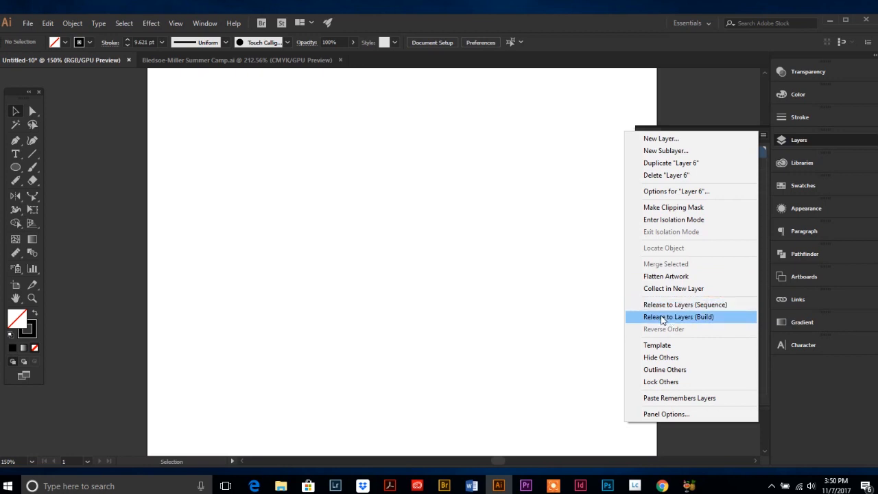
mouse_move(657, 346)
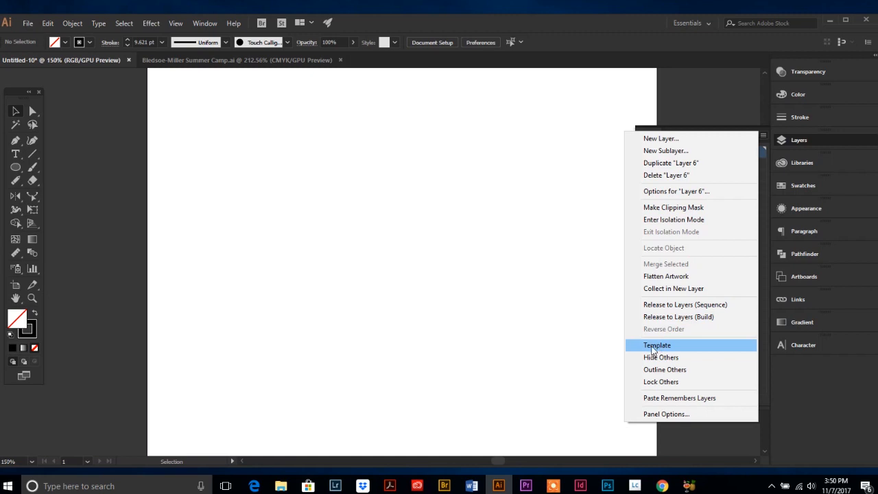
Convert Layer 6 into a template layer from the flyout menu.
left_click(657, 345)
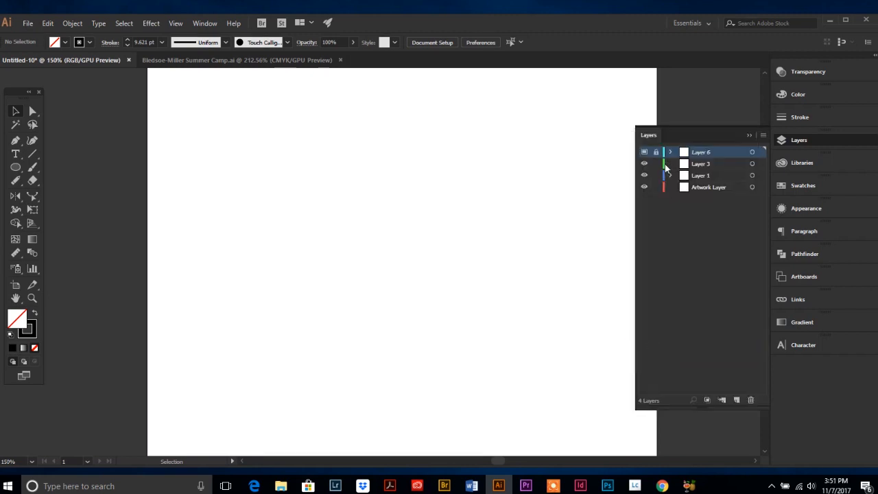
mouse_move(643, 151)
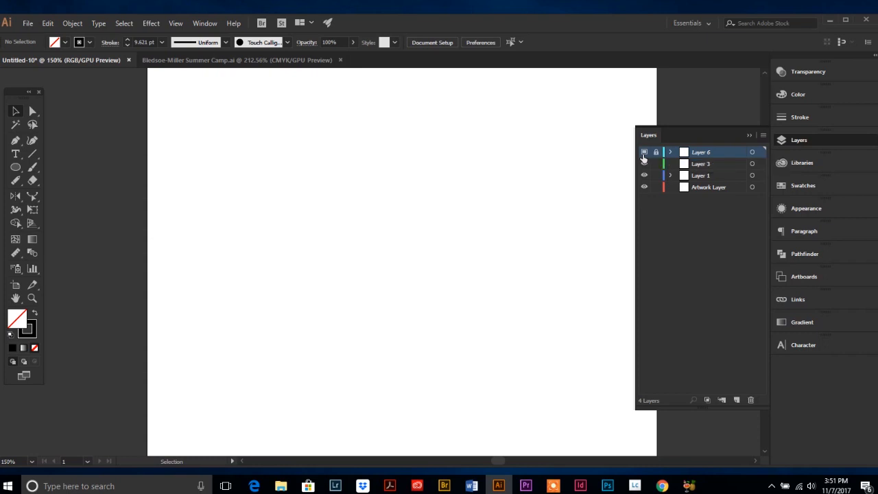
left_click(644, 163)
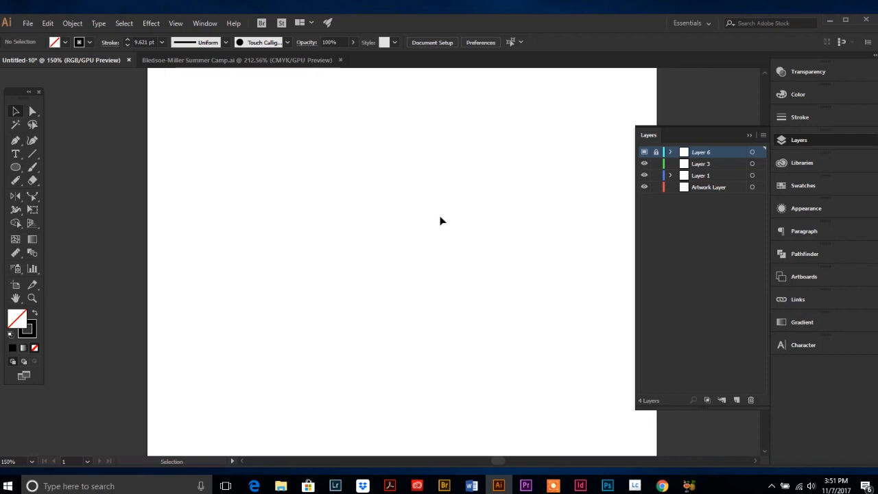
mouse_move(702, 228)
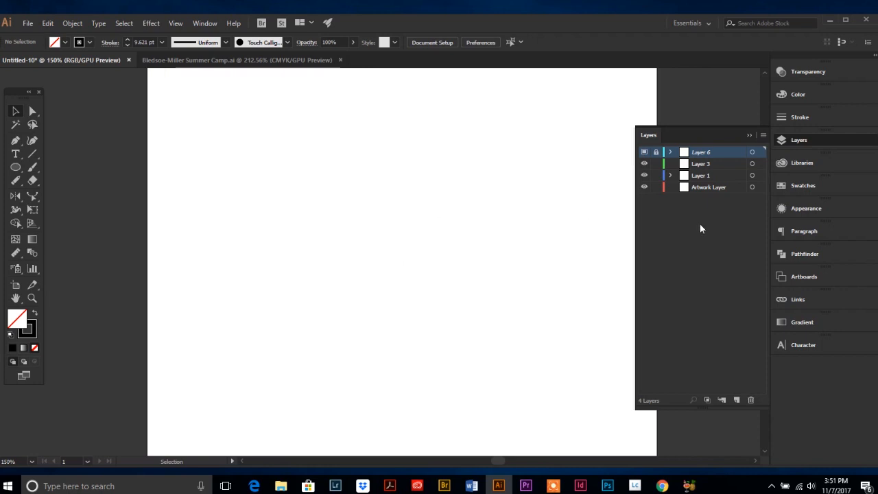
mouse_move(656, 239)
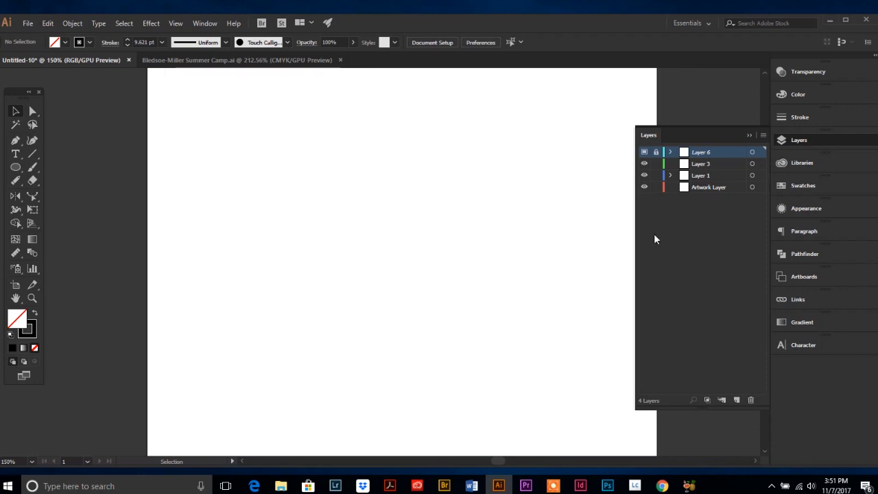
mouse_move(650, 240)
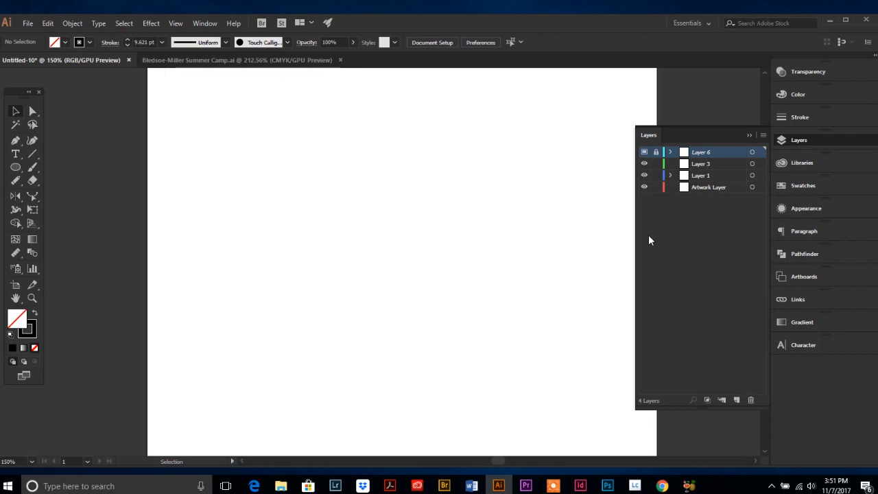
mouse_move(631, 230)
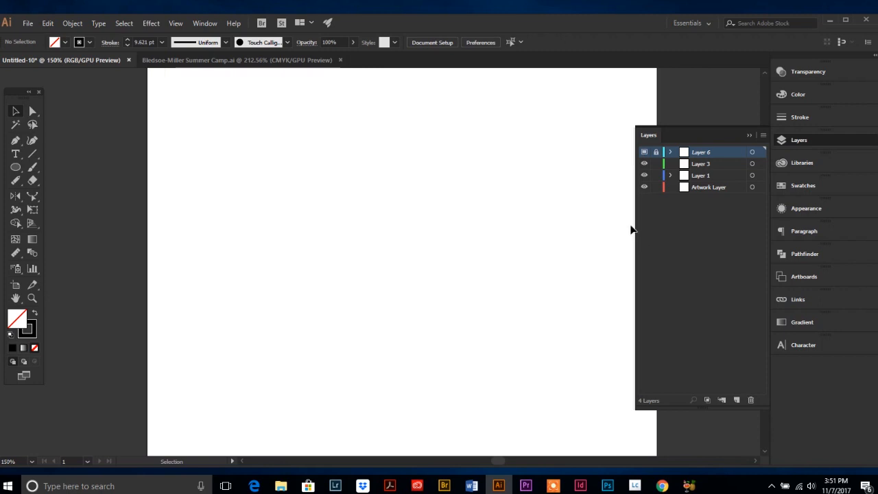
mouse_move(664, 238)
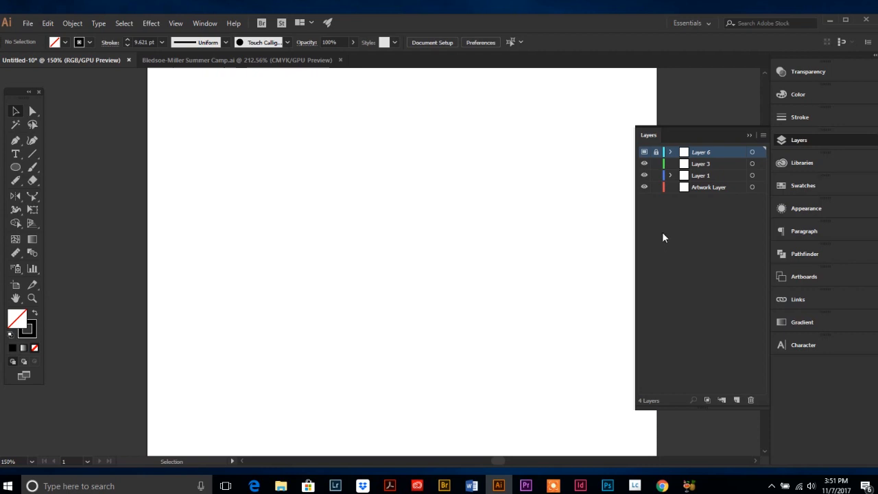
Show the layer commands list to review Hide Others, Outline Others and Paste Remembers Layers.
left_click(763, 135)
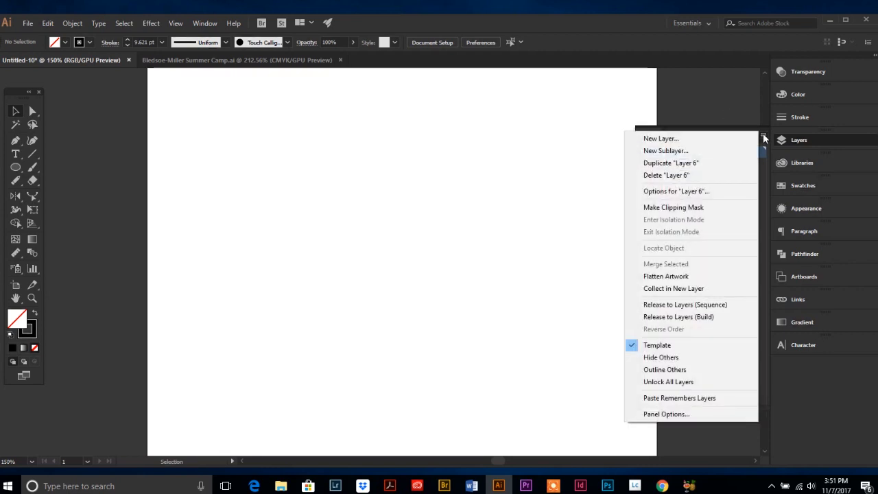
mouse_move(661, 357)
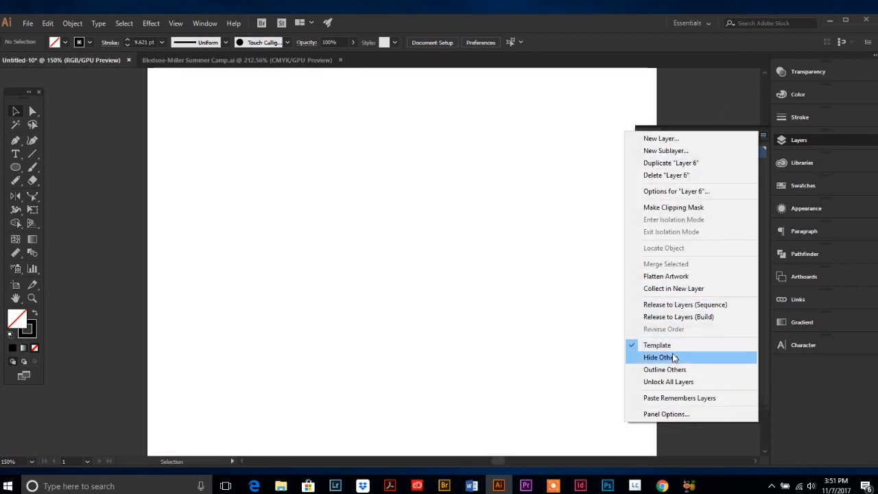
mouse_move(661, 359)
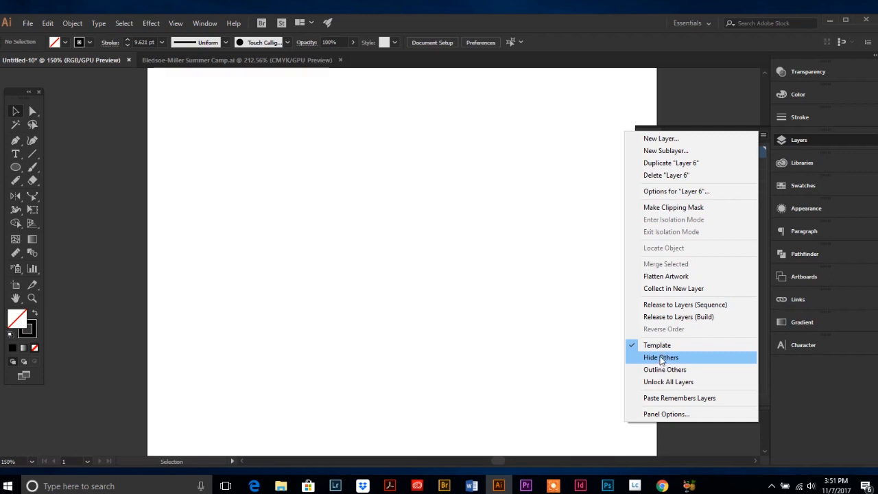
mouse_move(664, 369)
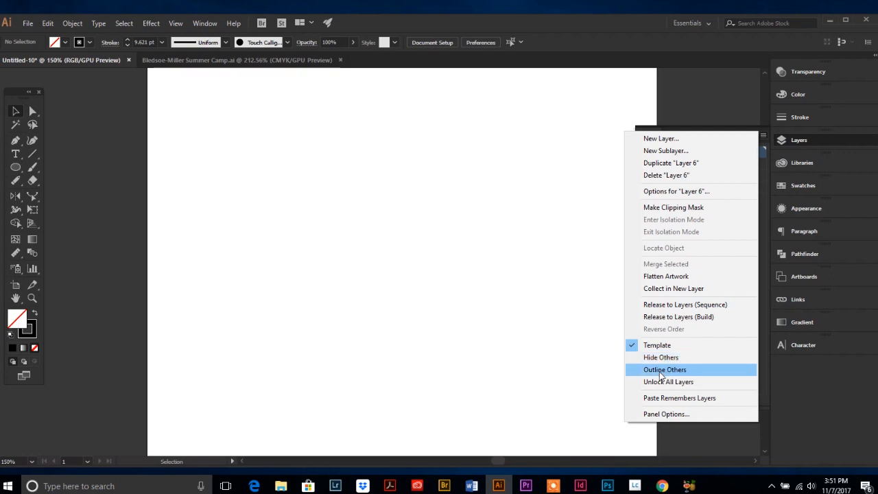
mouse_move(653, 373)
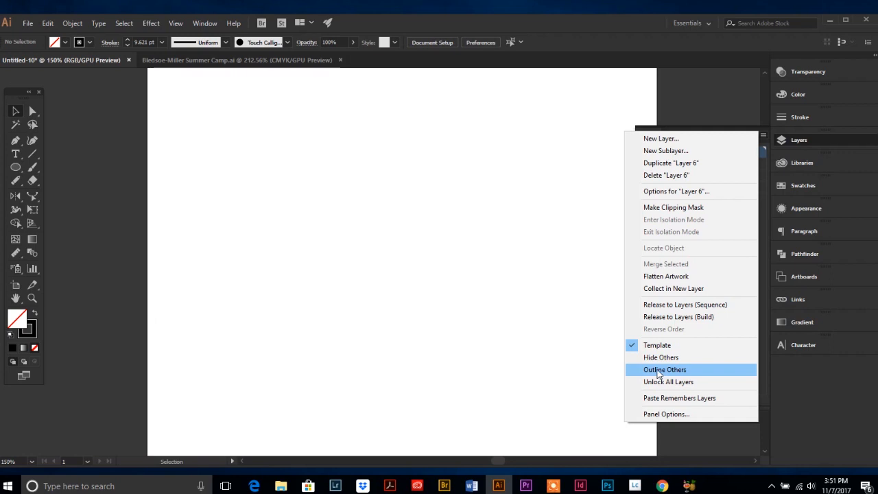
mouse_move(671, 402)
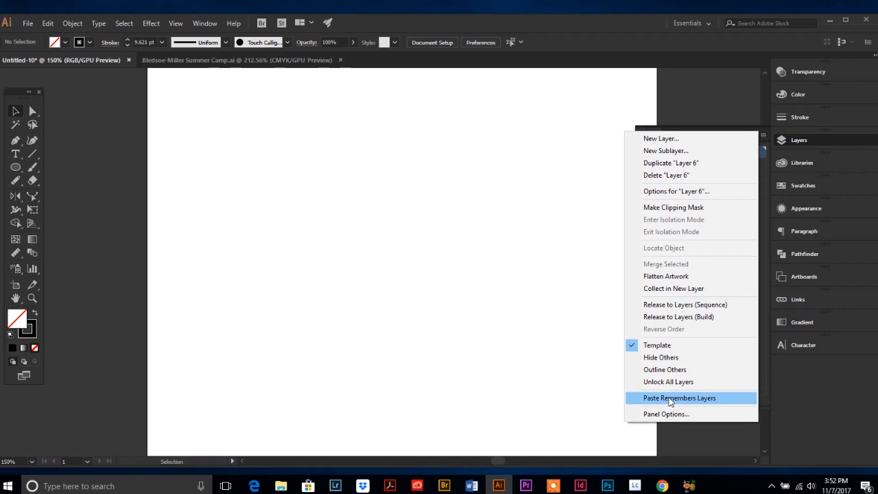
Set the Layers panel row size to a custom 20 pixels in Panel Options.
left_click(667, 415)
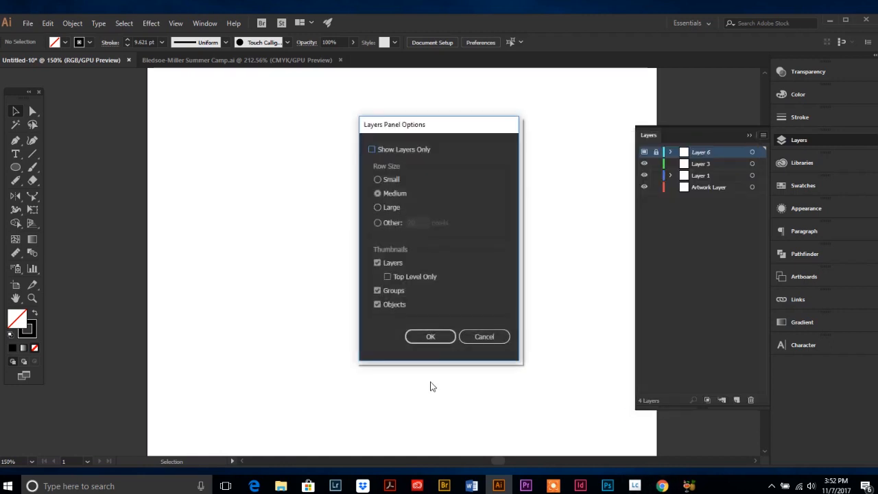
mouse_move(645, 129)
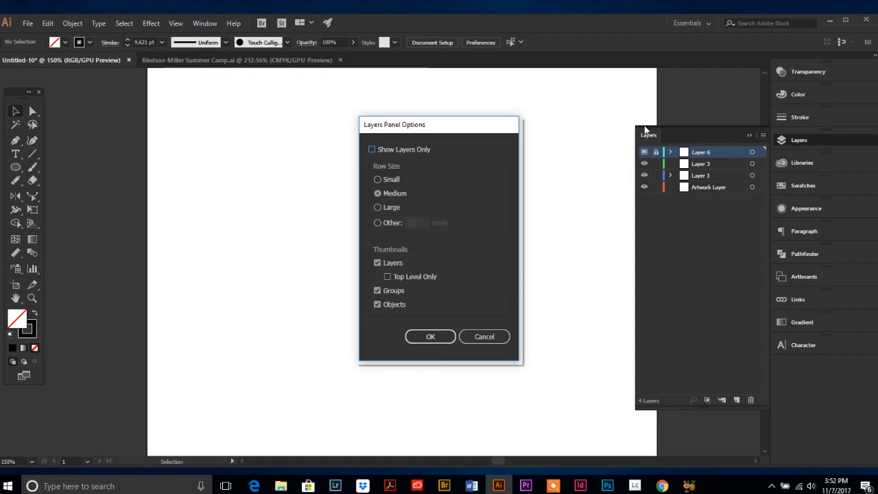
mouse_move(455, 173)
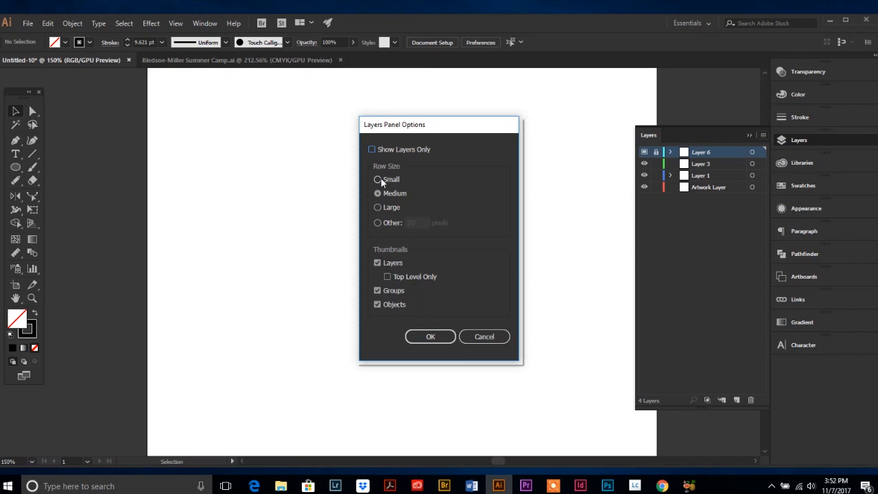
left_click(376, 222)
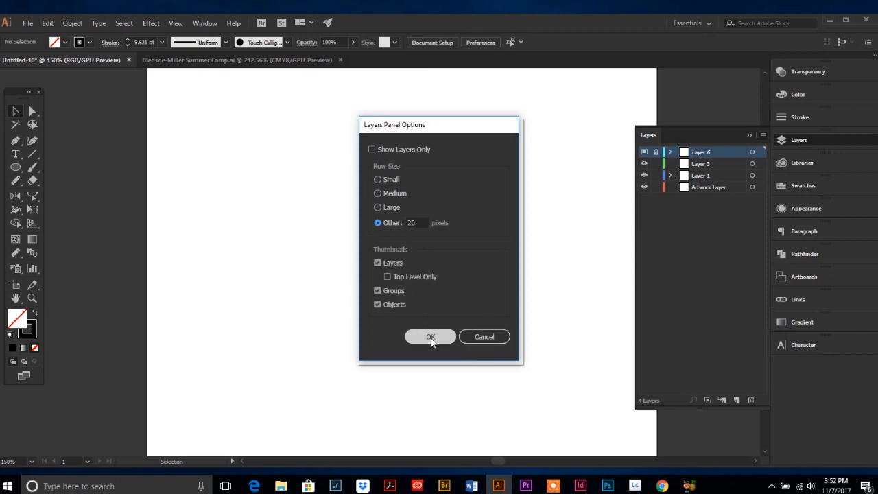
left_click(431, 336)
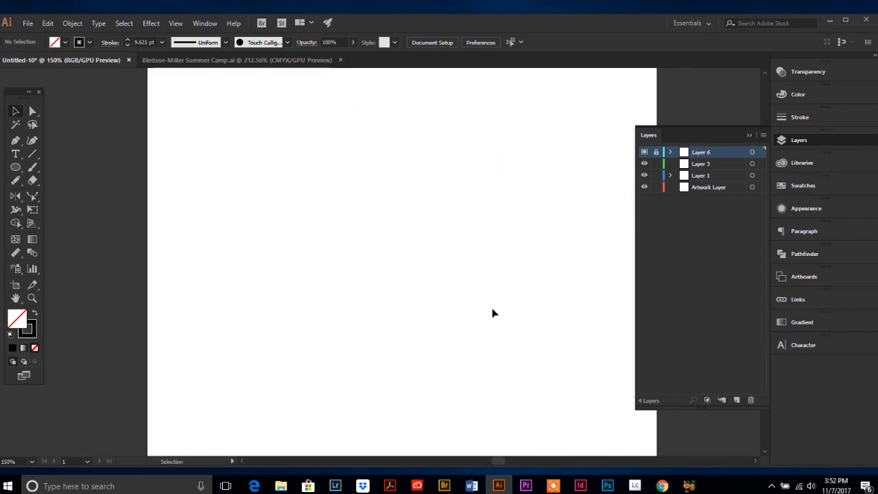
mouse_move(781, 210)
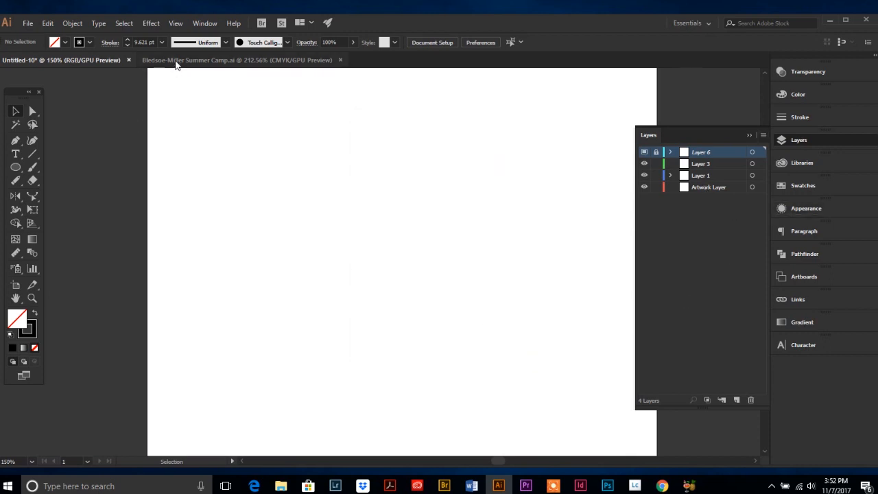
left_click(236, 61)
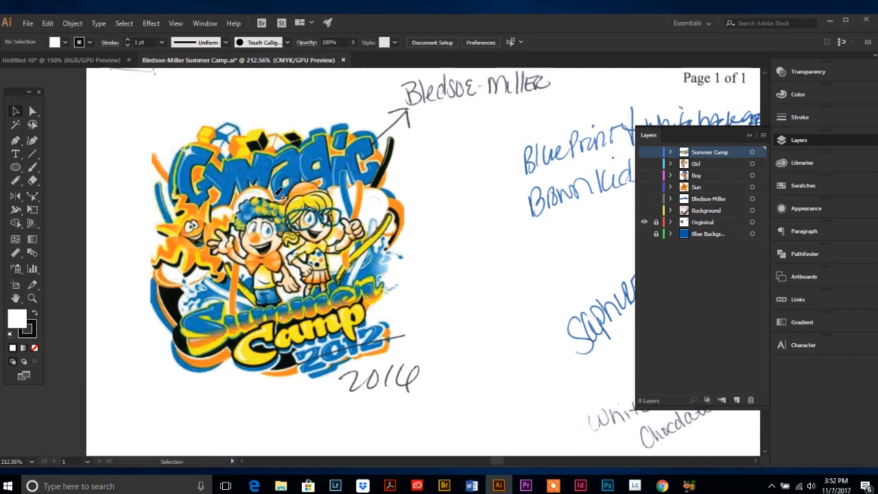
mouse_move(16, 114)
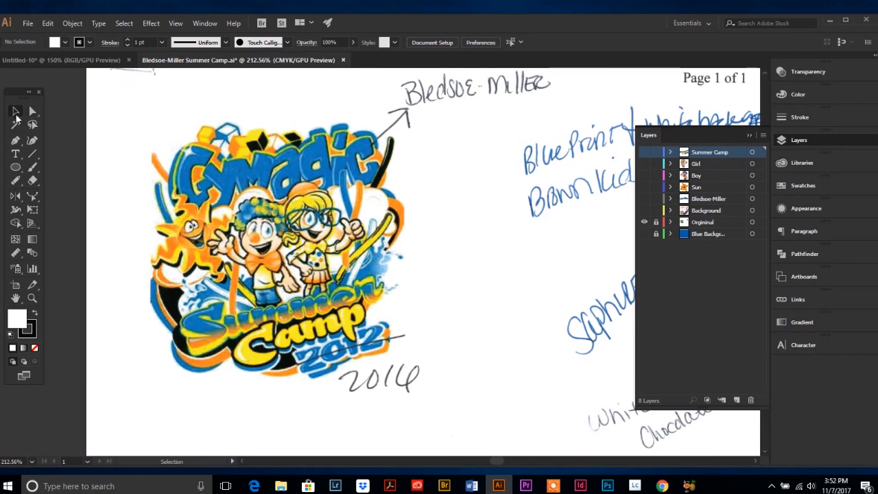
mouse_move(363, 222)
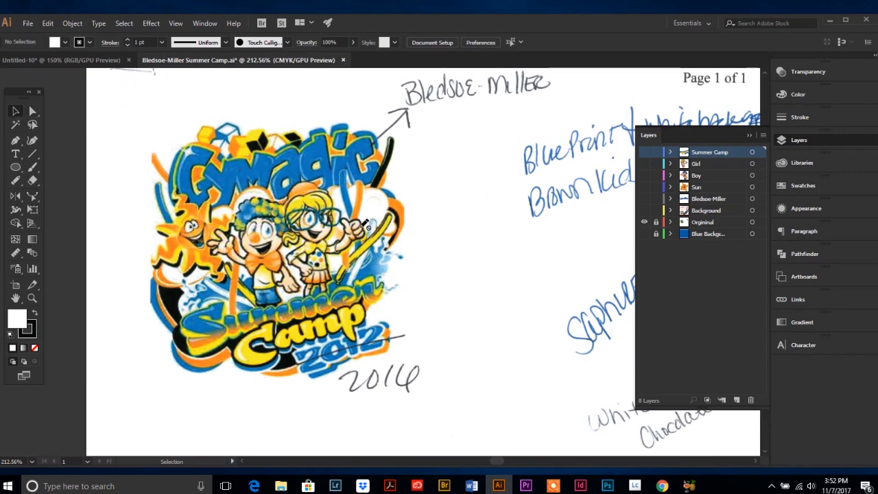
mouse_move(409, 337)
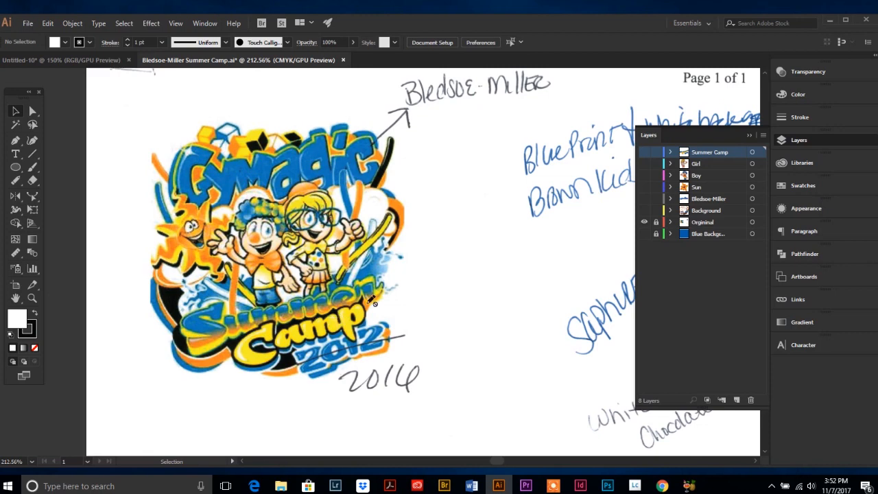
mouse_move(446, 313)
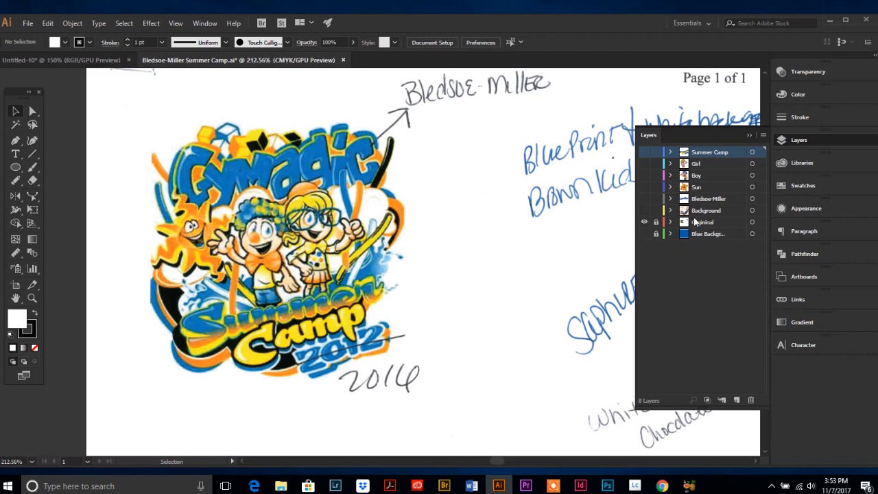
left_click(706, 223)
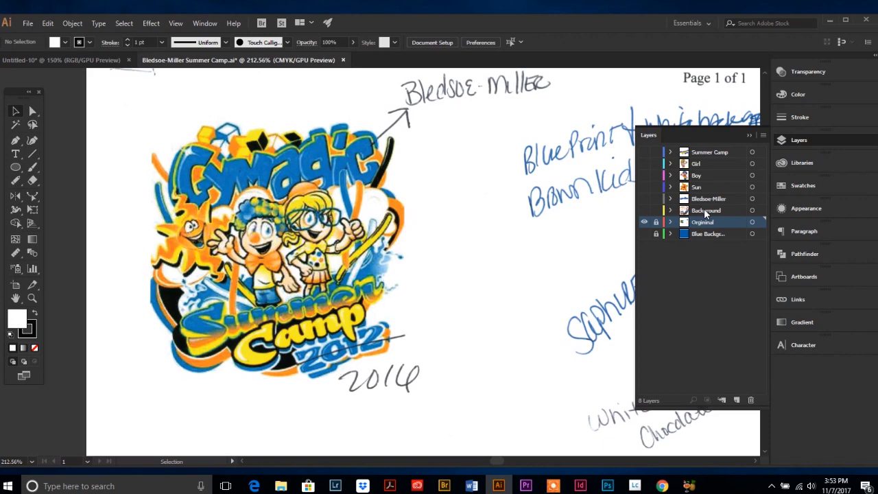
mouse_move(701, 214)
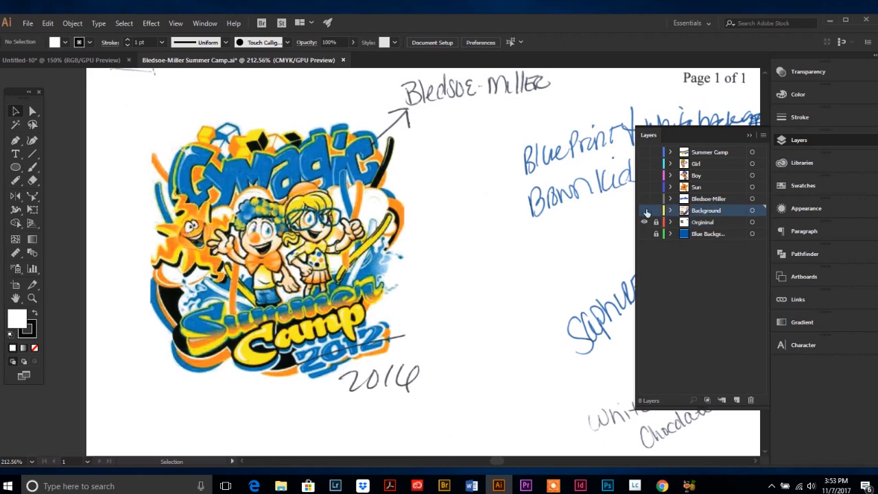
Make the Background, Bledsoe-Miller, Boy, Girl and Summer Camp 2016 layers visible.
left_click(645, 210)
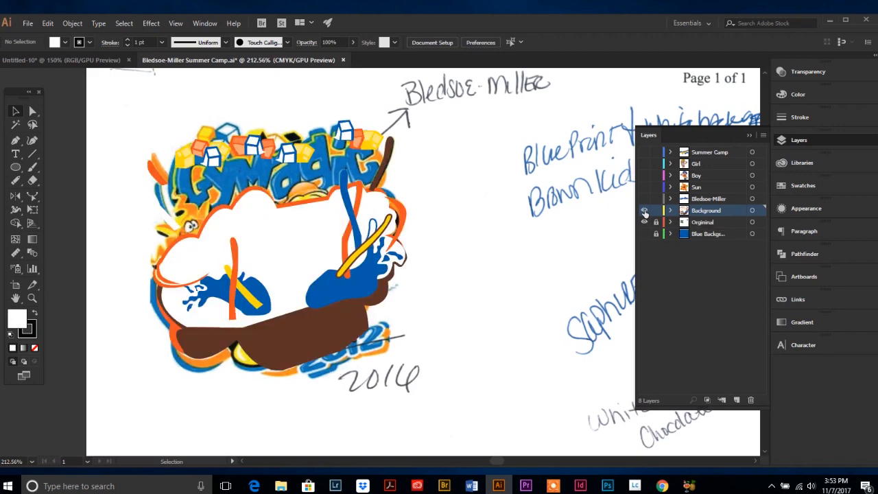
left_click(645, 210)
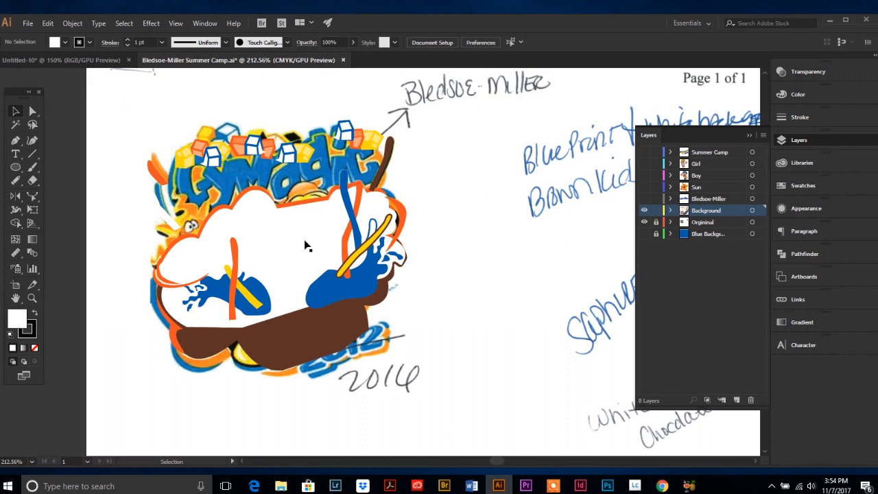
mouse_move(285, 250)
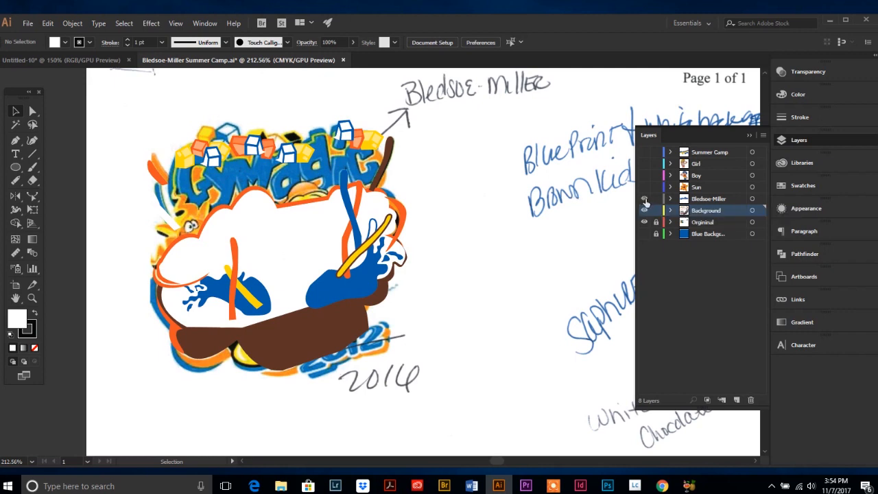
left_click(645, 198)
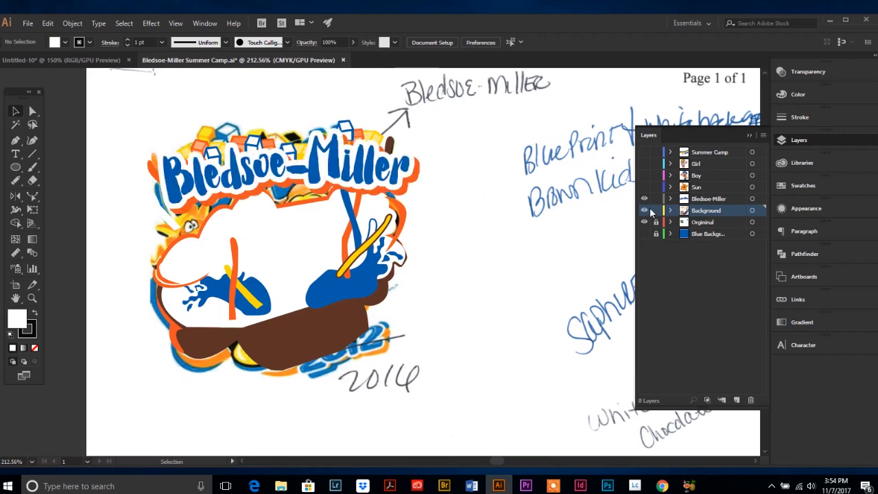
mouse_move(645, 199)
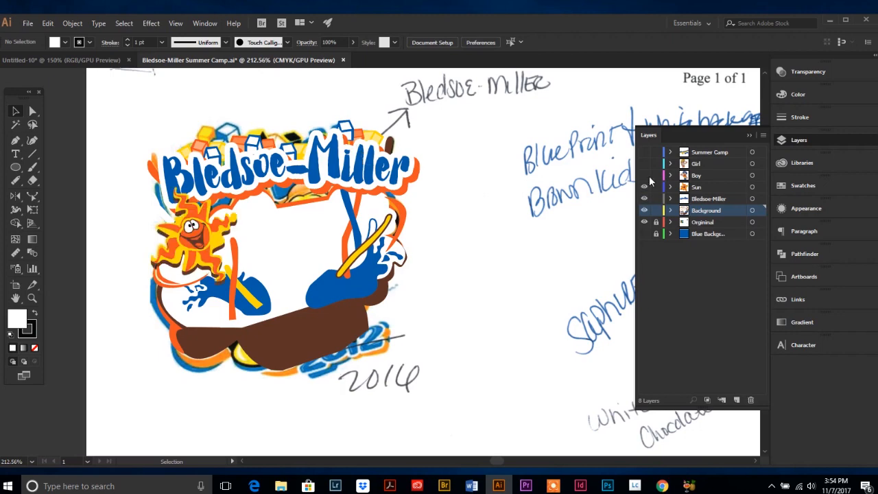
left_click(645, 175)
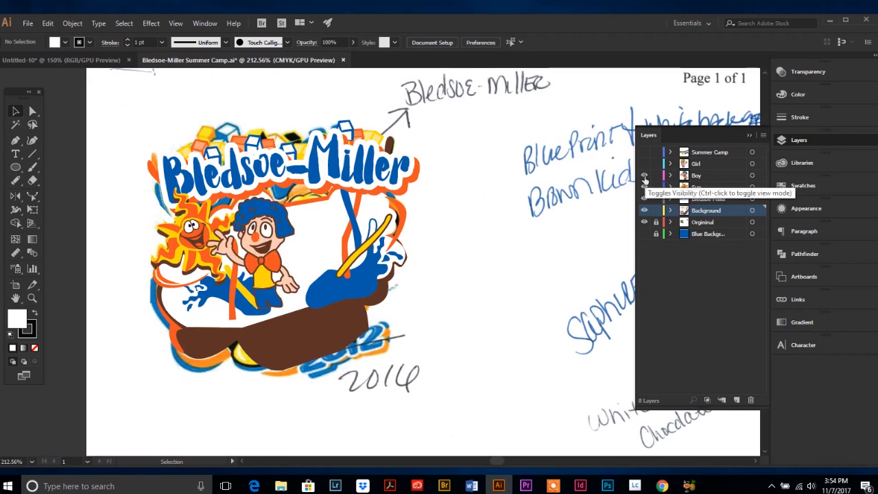
left_click(645, 163)
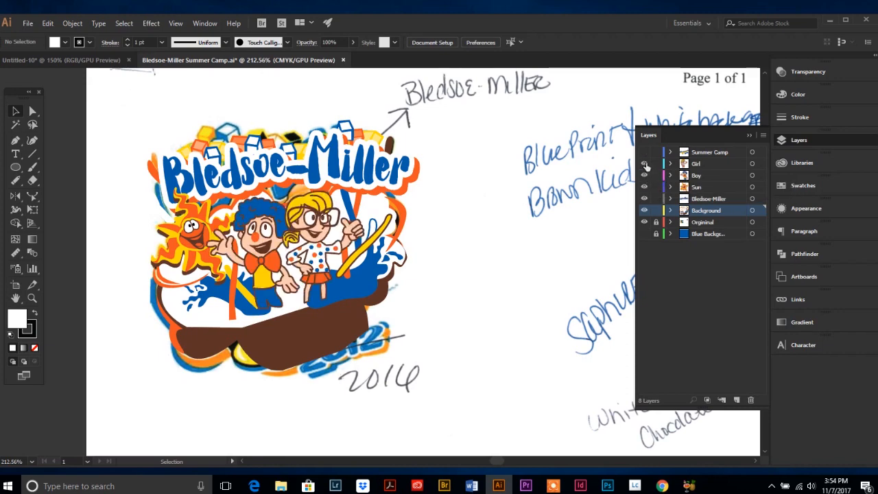
left_click(645, 151)
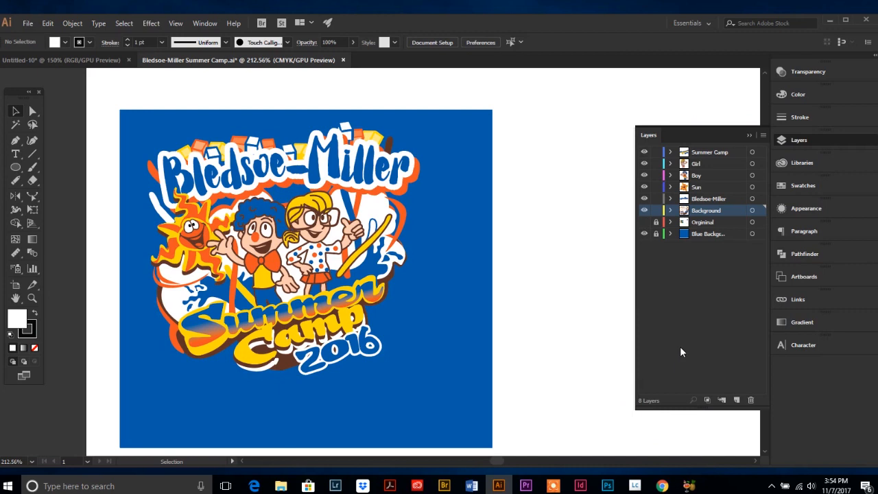
mouse_move(671, 292)
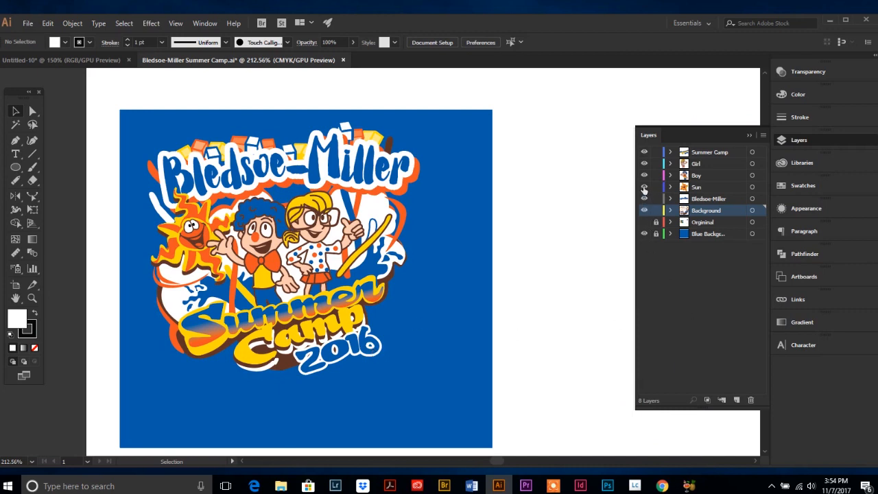
left_click(644, 198)
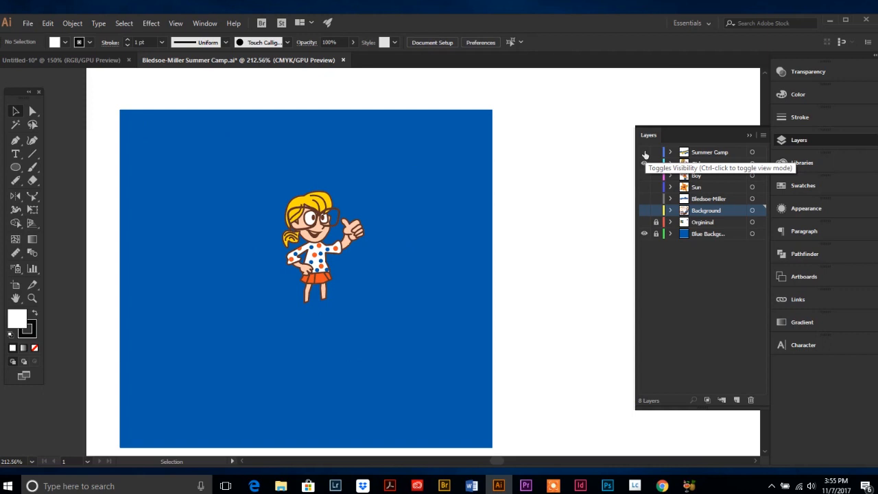
left_click(645, 151)
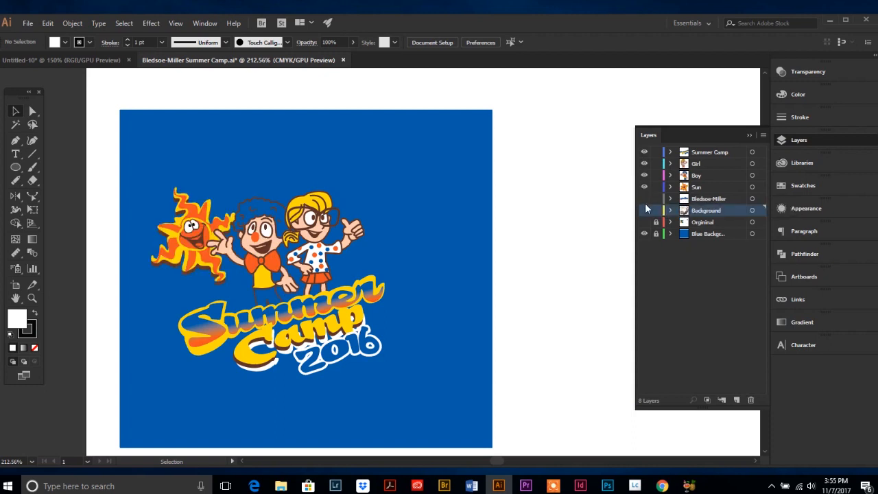
left_click(645, 198)
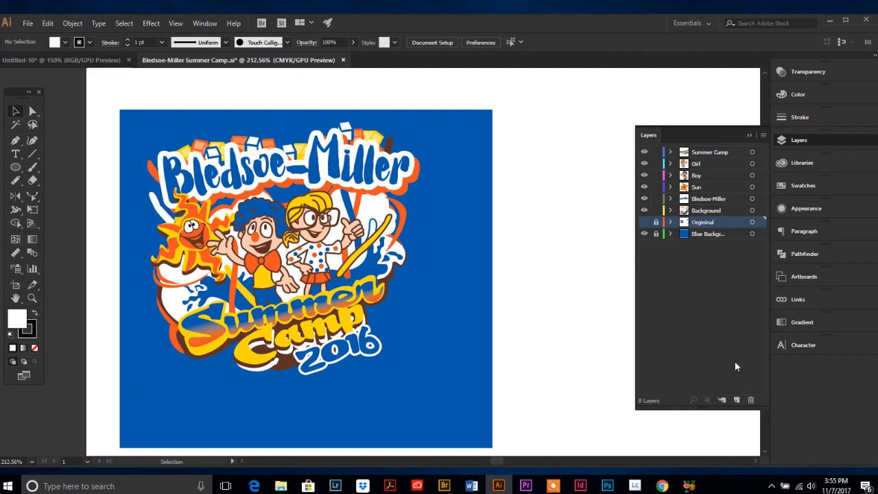
Delete the Original layer and flatten all artwork into the single Summer Camp layer.
left_click(750, 400)
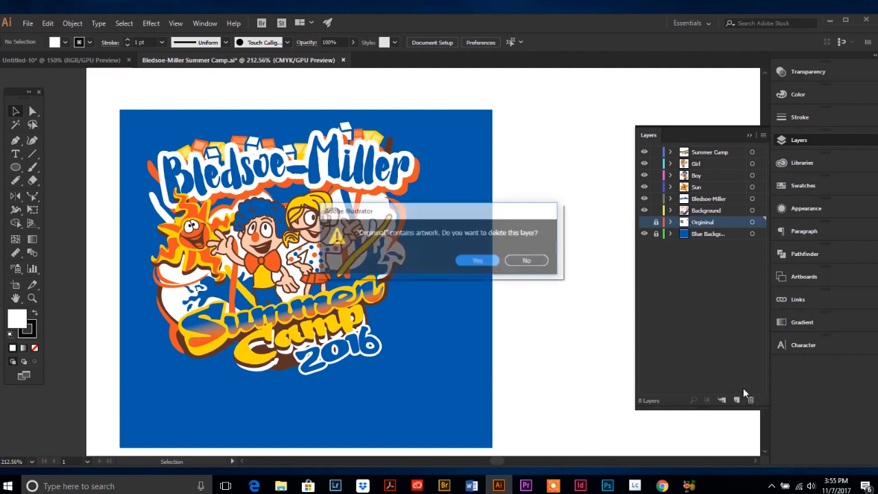
left_click(477, 261)
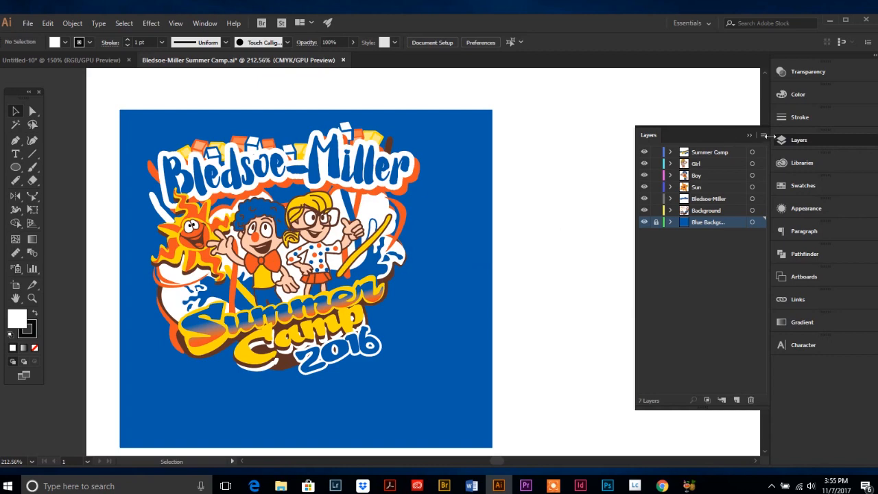
left_click(757, 135)
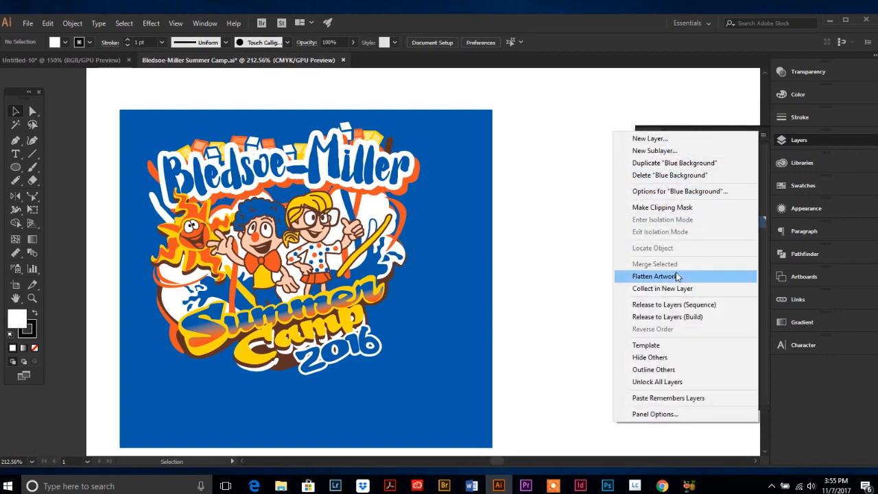
left_click(653, 276)
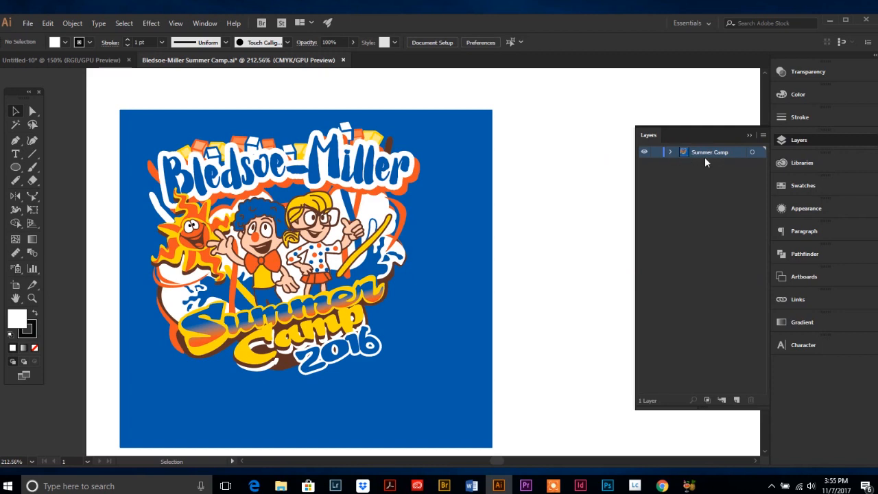
mouse_move(683, 303)
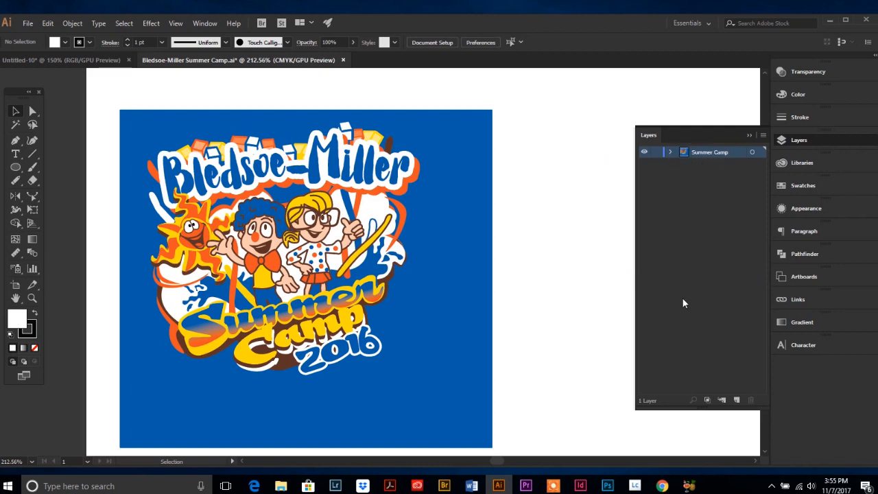
mouse_move(660, 287)
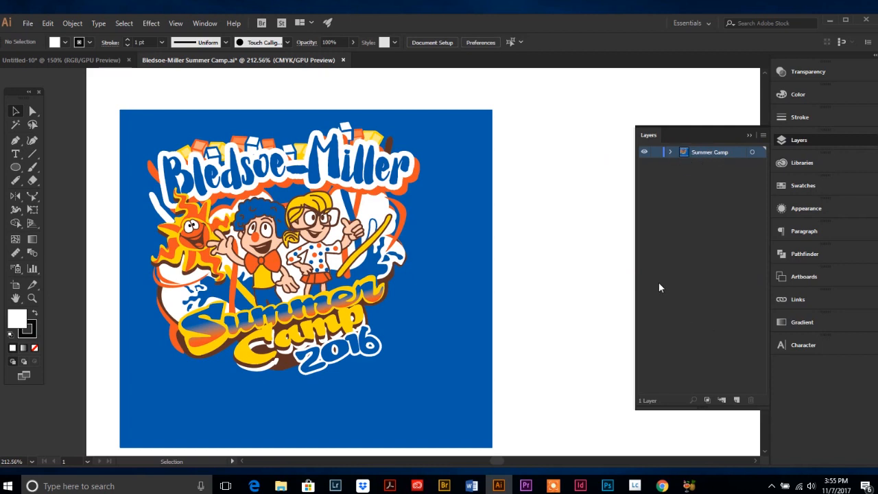